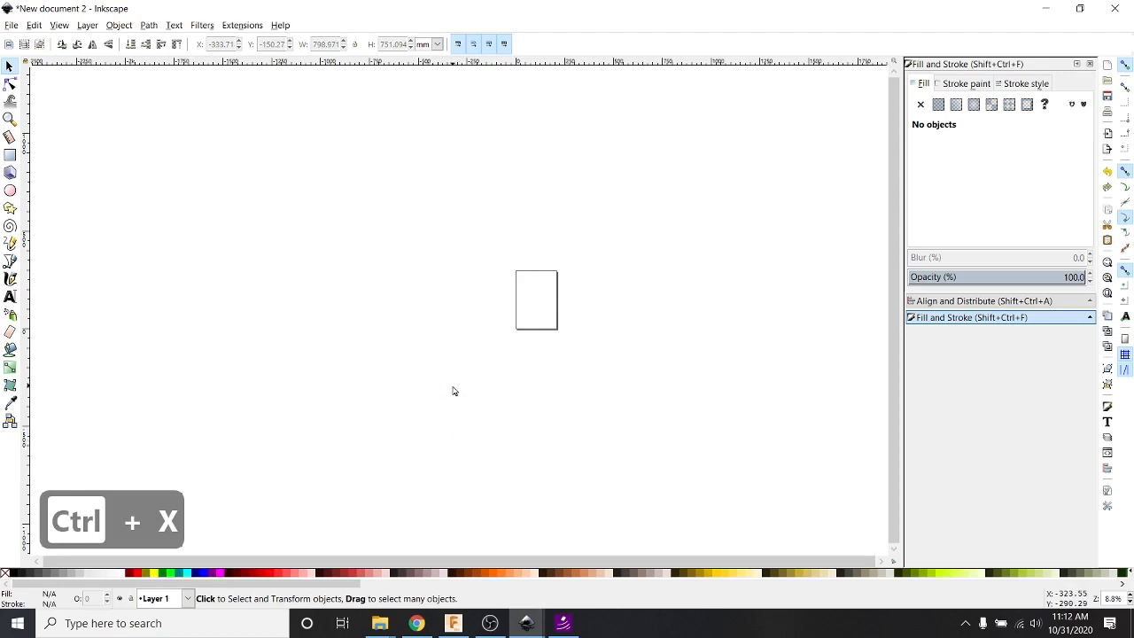
Step: Cut and paste the sign's THESE COLORS text and nudge the lower panel behind DON'T RUN
key("ctrl+x")
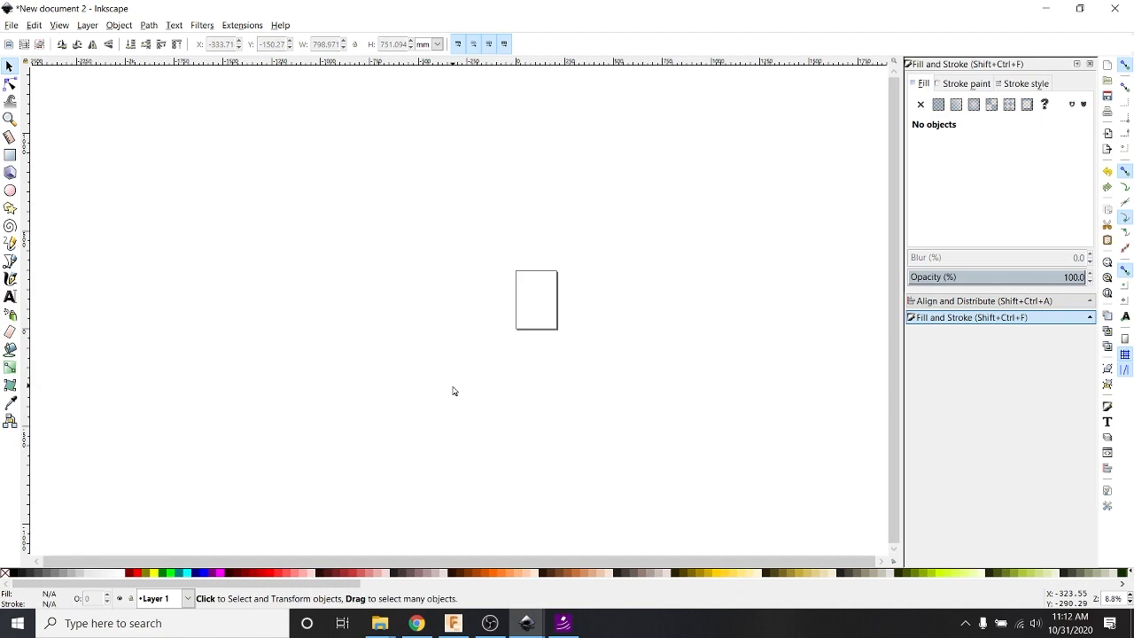
mouse_move(556, 312)
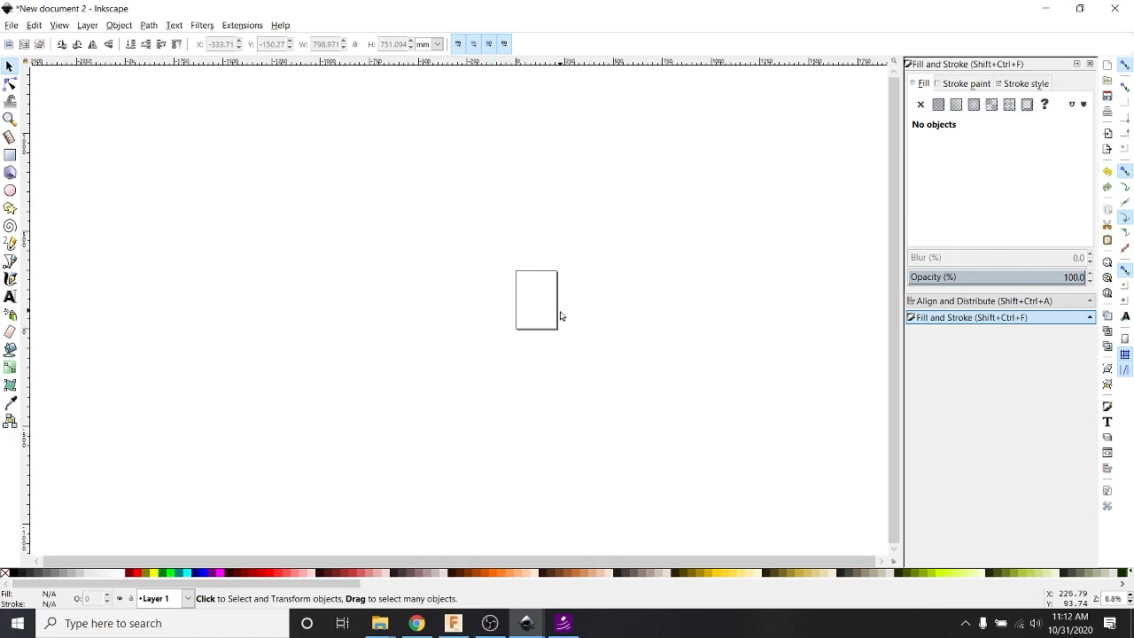
key("ctrl+v")
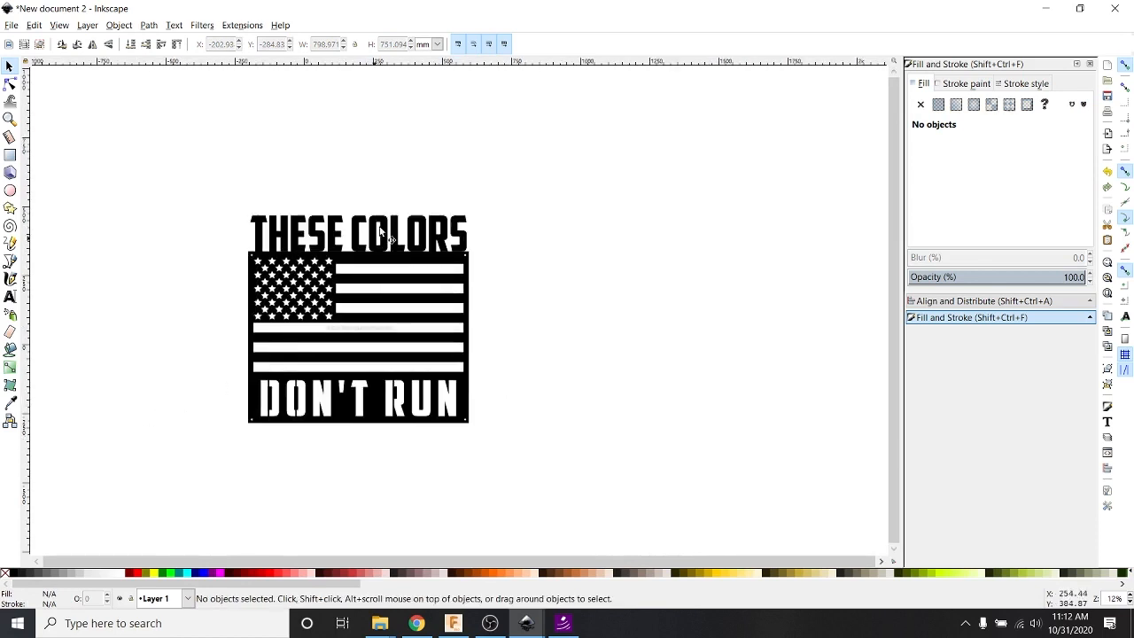
left_click(358, 216)
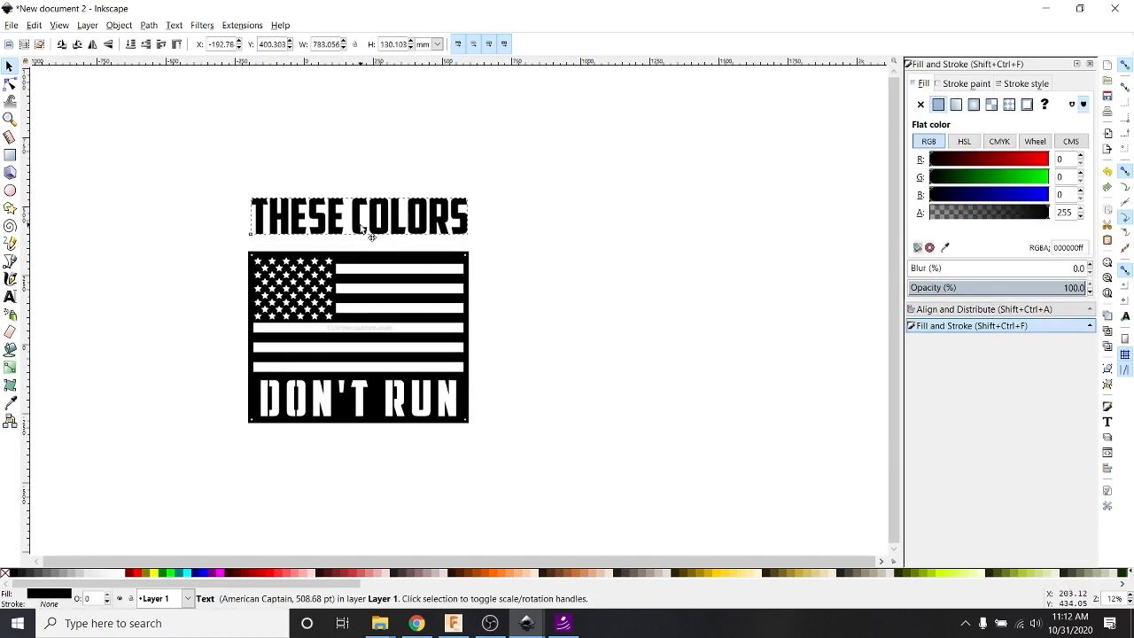
left_click_drag(358, 216, 358, 222)
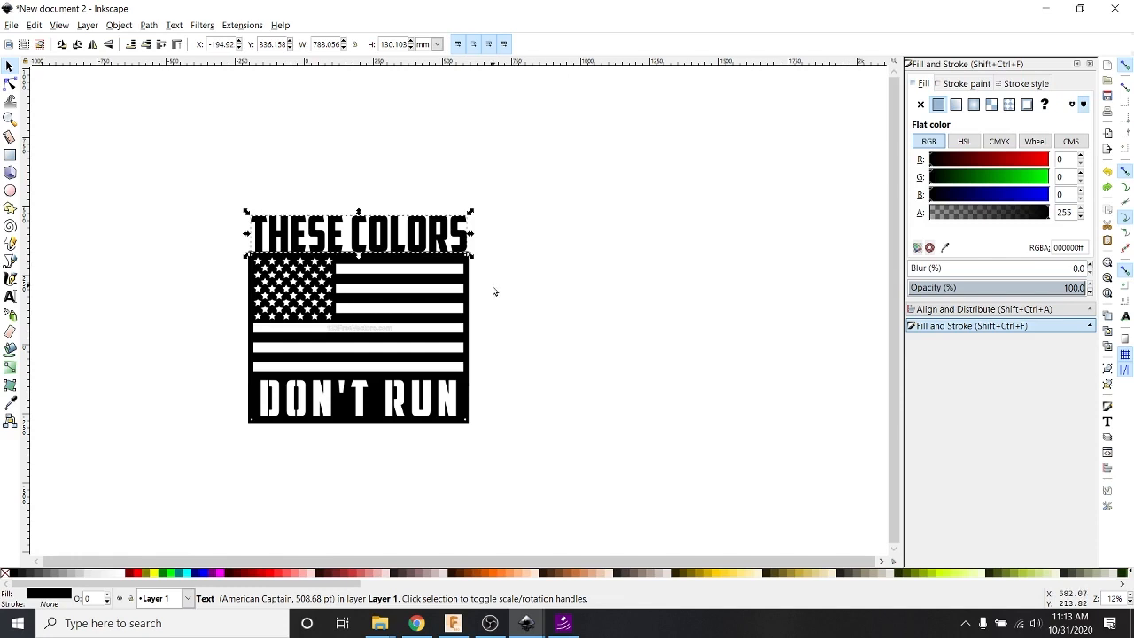
mouse_move(528, 448)
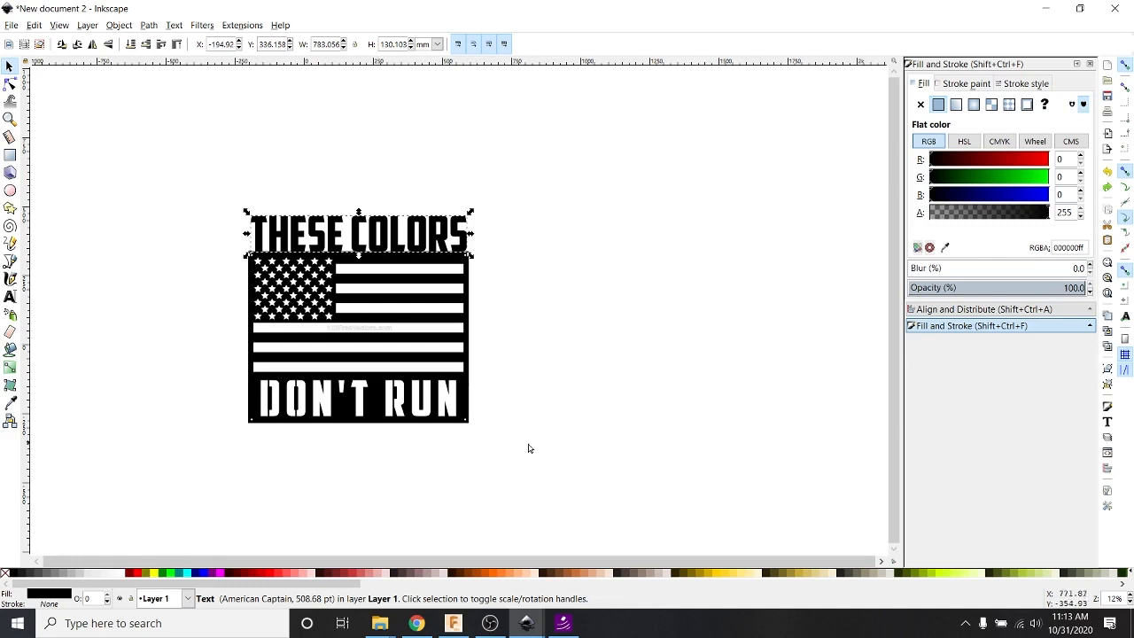
mouse_move(330, 427)
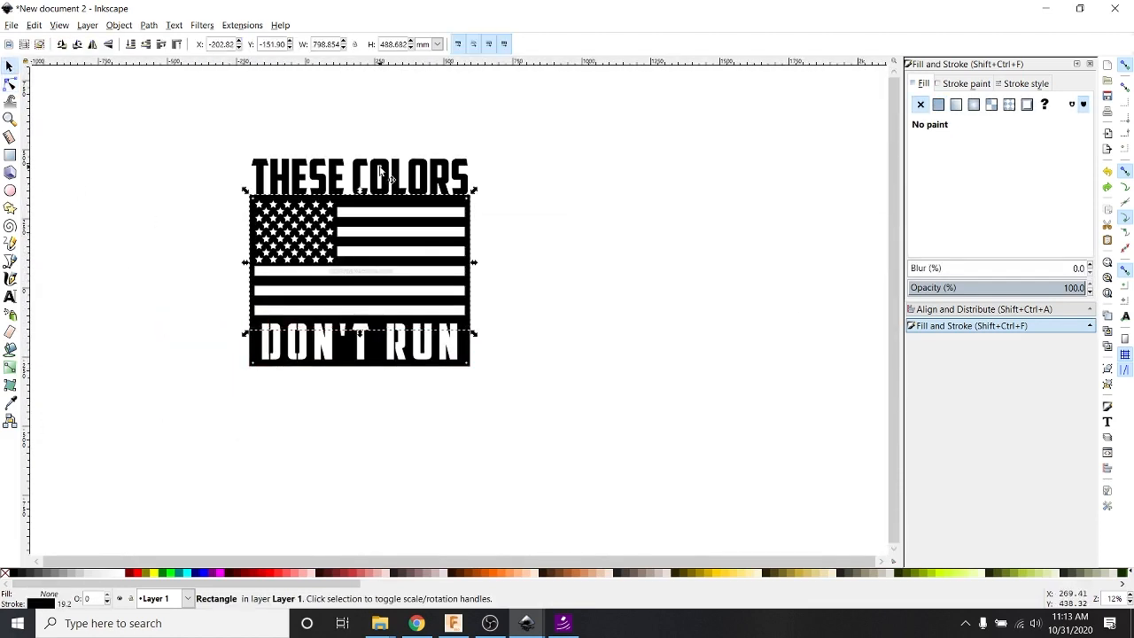
left_click_drag(357, 177, 372, 131)
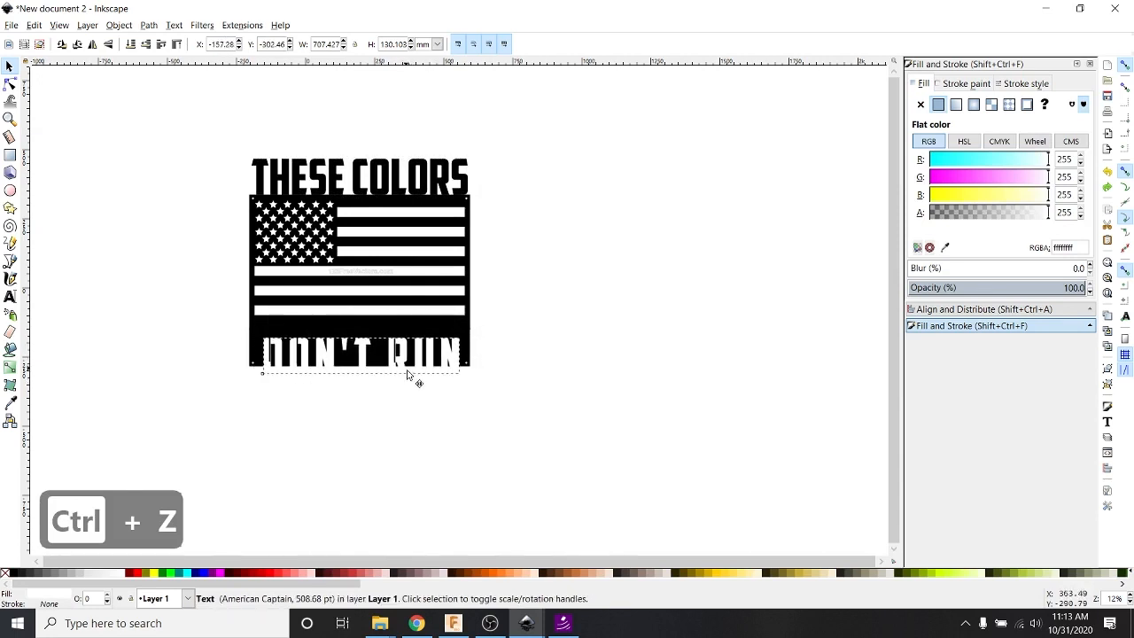
Step: Undo the panel edits, dismiss Preferences and undo the resize of the new plain THESE COLORS line
key("ctrl+z")
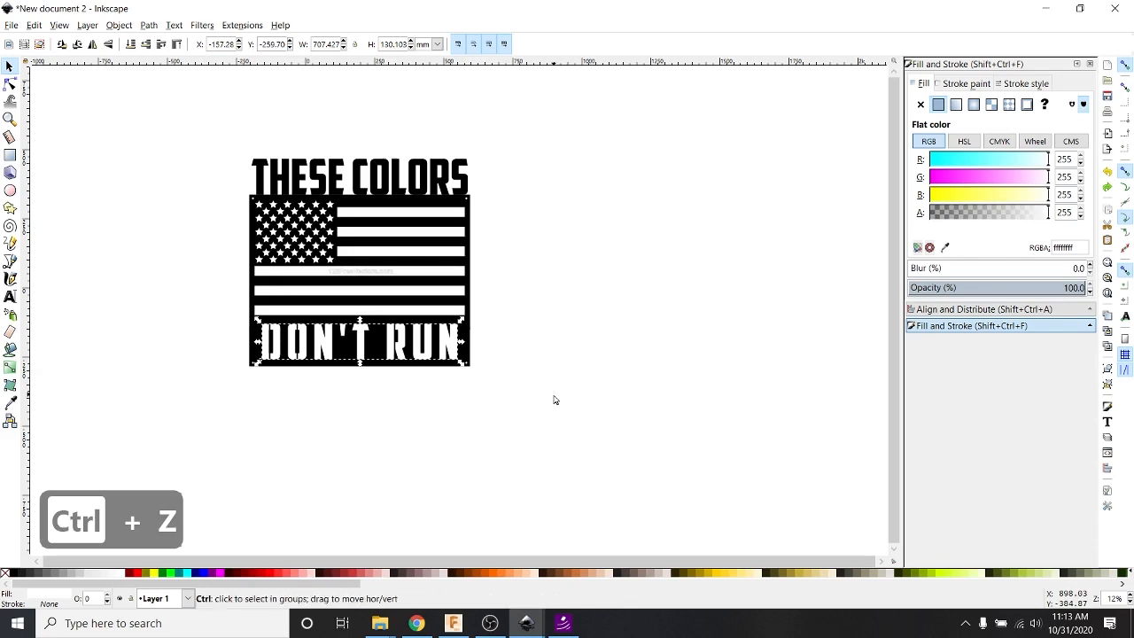
key("ctrl+z")
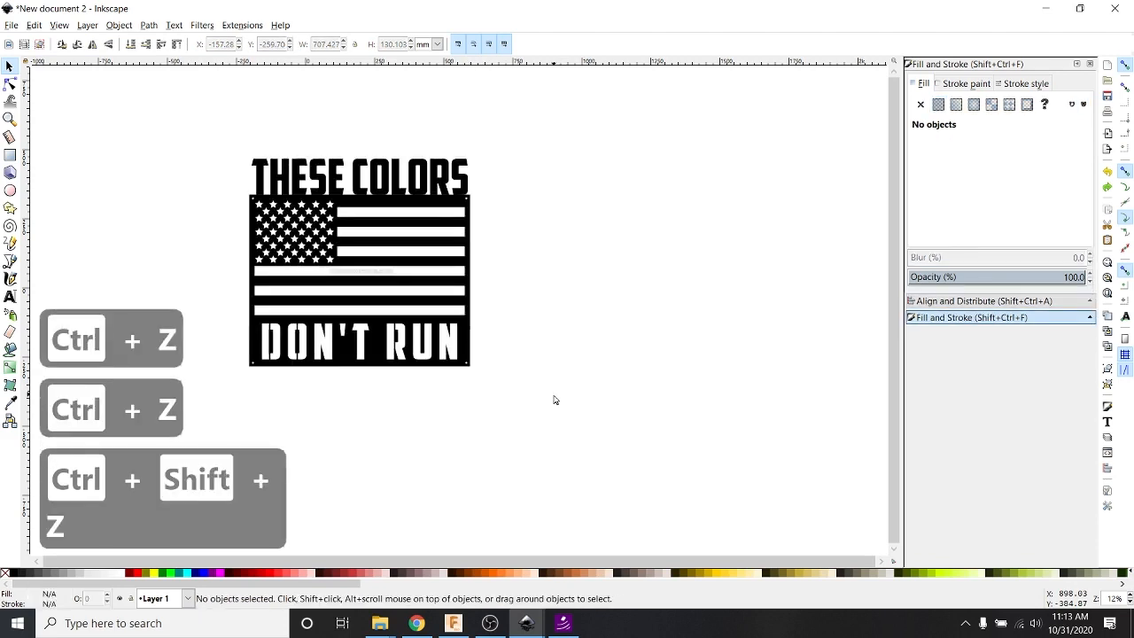
key("ctrl+z")
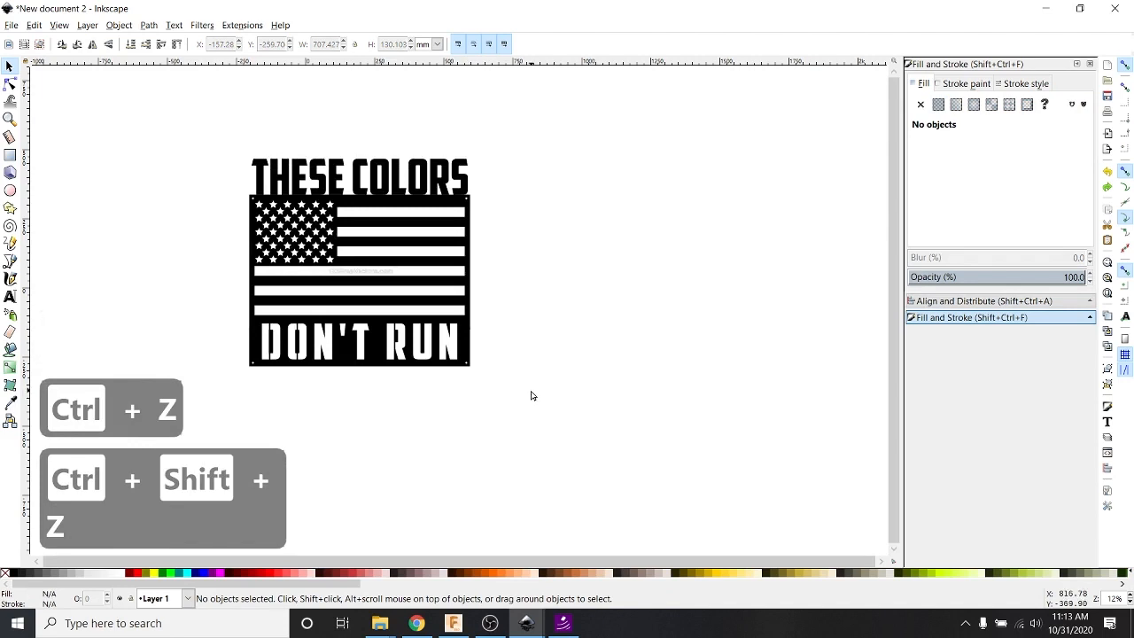
mouse_move(522, 391)
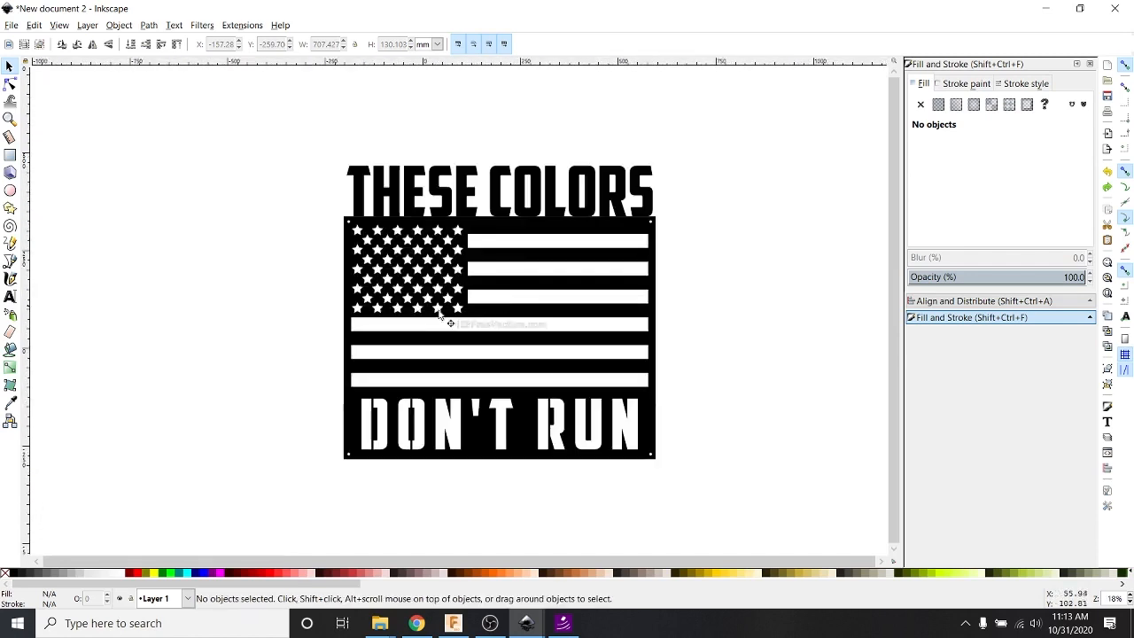
mouse_move(365, 340)
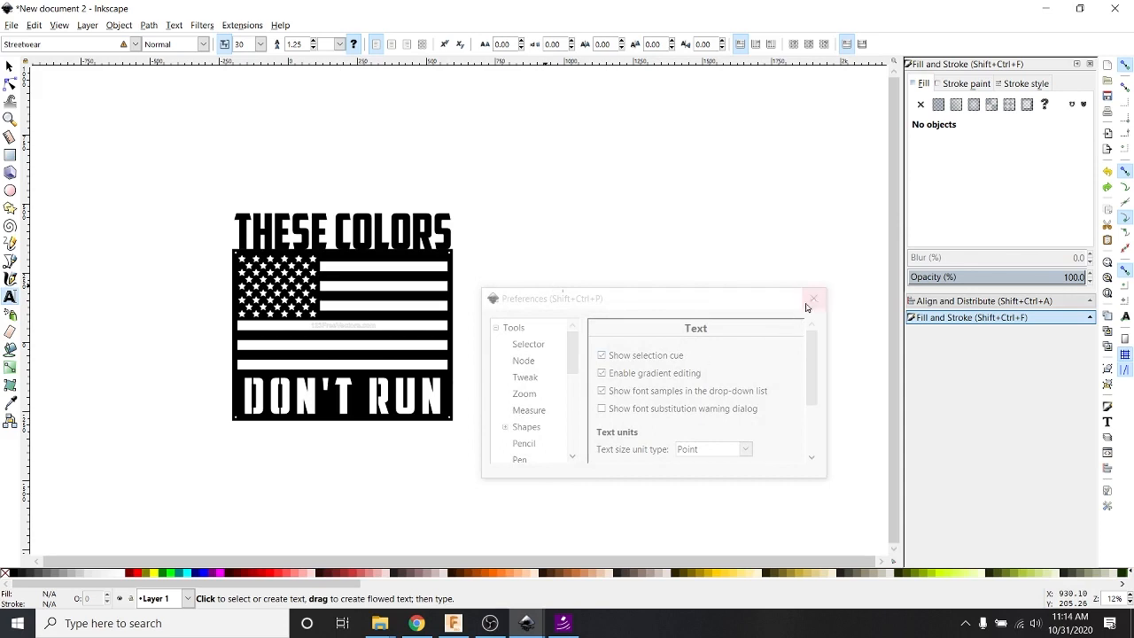
left_click(812, 298)
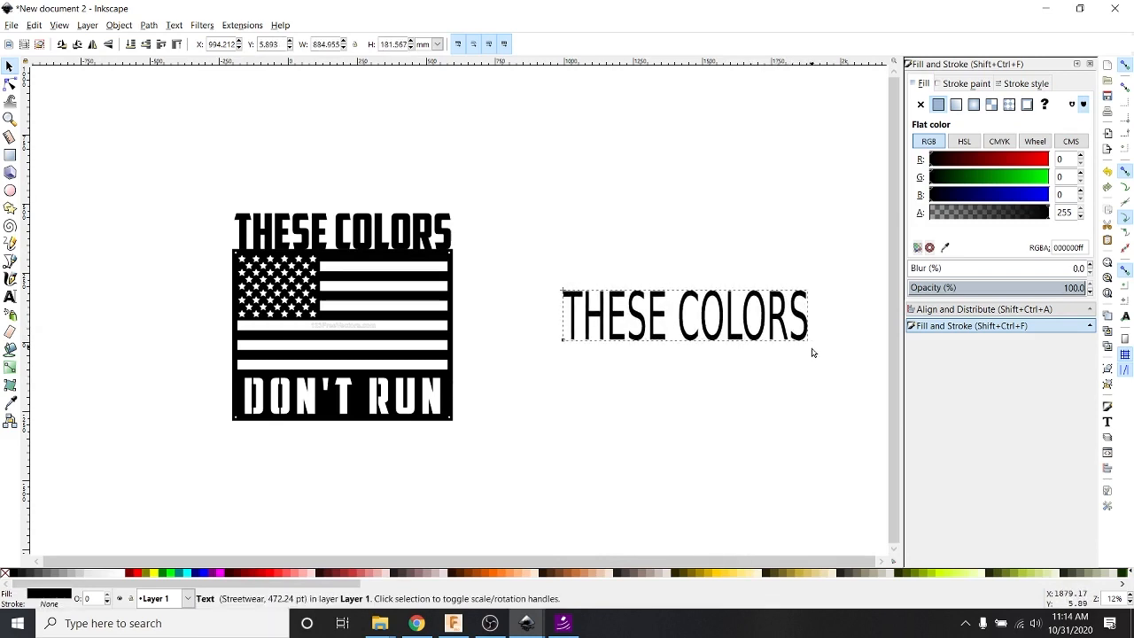
key("ctrl+z")
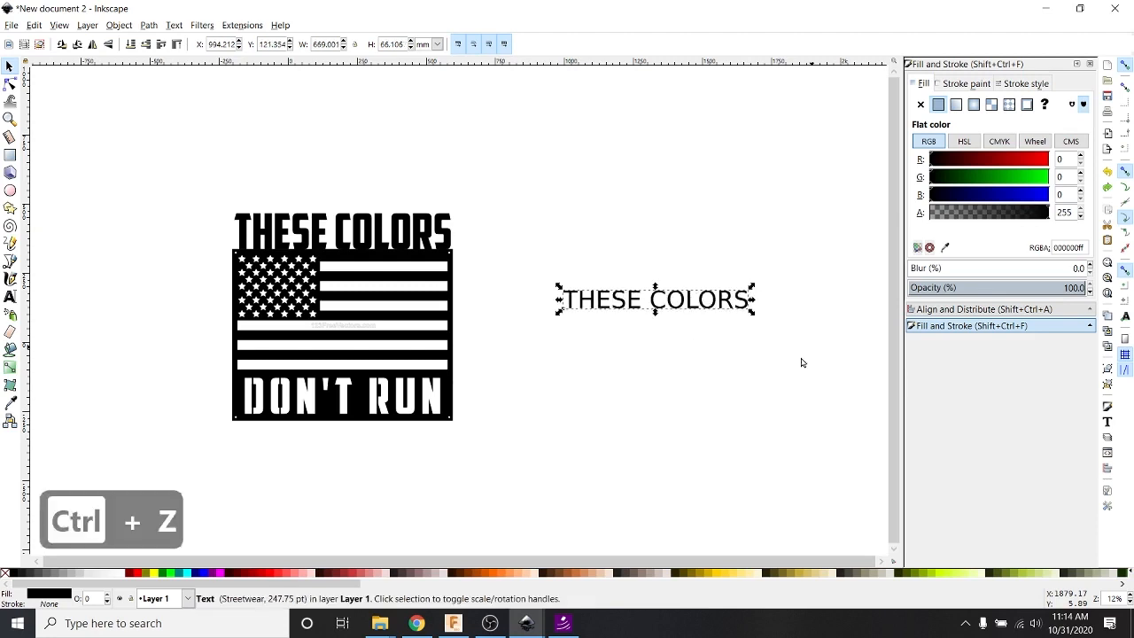
Step: Set the new THESE COLORS line in American Captain and scale it up with the selection handles
left_click_drag(655, 297, 645, 248)
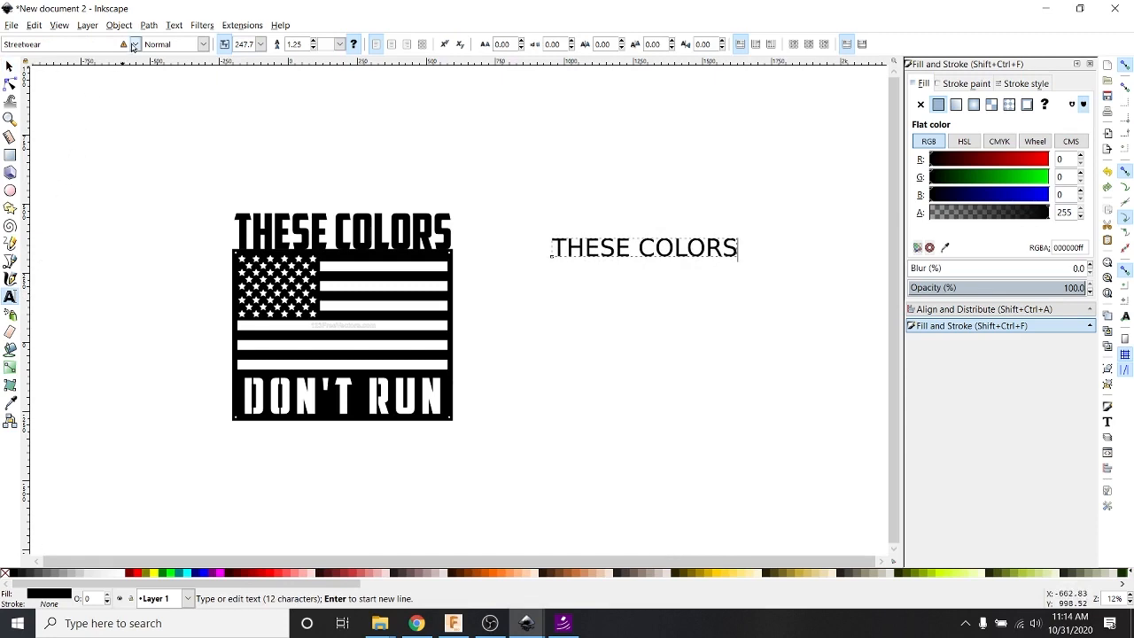
left_click(133, 45)
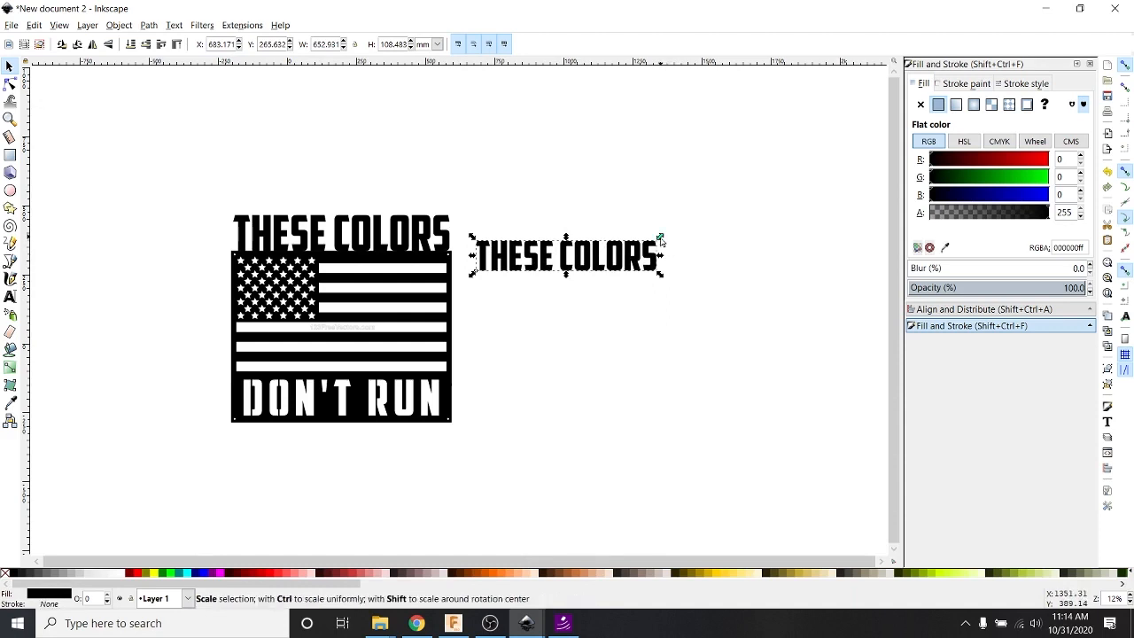
left_click_drag(659, 237, 759, 212)
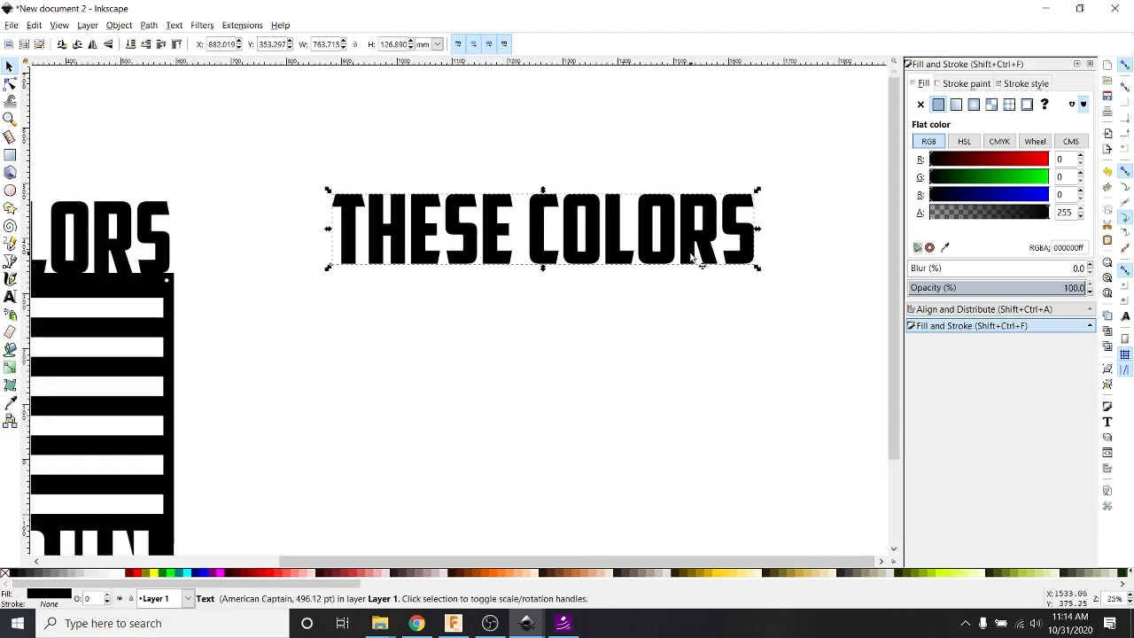
mouse_move(613, 303)
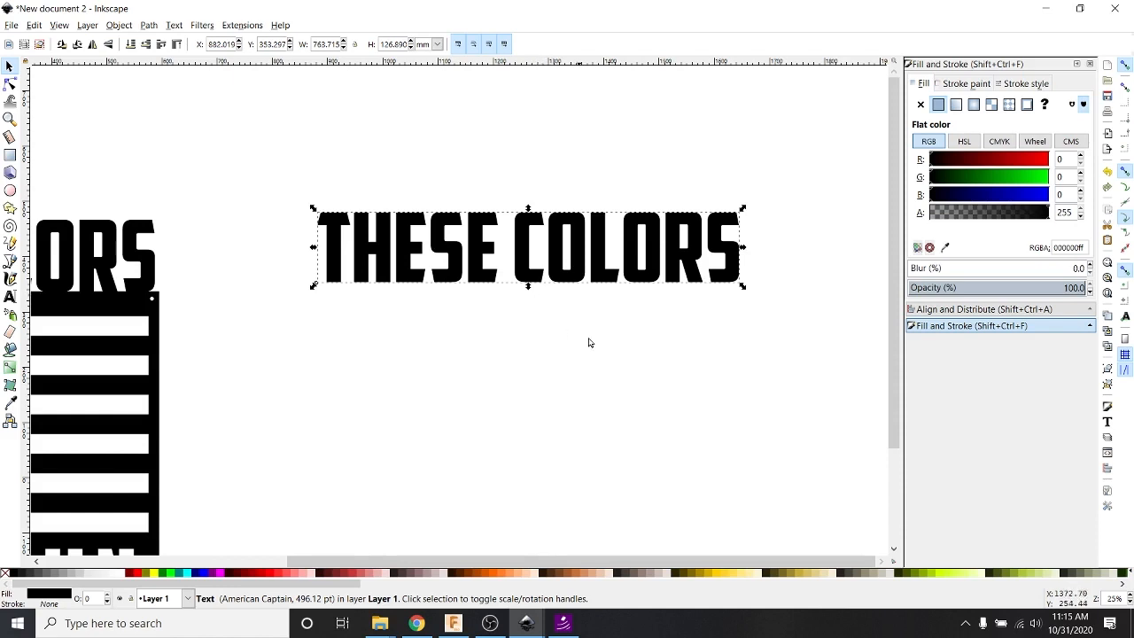
mouse_move(556, 291)
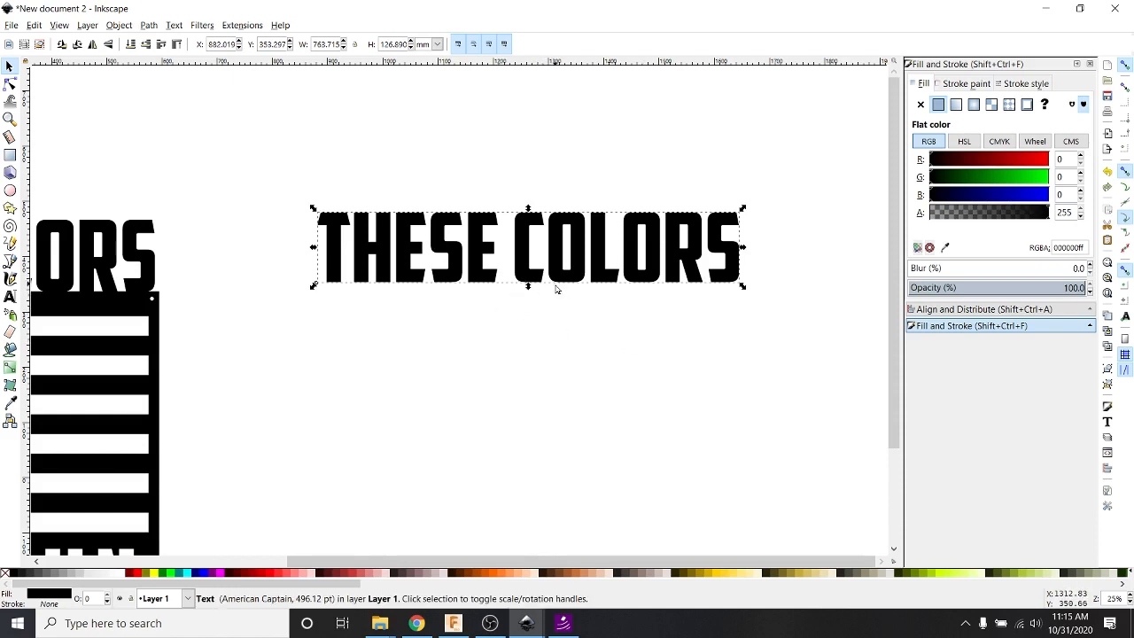
scroll("down", 3)
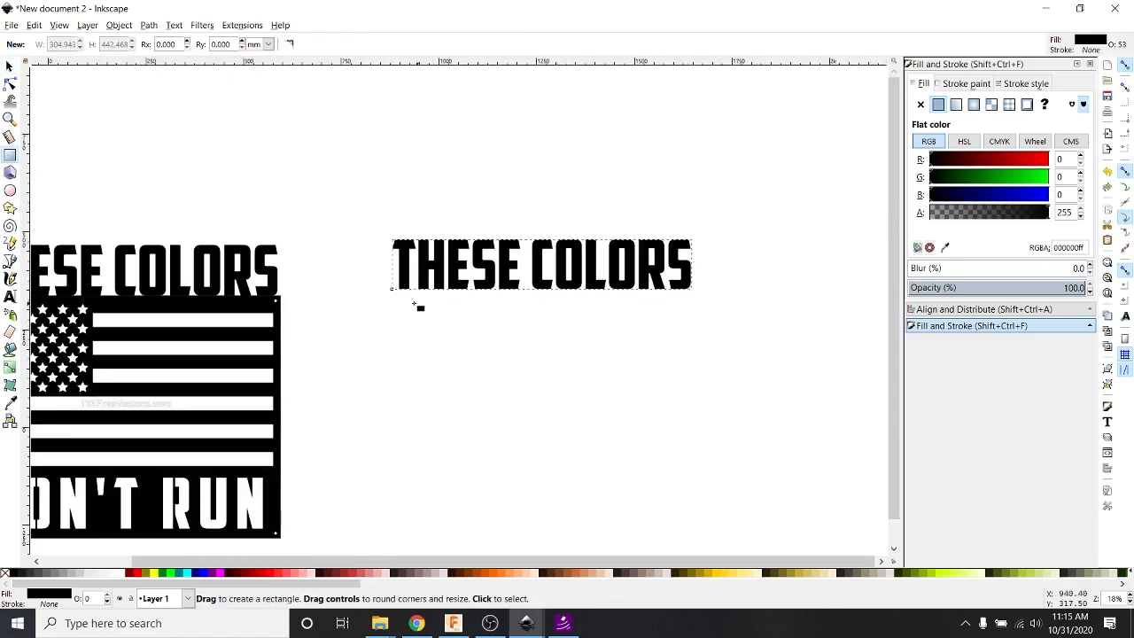
Step: Draw a thin rectangle under THESE COLORS stretched to the text's full width, then reselect the text
left_click_drag(388, 294, 541, 319)
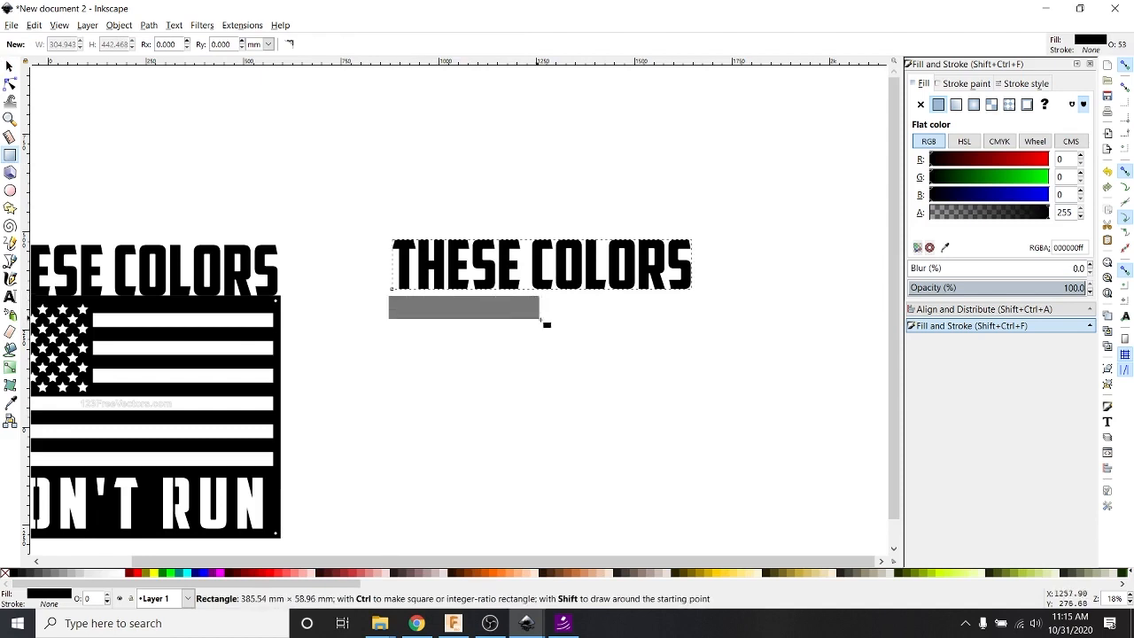
left_click_drag(546, 322, 705, 315)
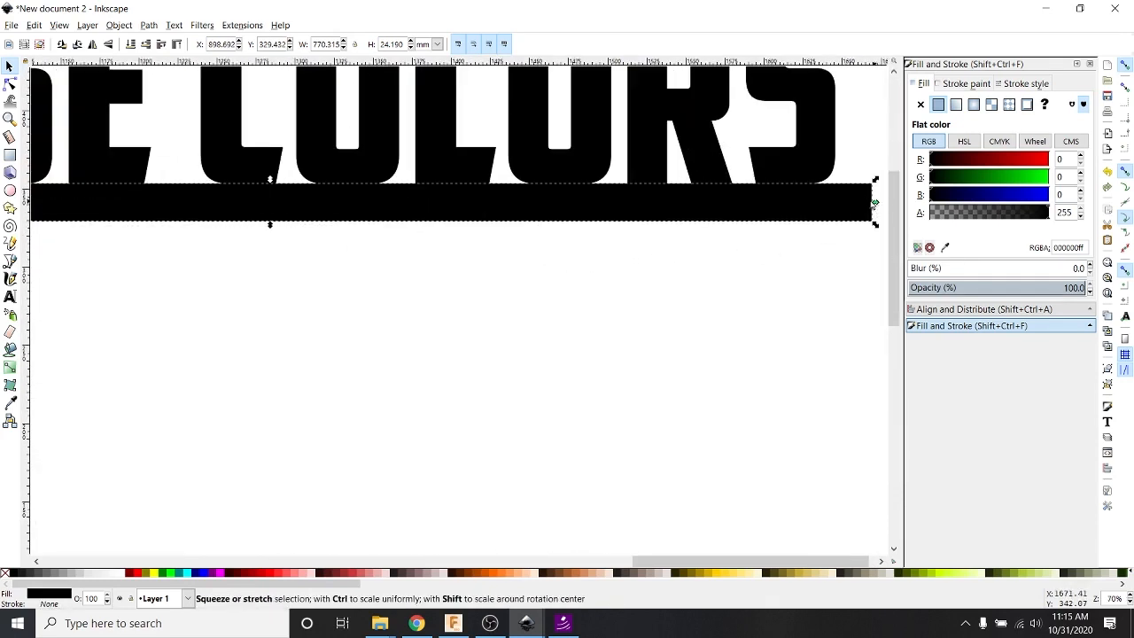
key("ctrl+z")
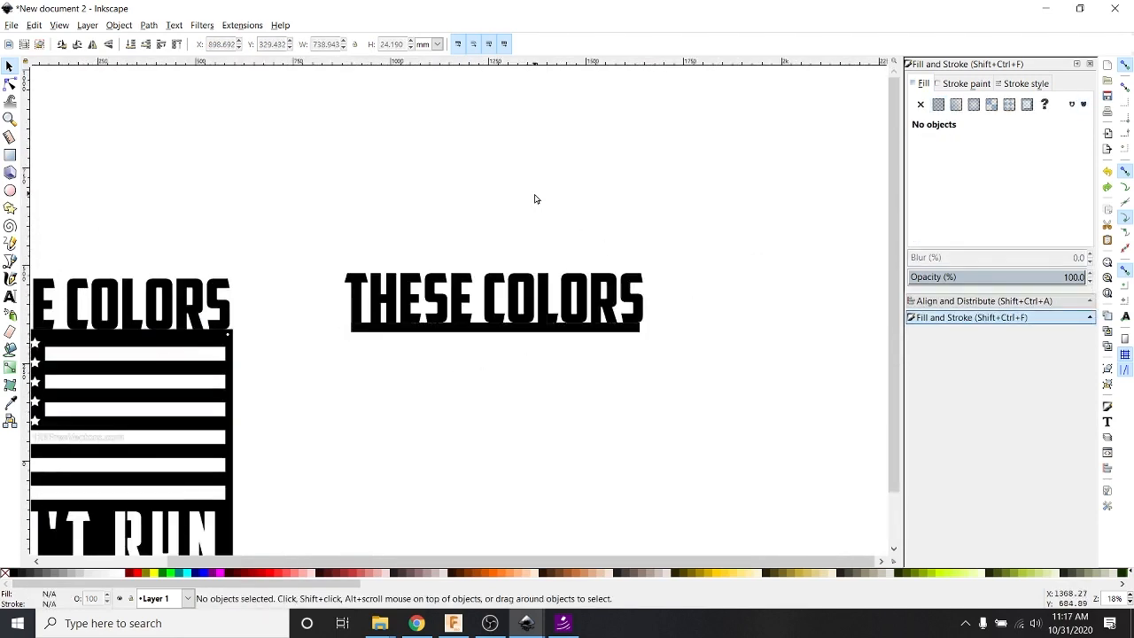
mouse_move(521, 238)
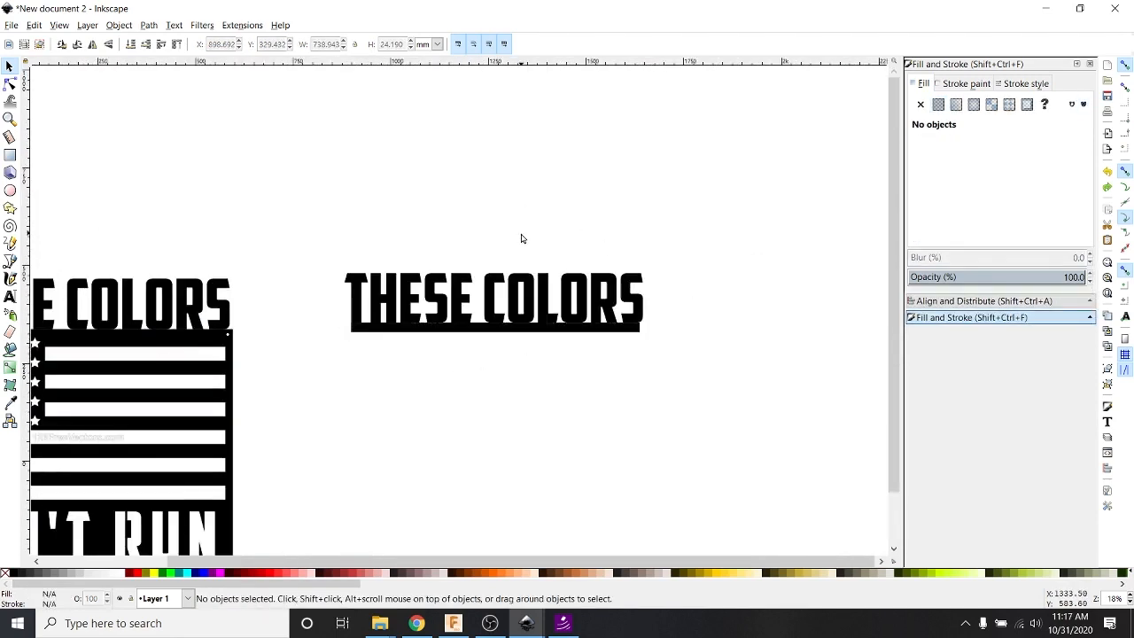
mouse_move(383, 317)
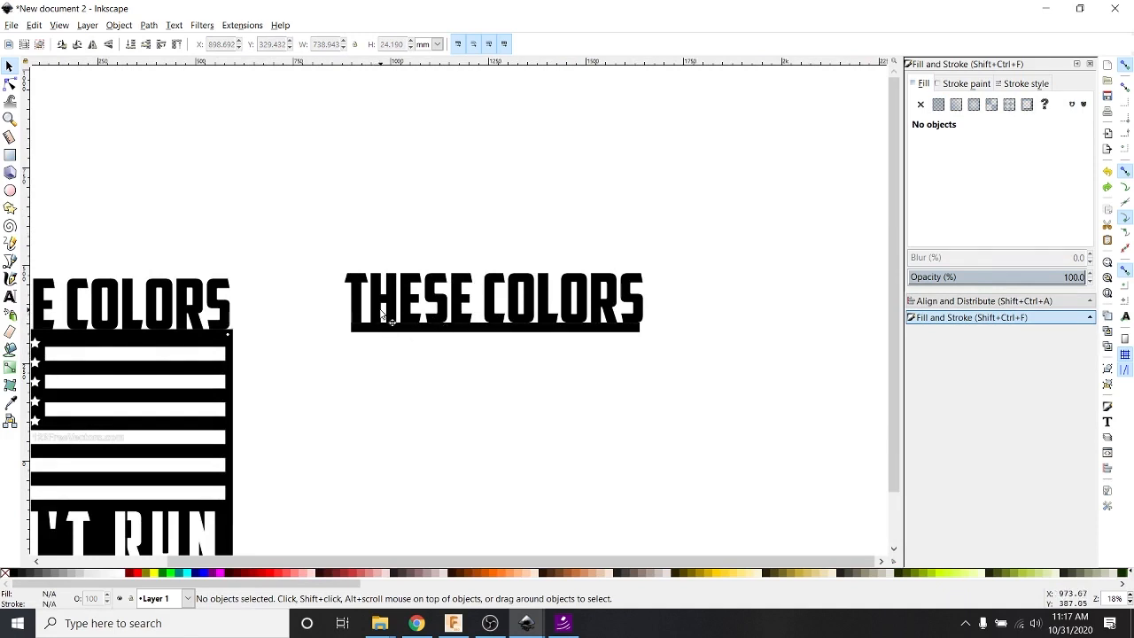
left_click(494, 321)
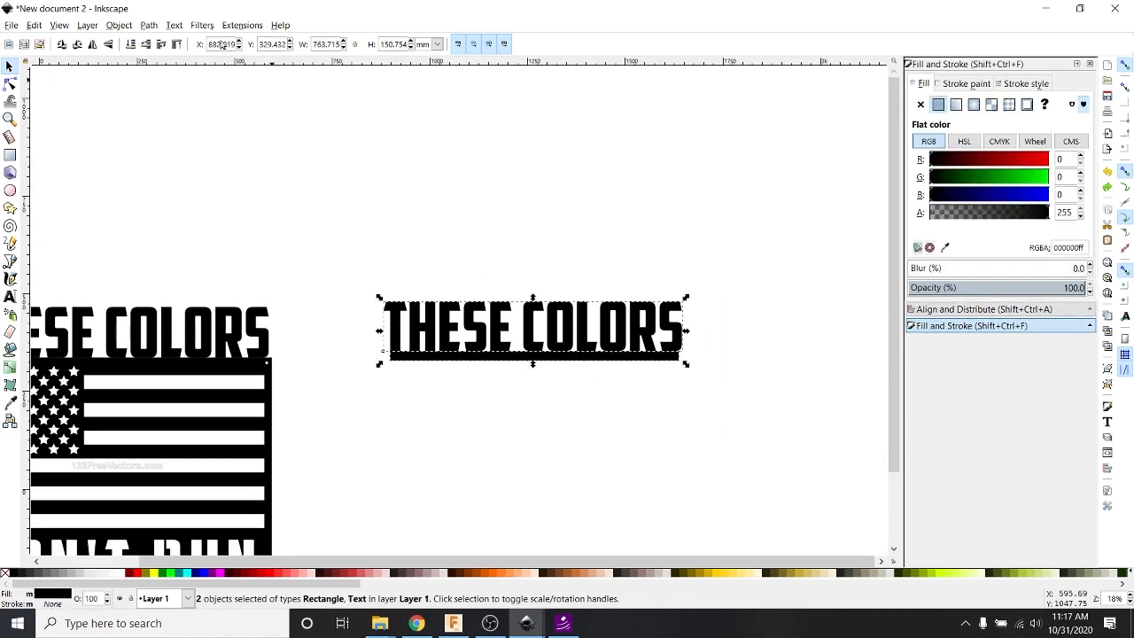
Step: Convert the selected text and bar with Object to Path, then ungroup into separate letter paths
left_click(149, 25)
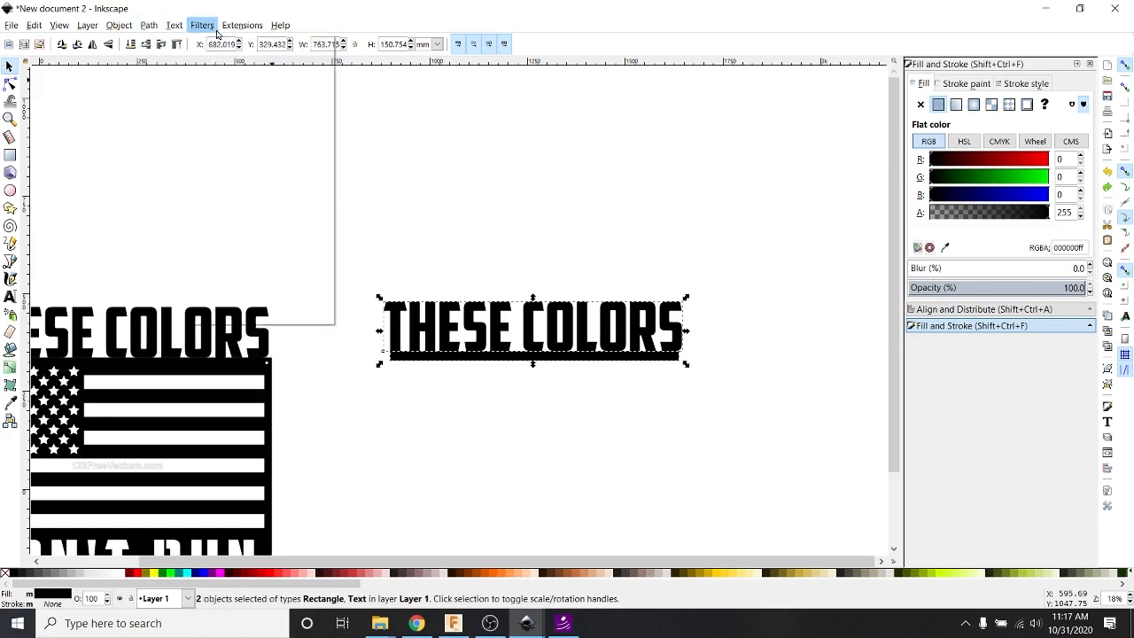
left_click(149, 25)
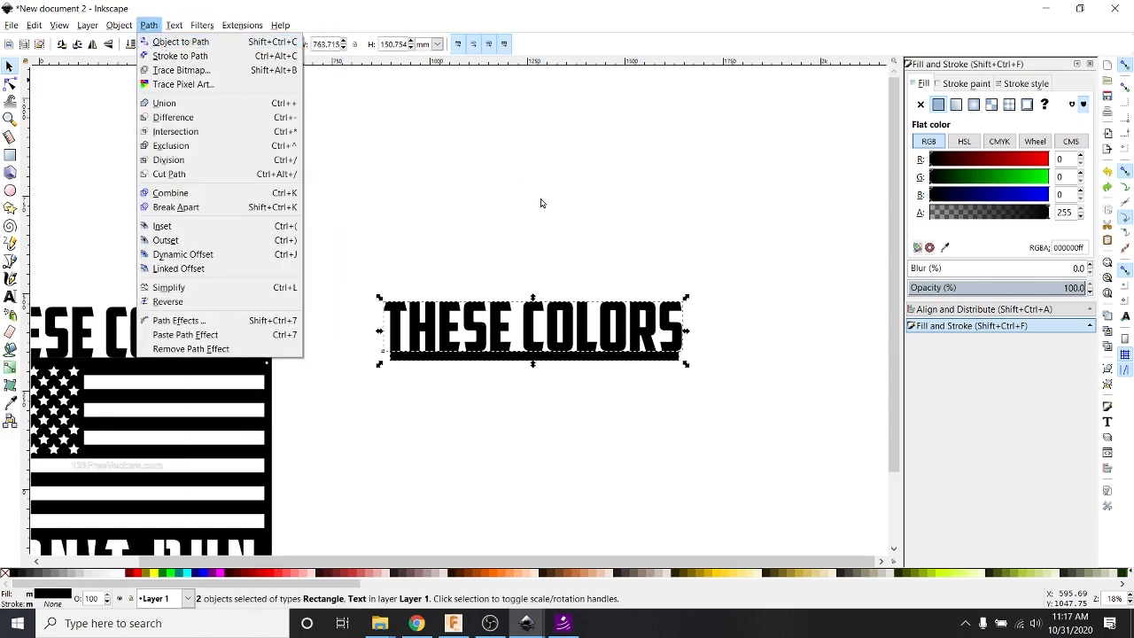
left_click(358, 241)
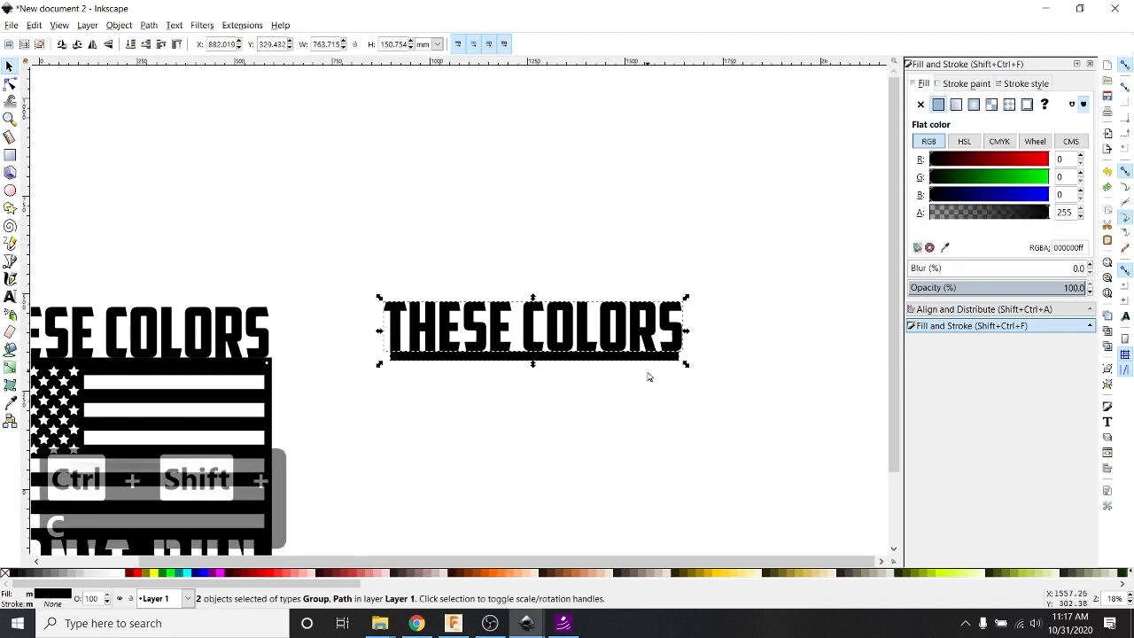
mouse_move(517, 333)
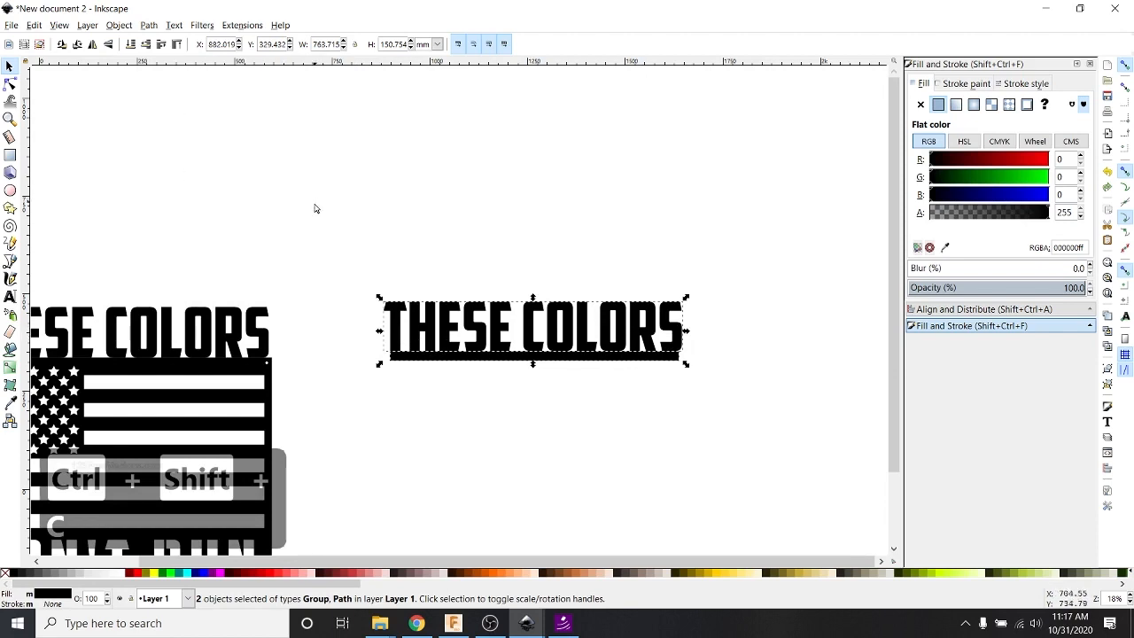
left_click(149, 24)
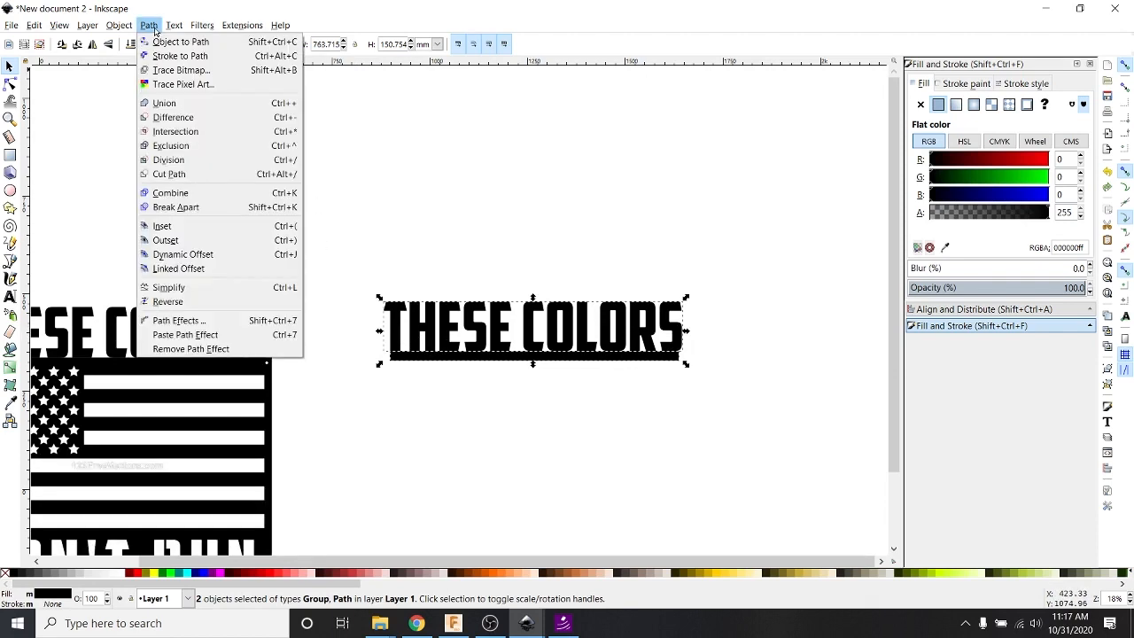
mouse_move(180, 43)
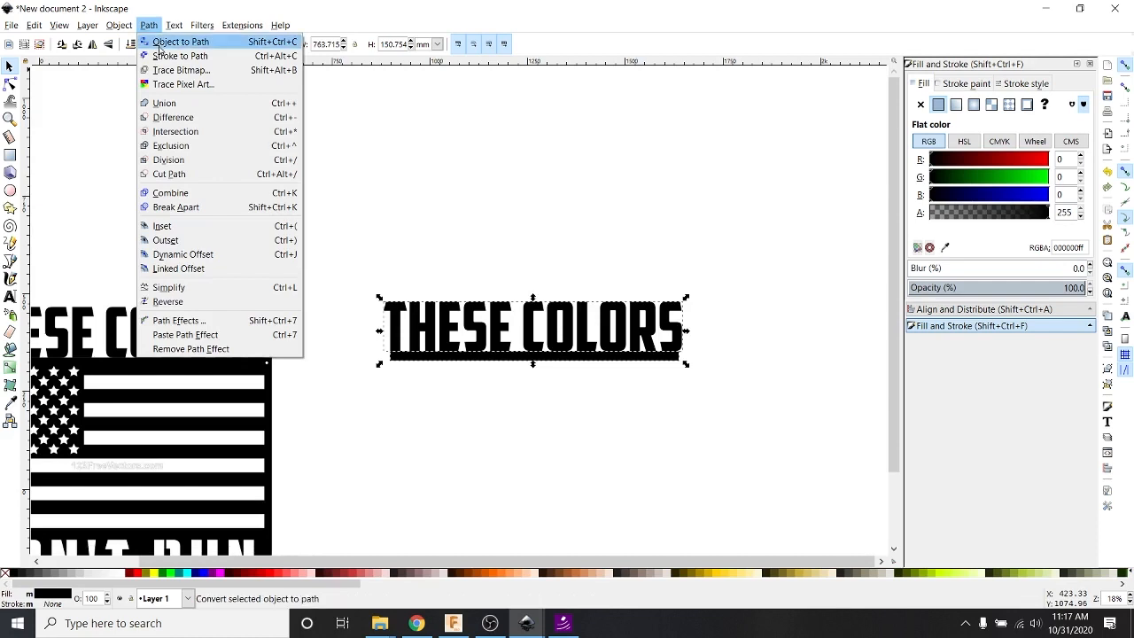
mouse_move(175, 206)
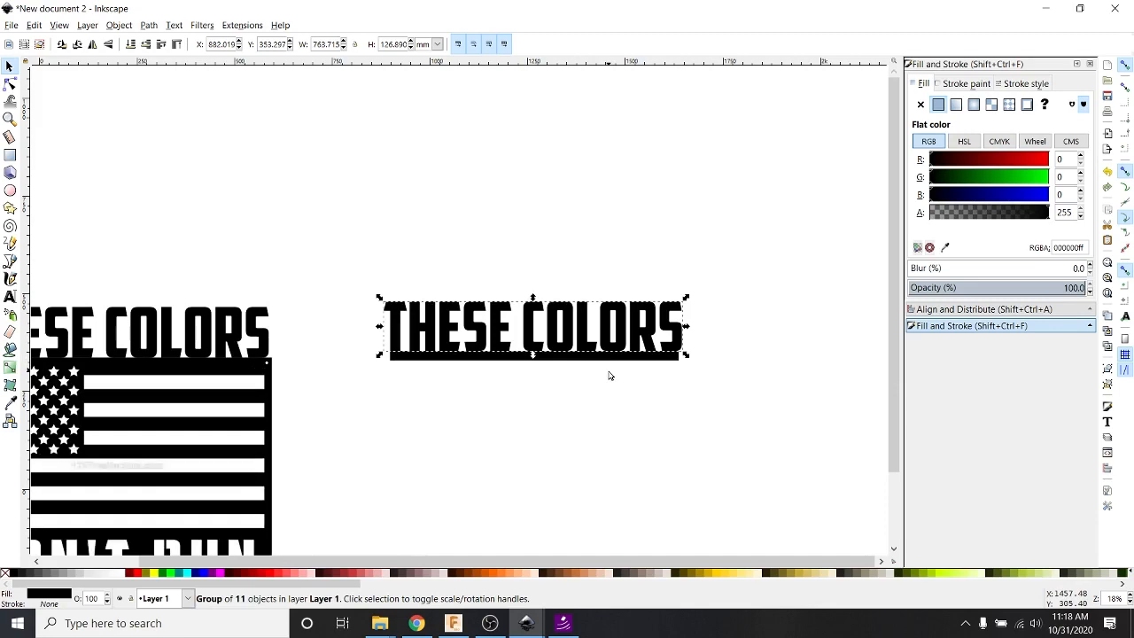
key("ctrl+shift+g")
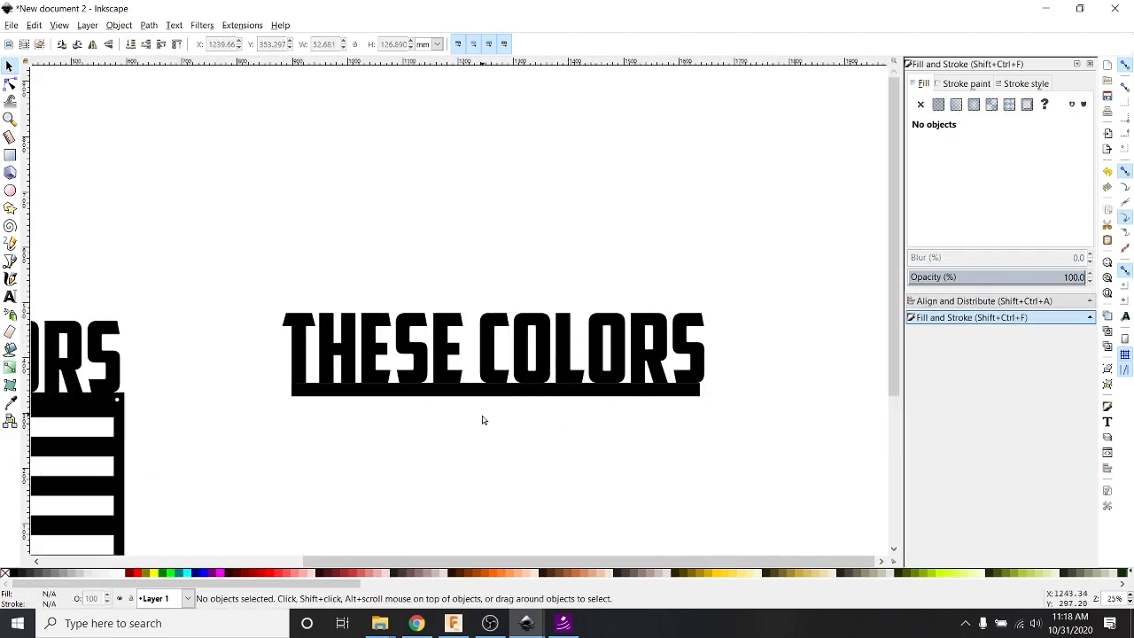
mouse_move(234, 285)
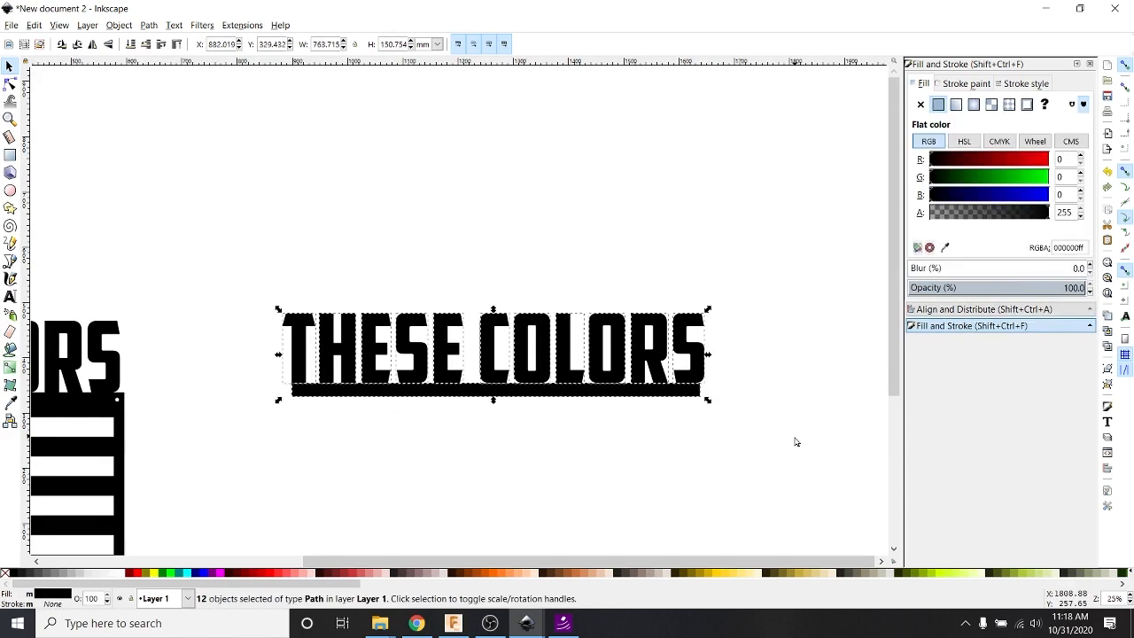
mouse_move(665, 411)
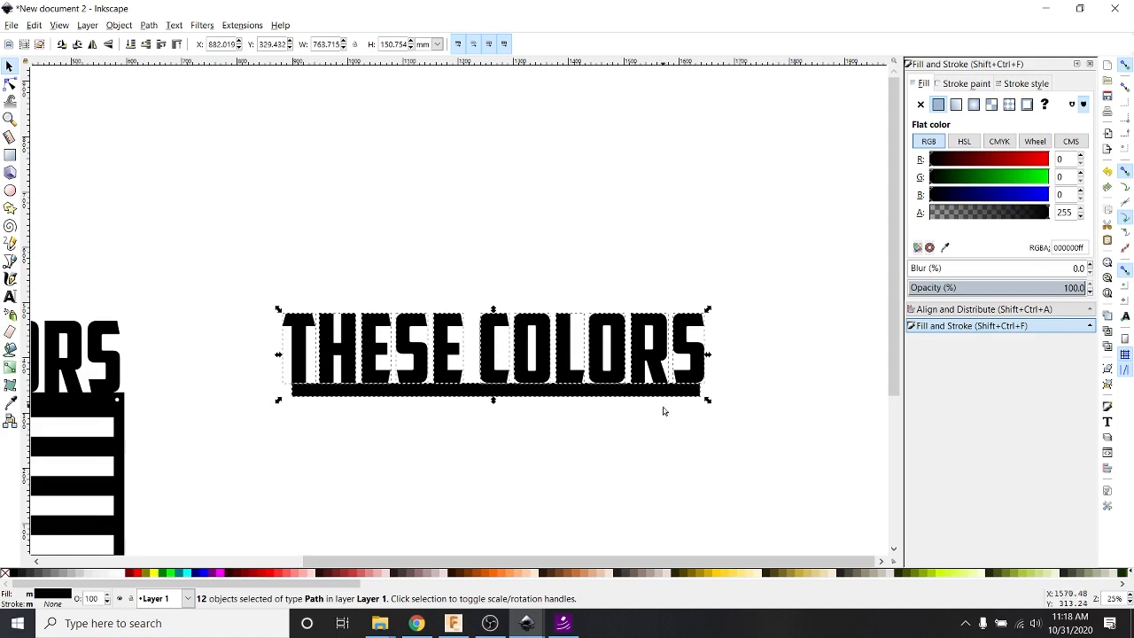
Step: Union the 12 selected letter and bar paths into one combined path
left_click(148, 25)
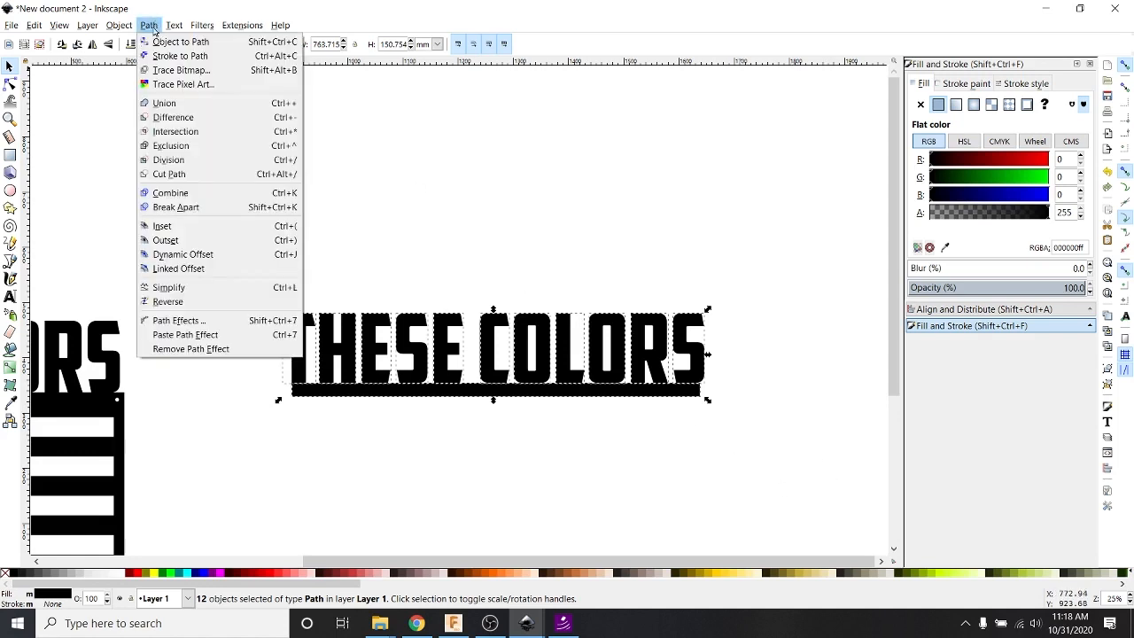
mouse_move(163, 103)
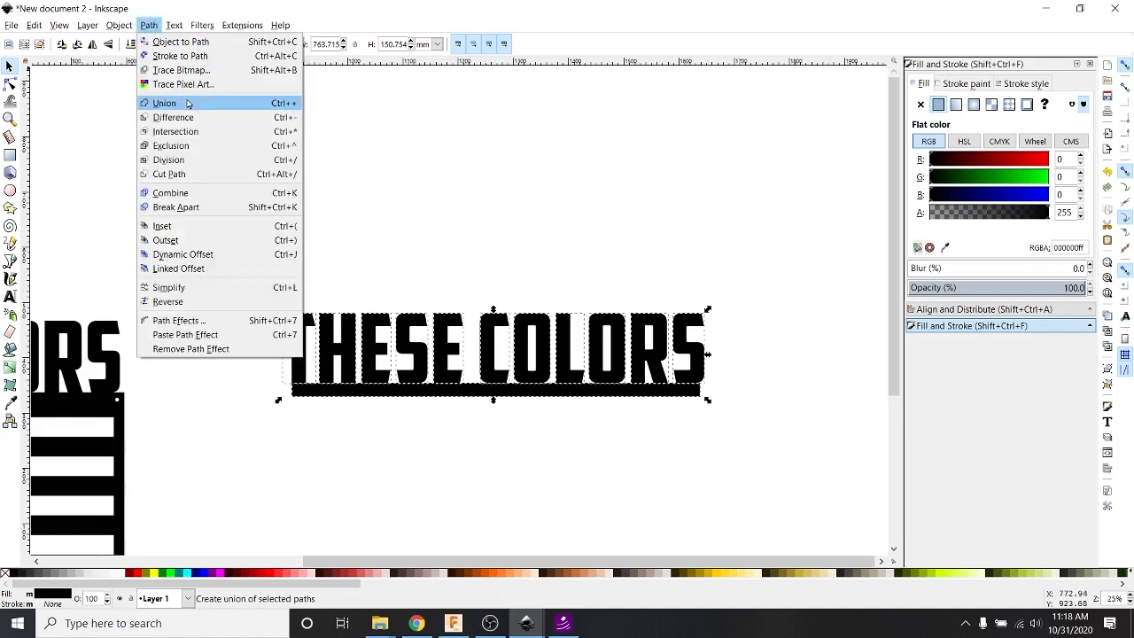
left_click(163, 103)
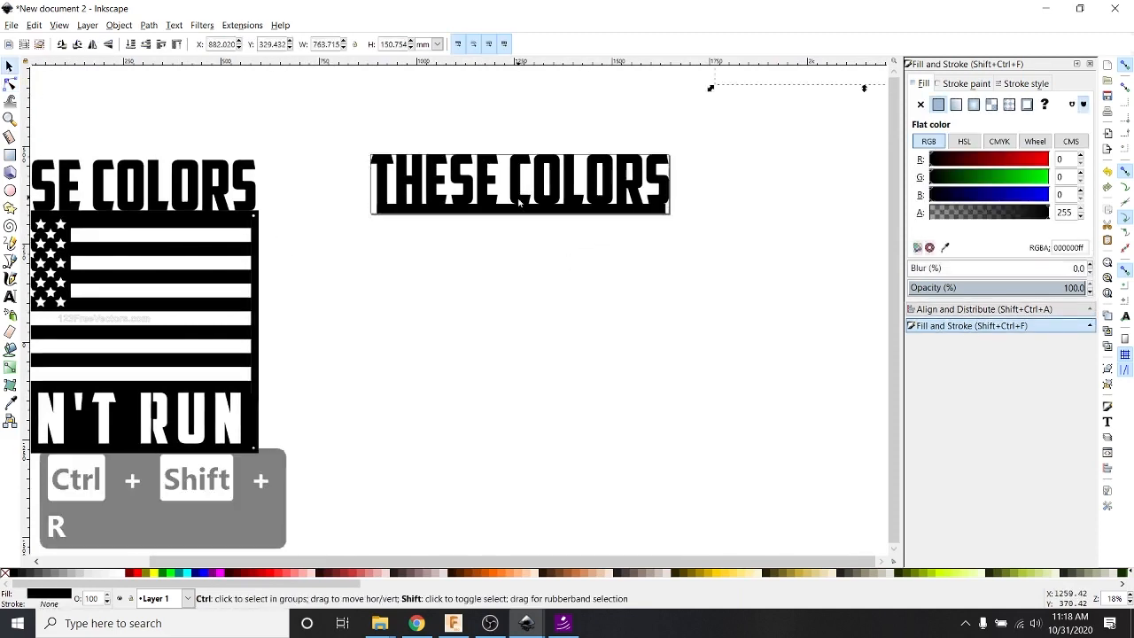
Step: Resize the page to the drawing and save as Desktop Cutting Plotter DXF R14 named These Colors
key("ctrl+shift+s")
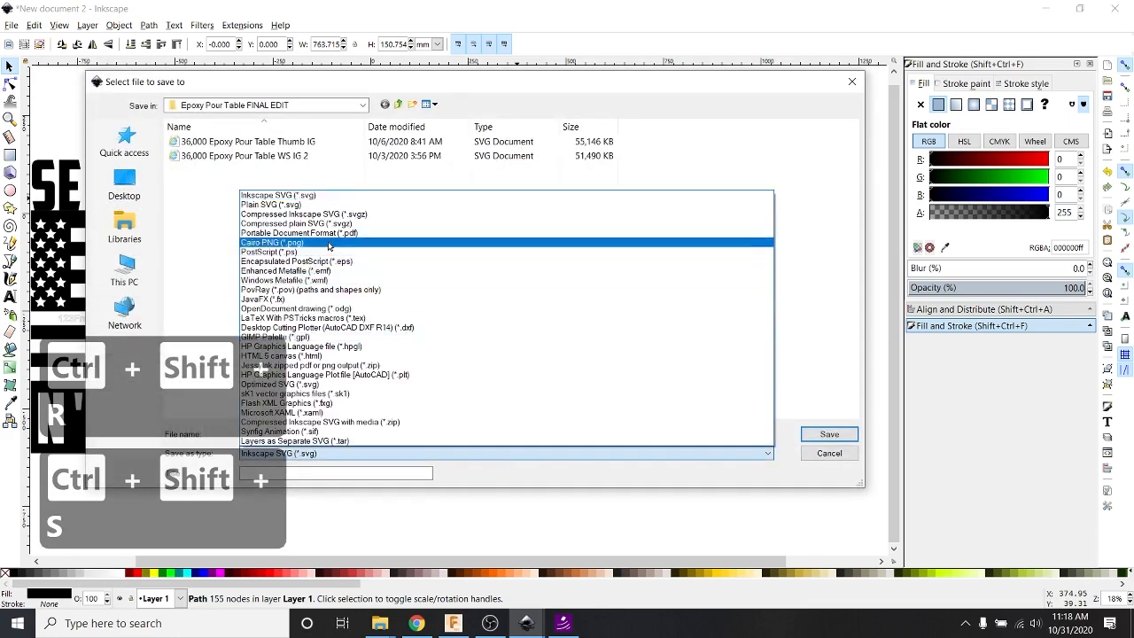
left_click(327, 326)
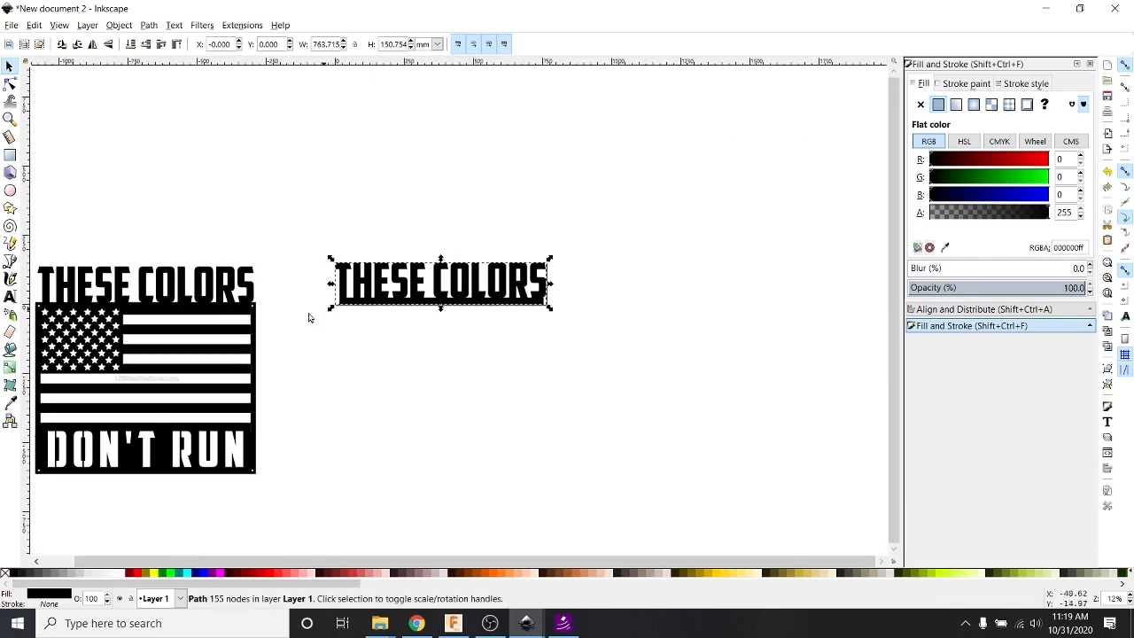
mouse_move(638, 310)
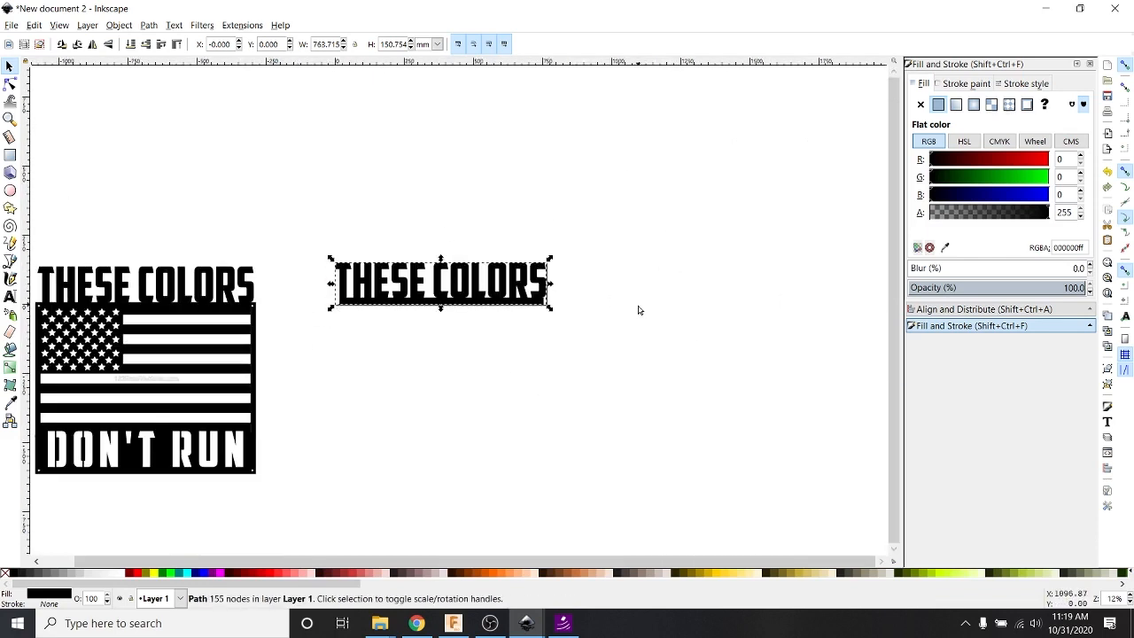
mouse_move(517, 319)
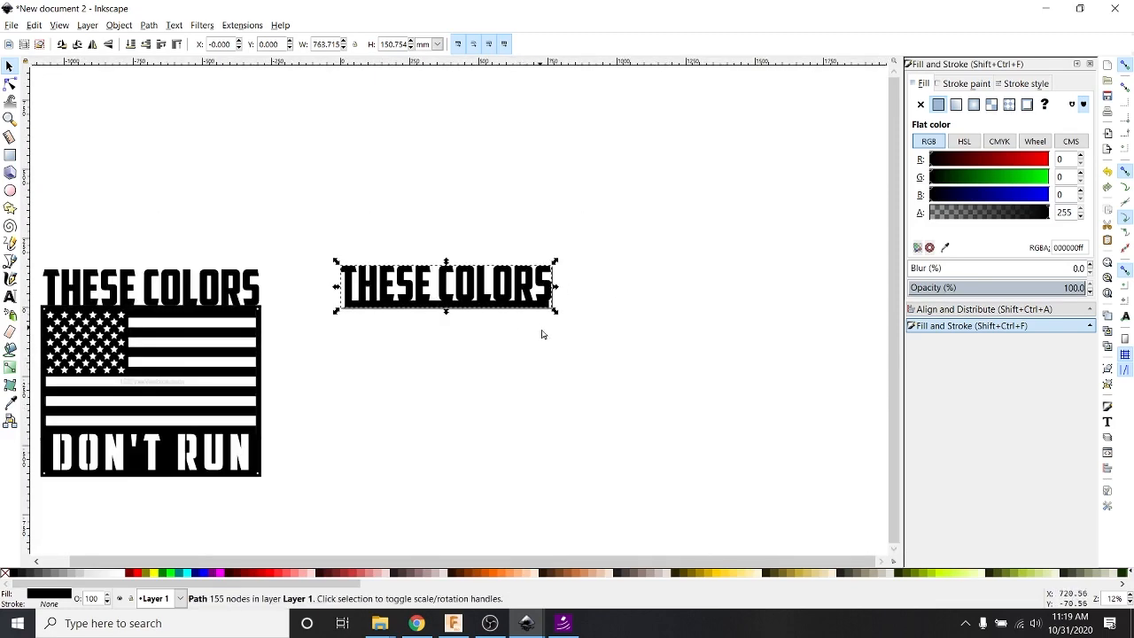
key("ctrl+shift+s")
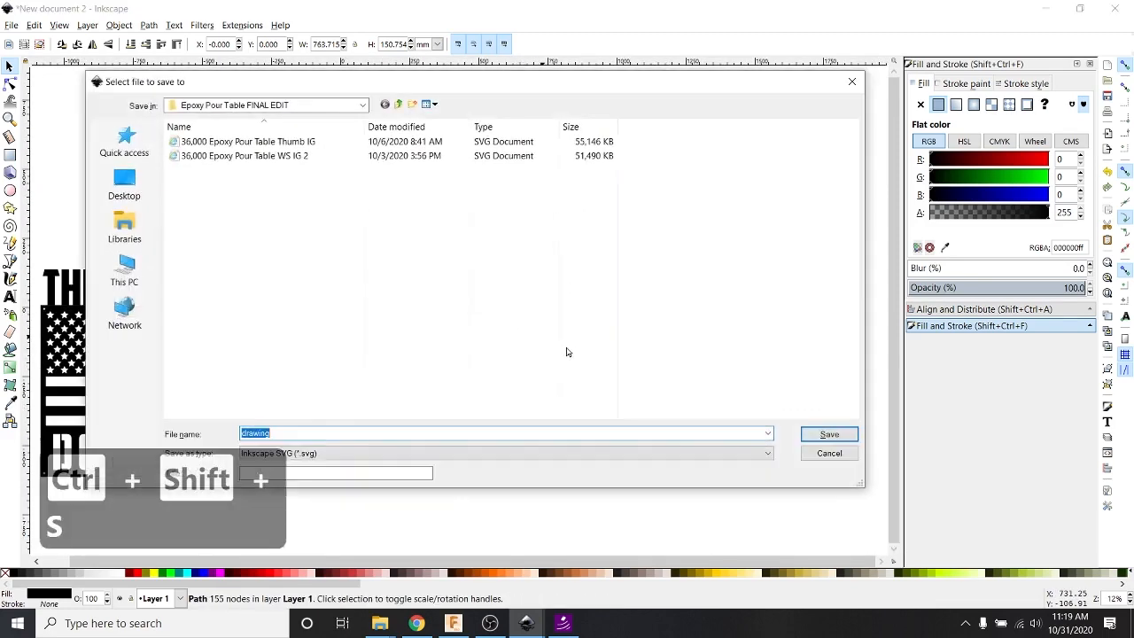
left_click(765, 453)
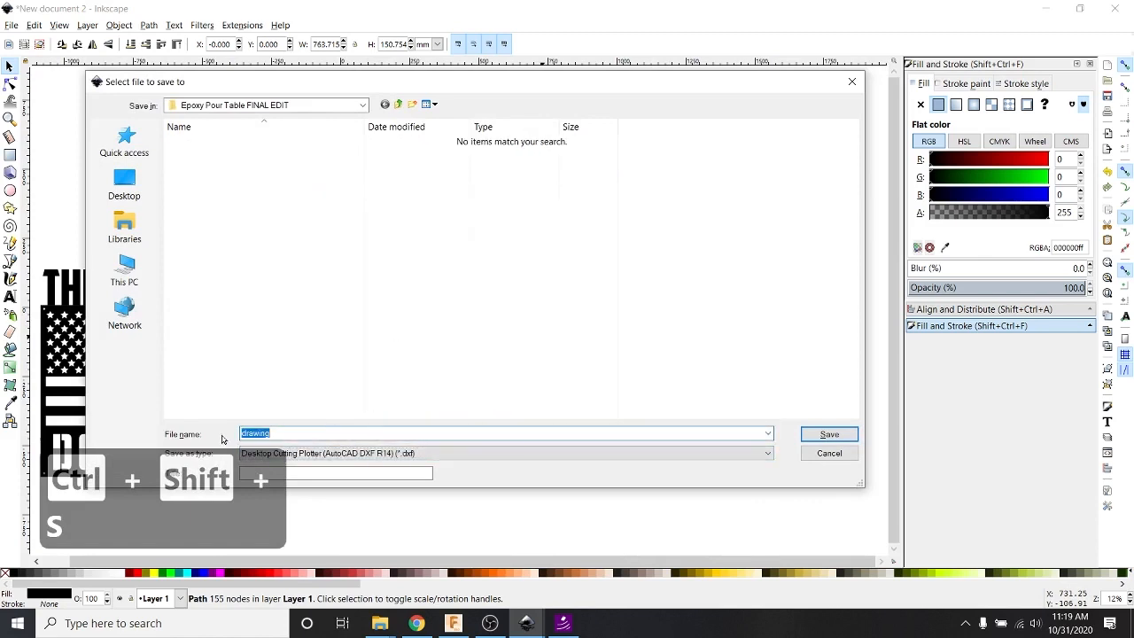
type("THese Colors")
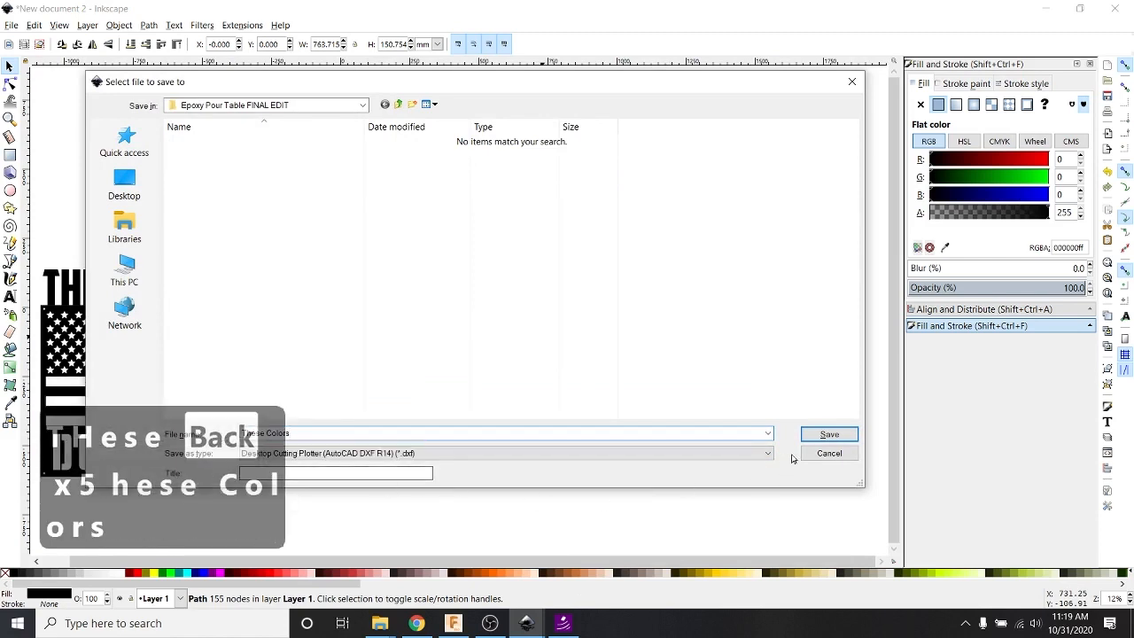
left_click(828, 434)
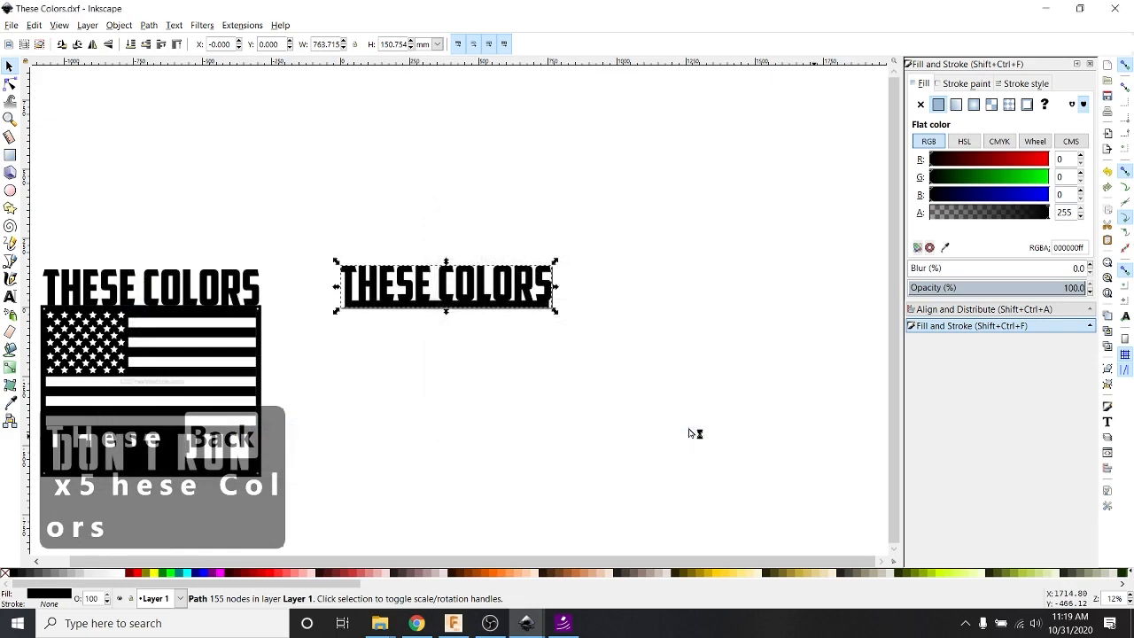
mouse_move(691, 436)
type("These Colors")
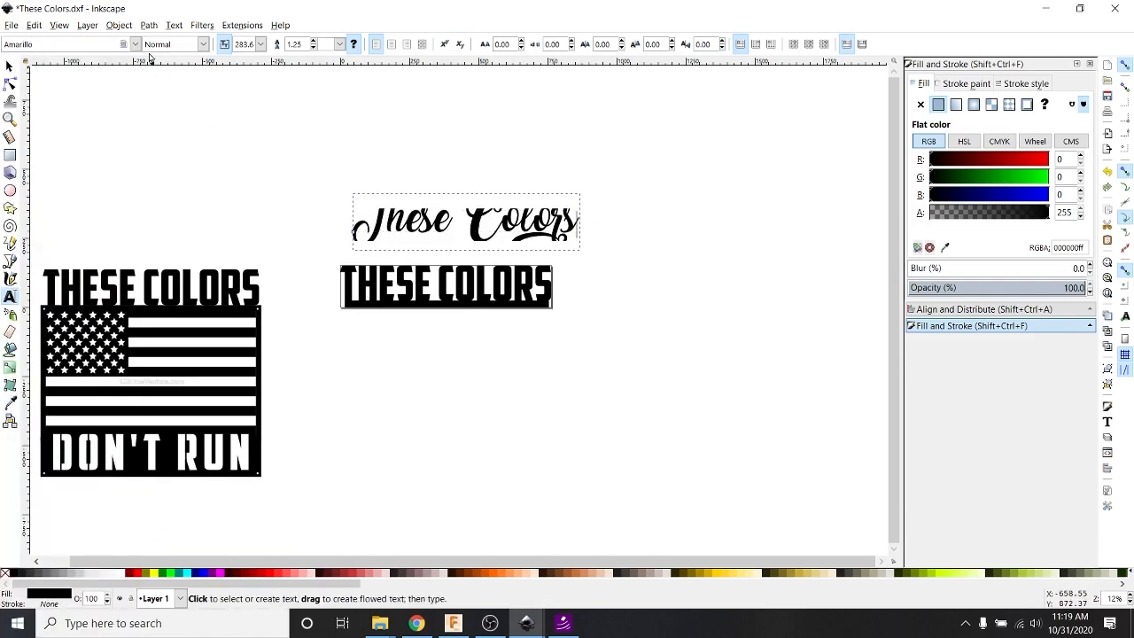
Step: Scroll the font list to pick Birds of Paradise for the script These Colors line
left_click(133, 44)
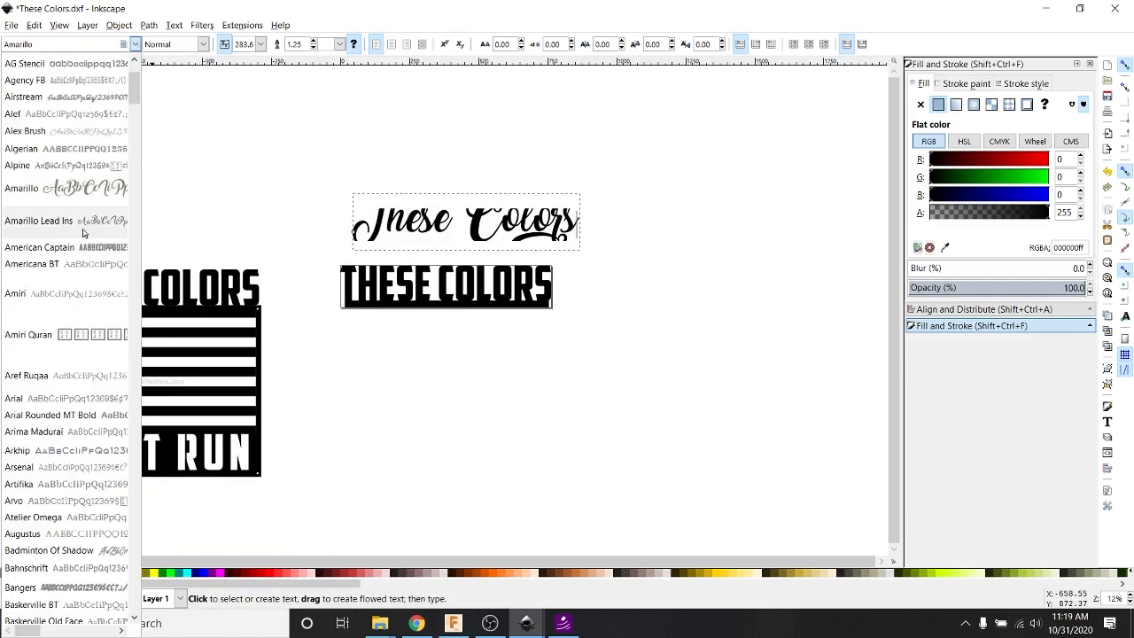
scroll("down", 3)
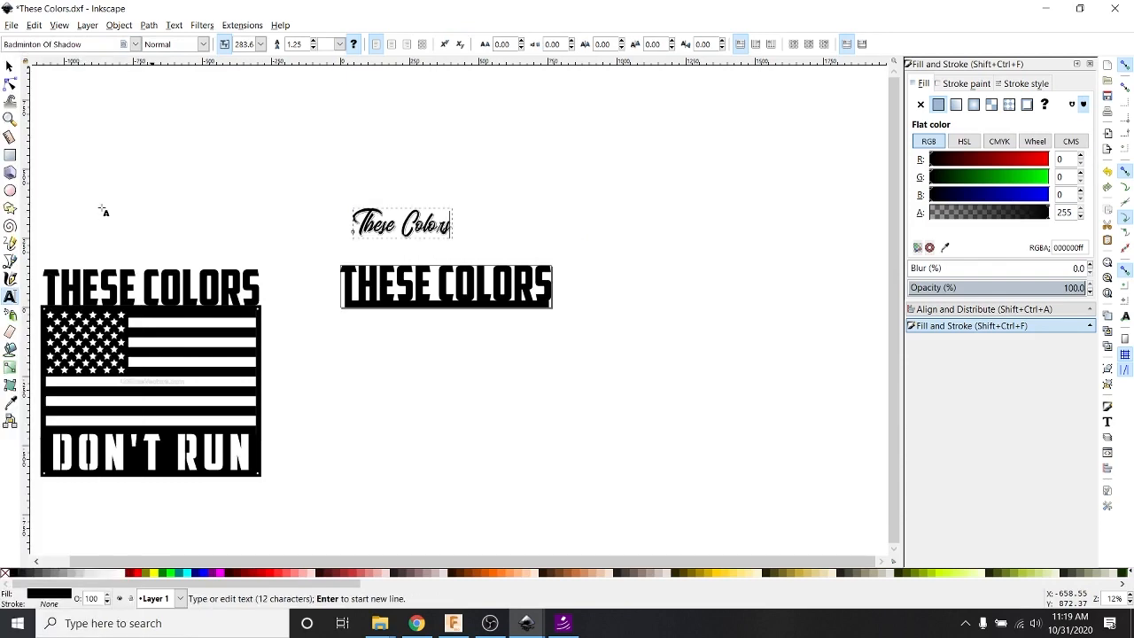
left_click(127, 45)
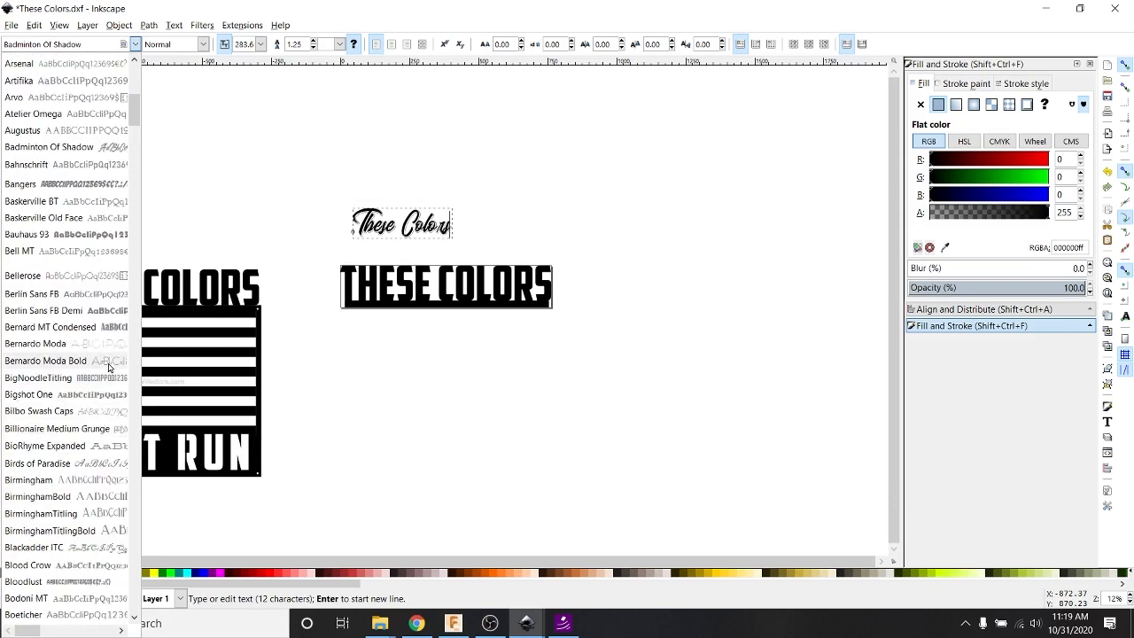
scroll("down", 3)
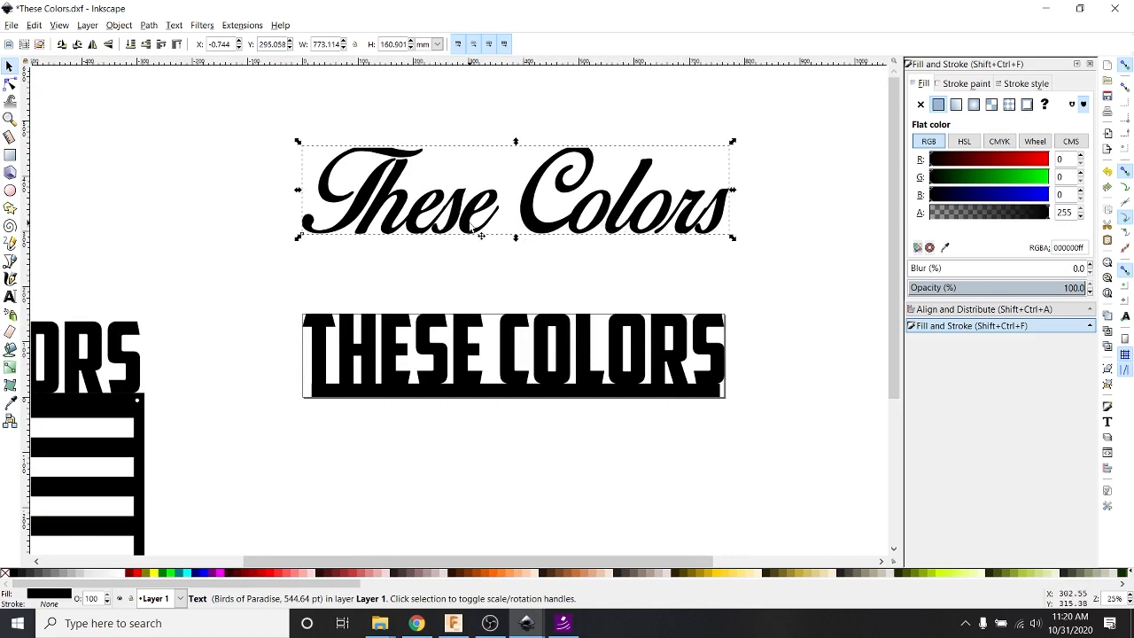
mouse_move(644, 239)
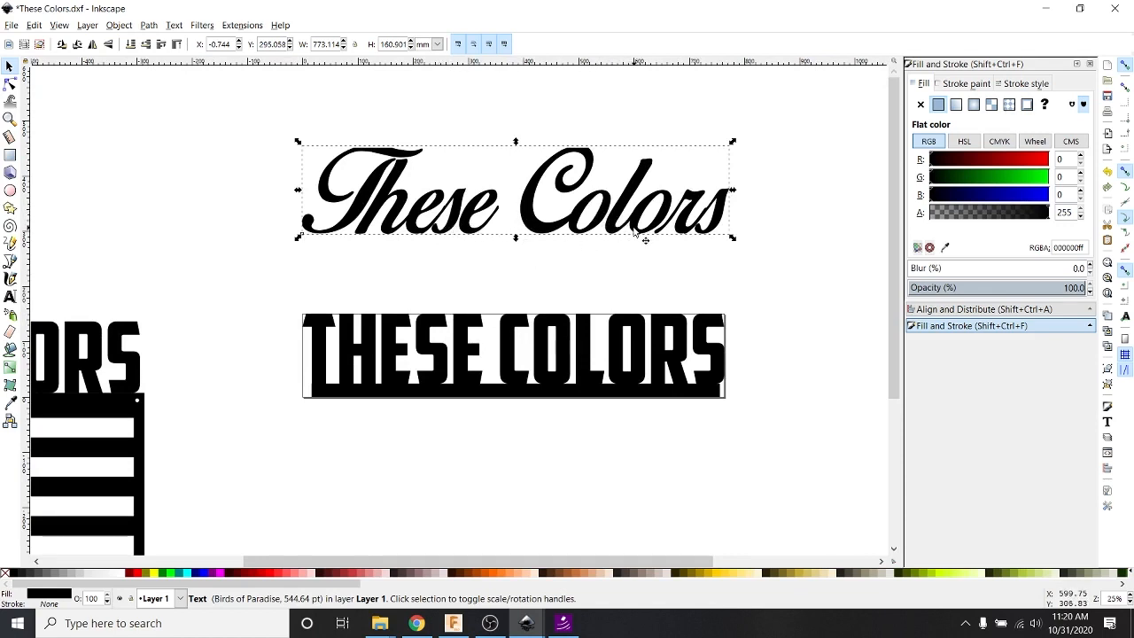
mouse_move(535, 280)
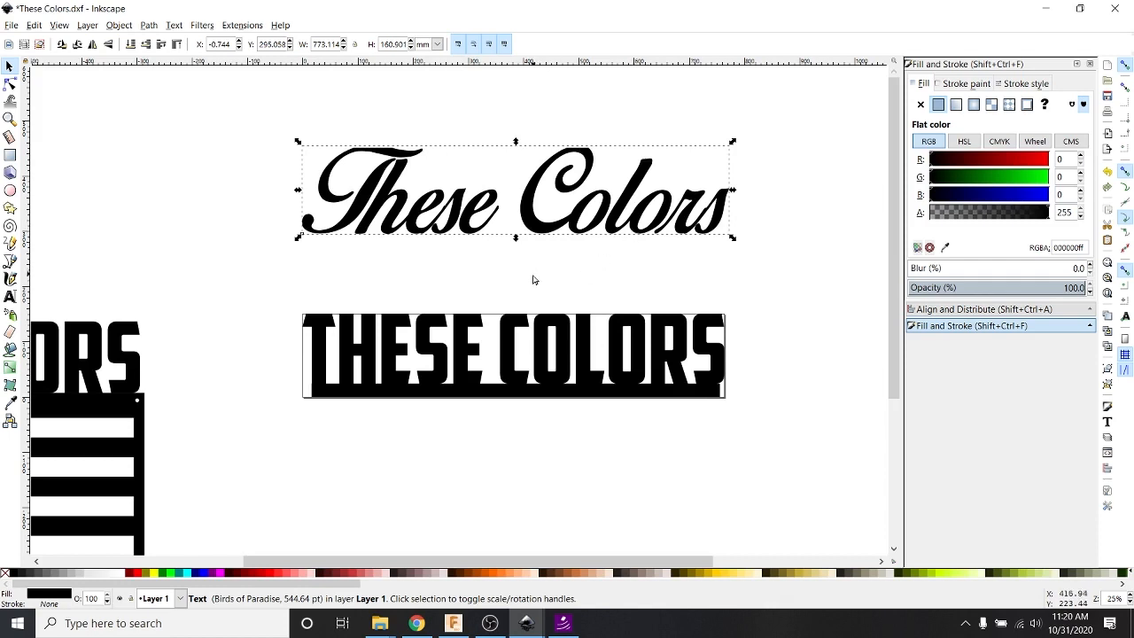
mouse_move(150, 63)
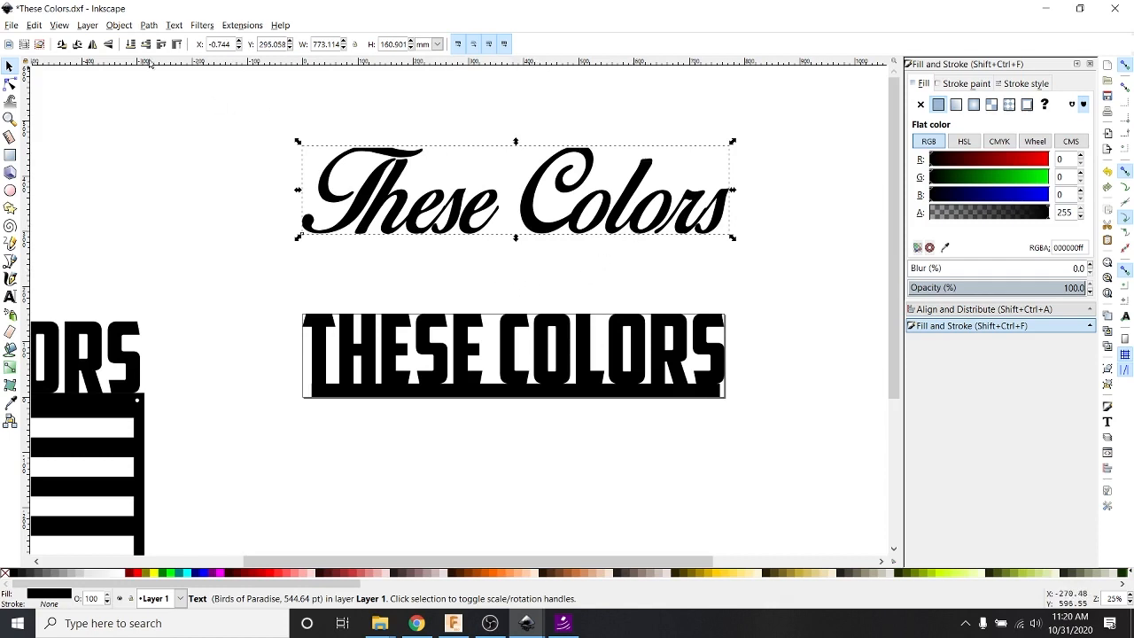
Step: Convert the script These Colors to paths and drag the T's stem nodes up toward its crossbar
left_click(149, 25)
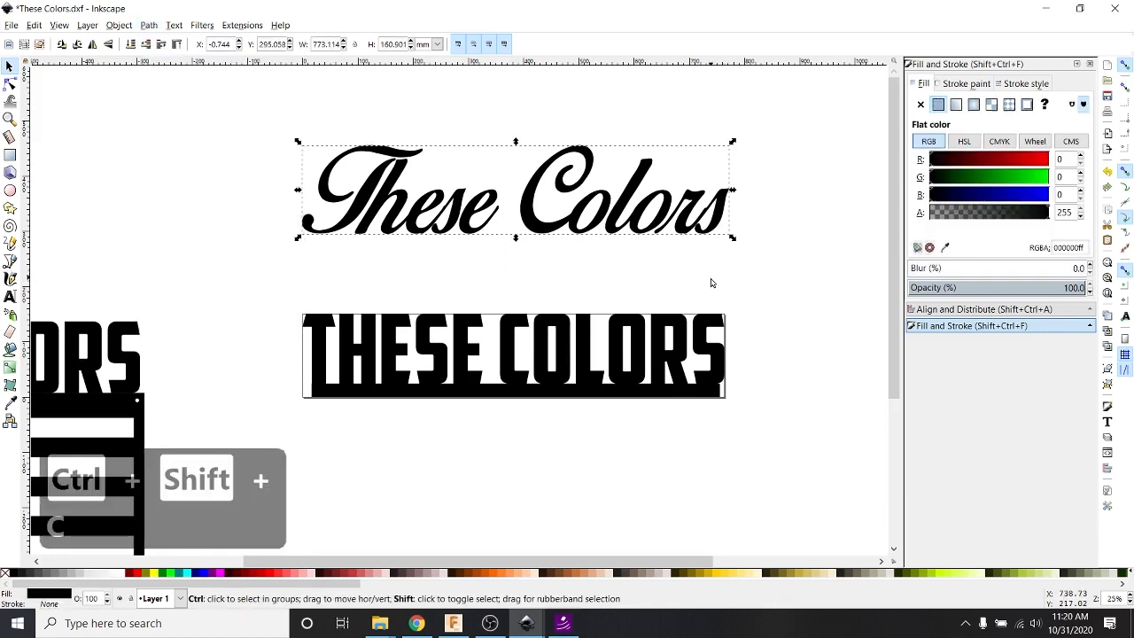
key("ctrl+shift+k")
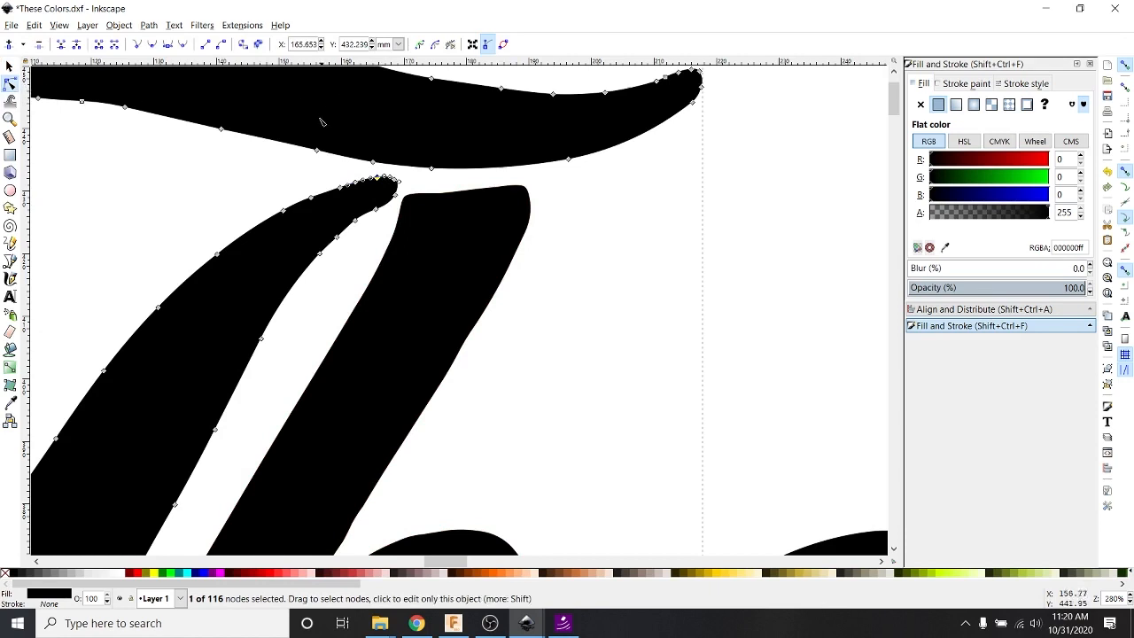
mouse_move(329, 141)
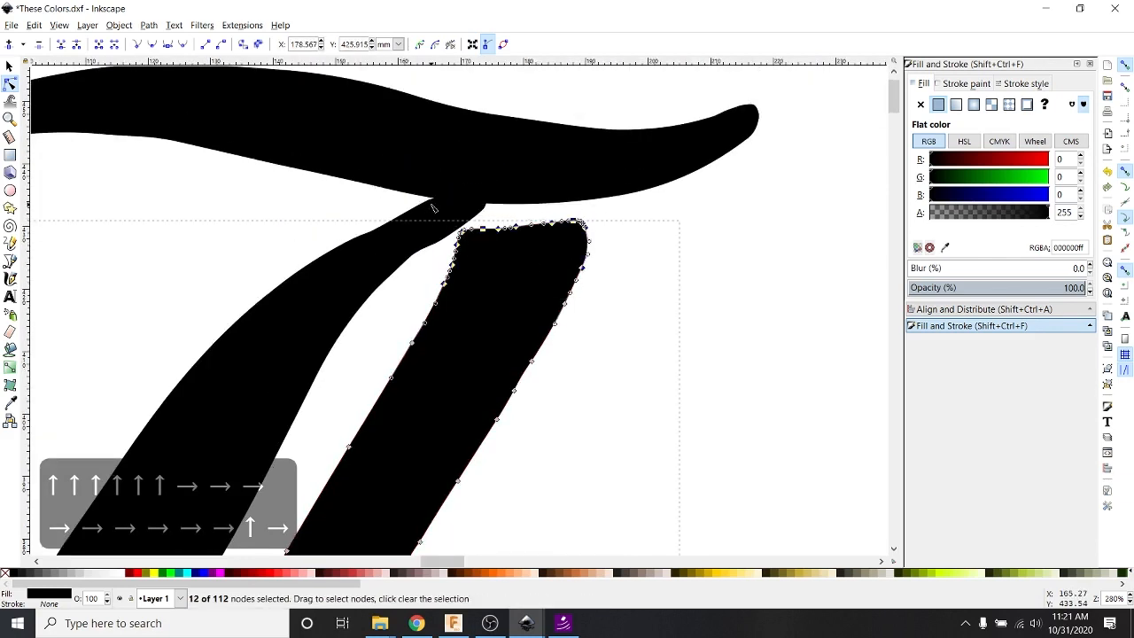
left_click_drag(513, 239, 514, 191)
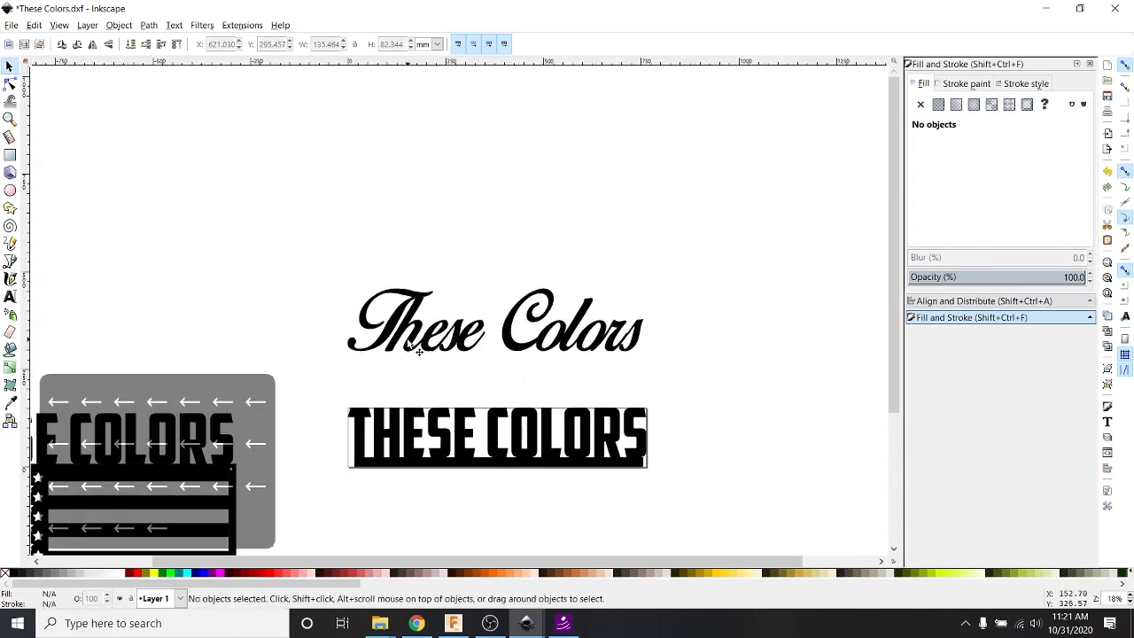
mouse_move(546, 286)
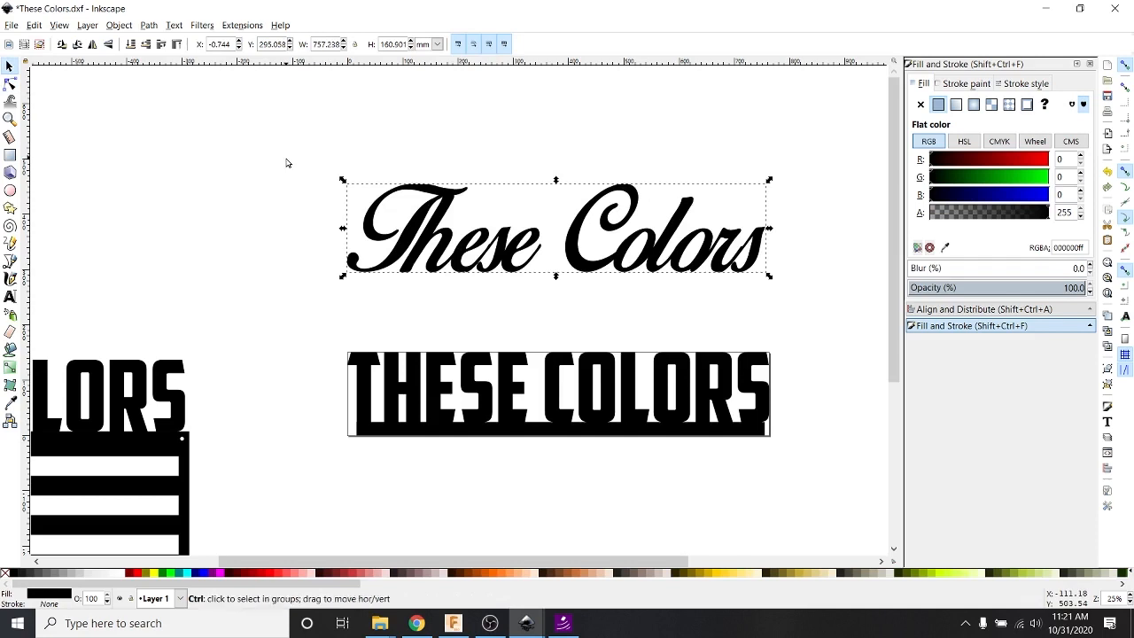
Step: Undo the node edit and delete the script These Colors lettering from the canvas
key("ctrl+z")
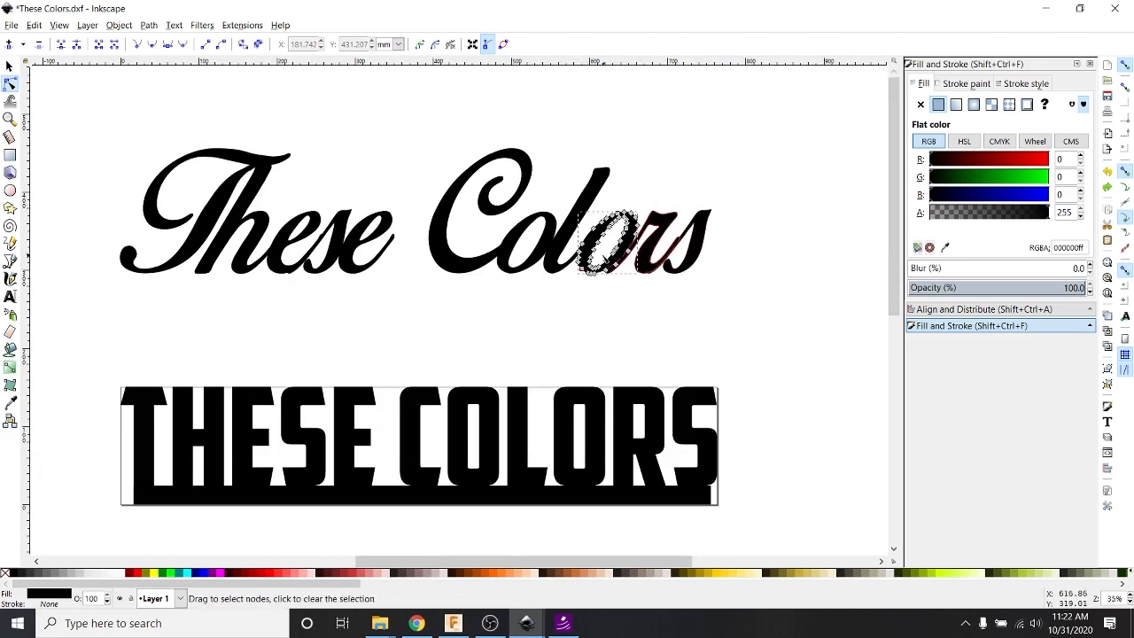
scroll("down", 3)
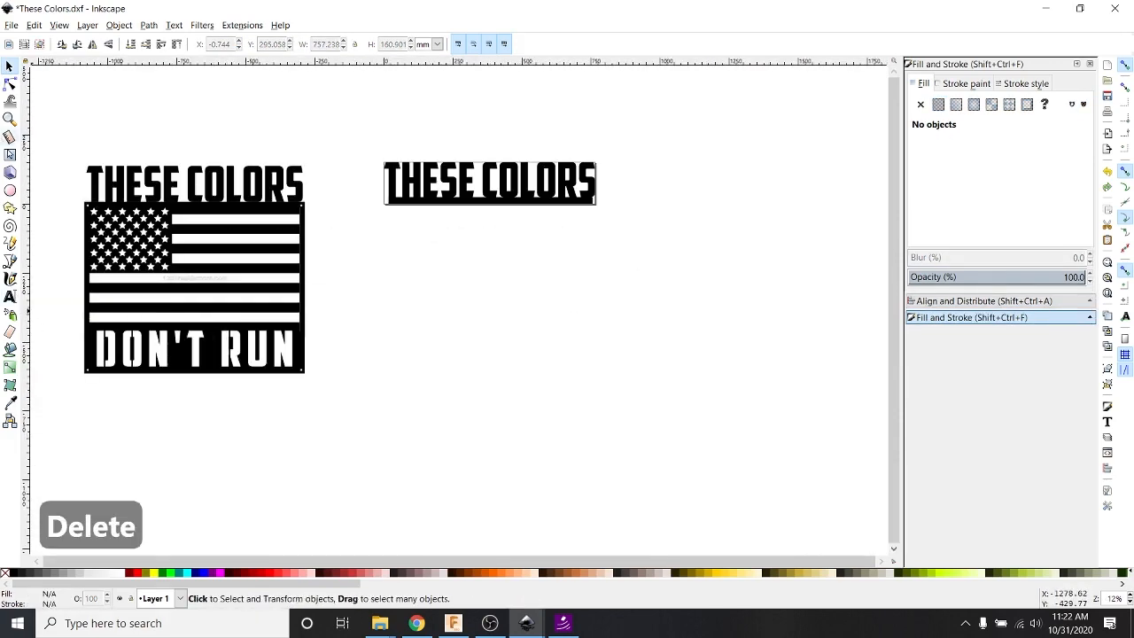
Step: Draw a black bar below THESE COLORS and type white DON'T RUN on it in American Captain
left_click_drag(372, 330, 513, 372)
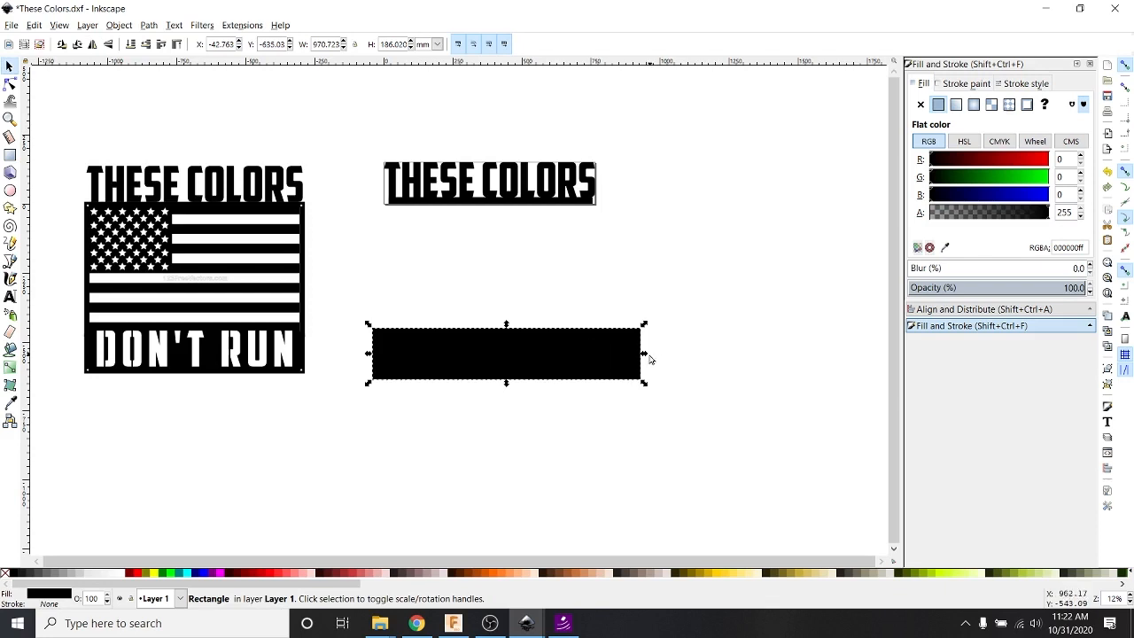
left_click_drag(644, 355, 624, 354)
type("DON'T")
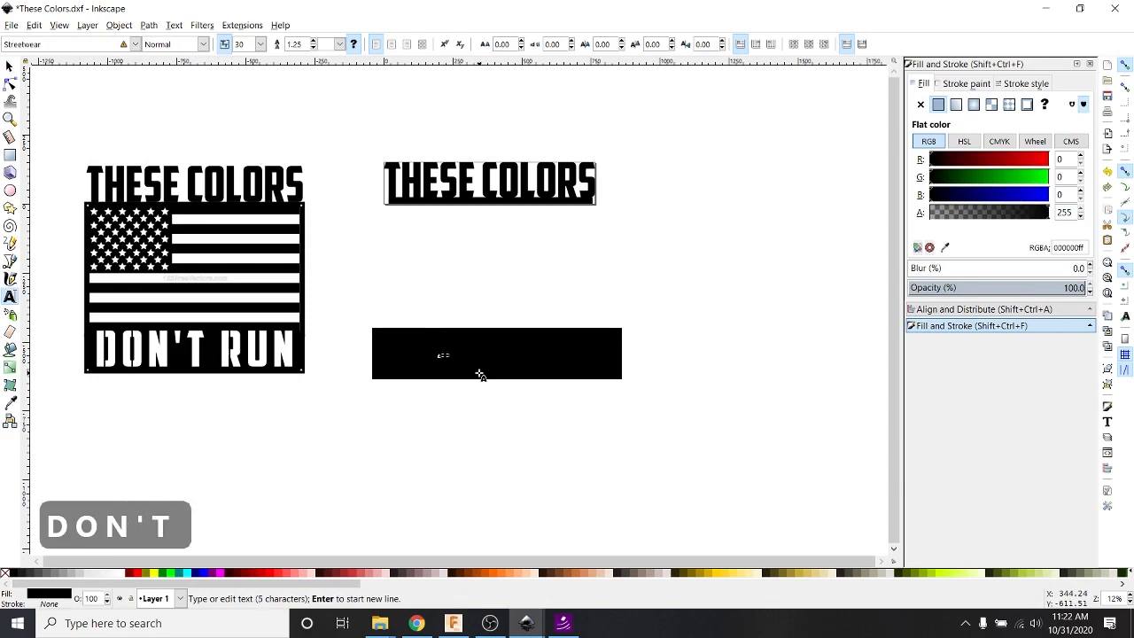
type("RUN")
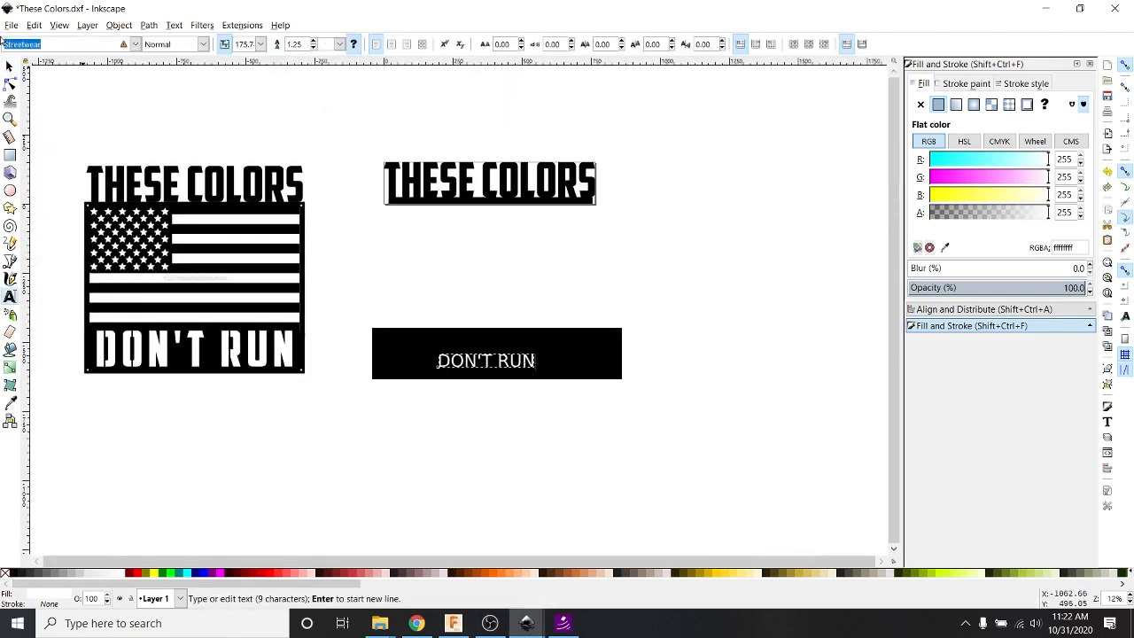
type("ameri")
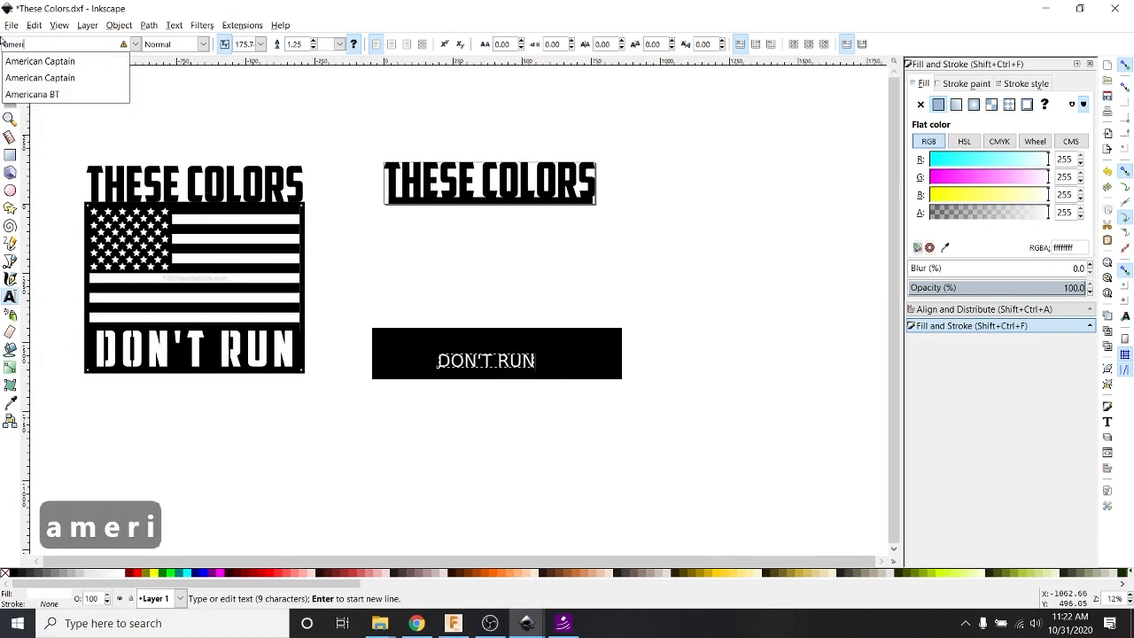
left_click(39, 61)
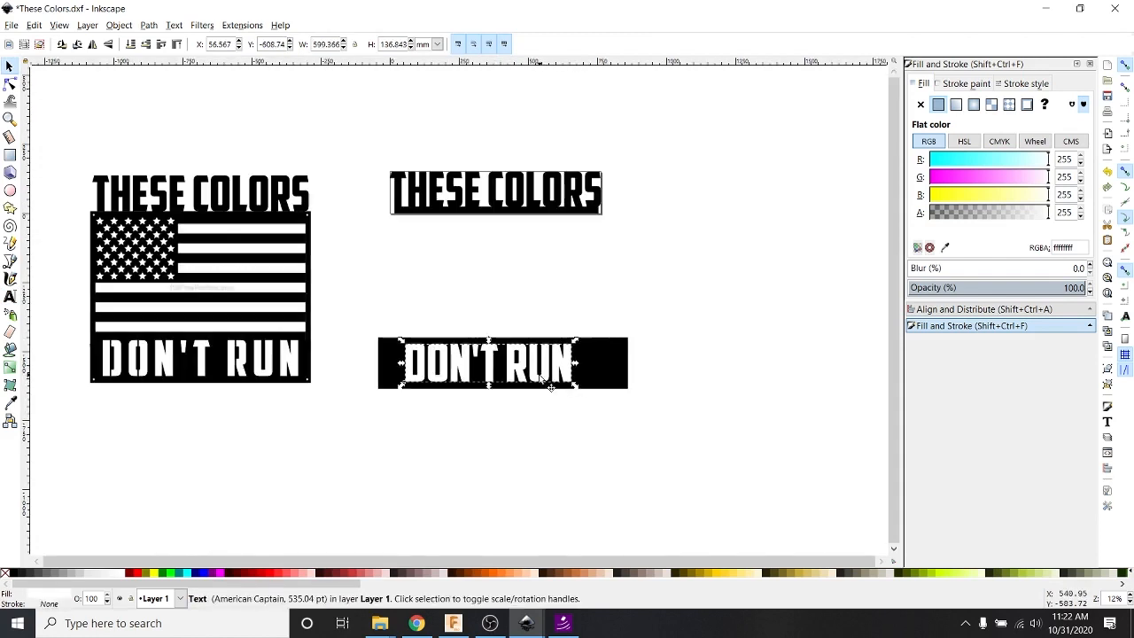
Step: Position DON'T RUN on the bar and widen its letter spacing, trying 100 then 65
left_click_drag(504, 361, 503, 195)
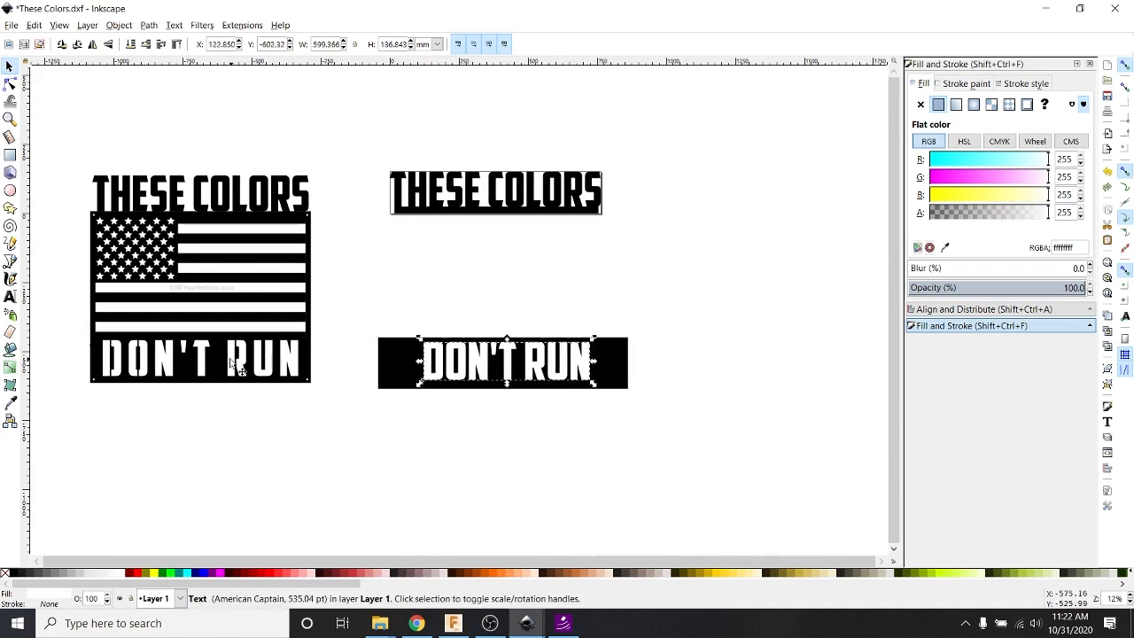
mouse_move(287, 264)
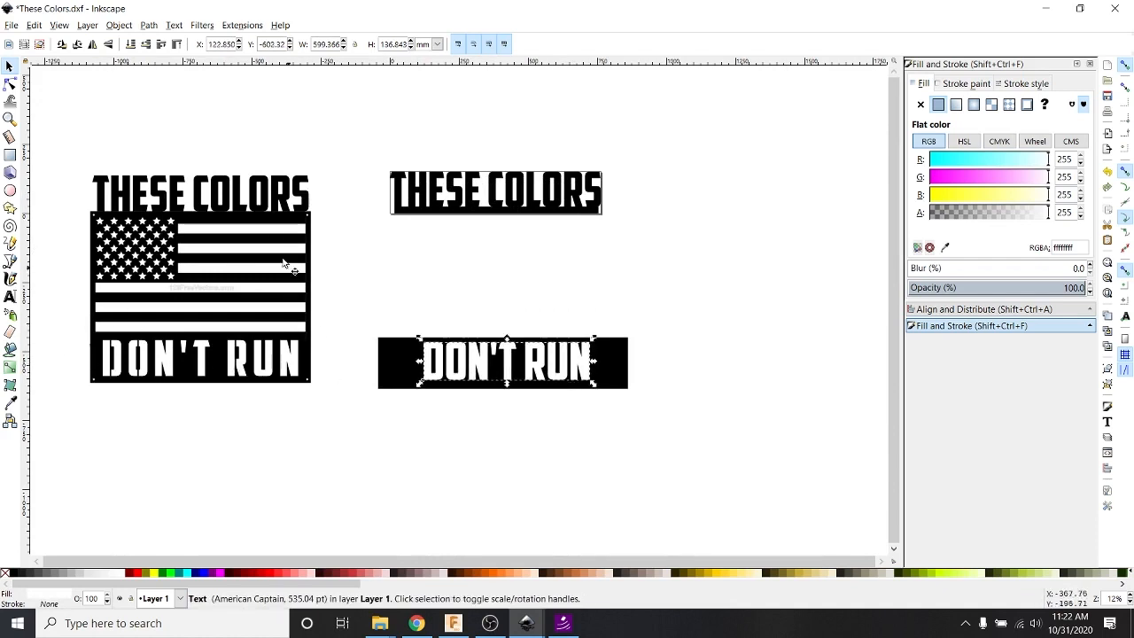
mouse_move(505, 358)
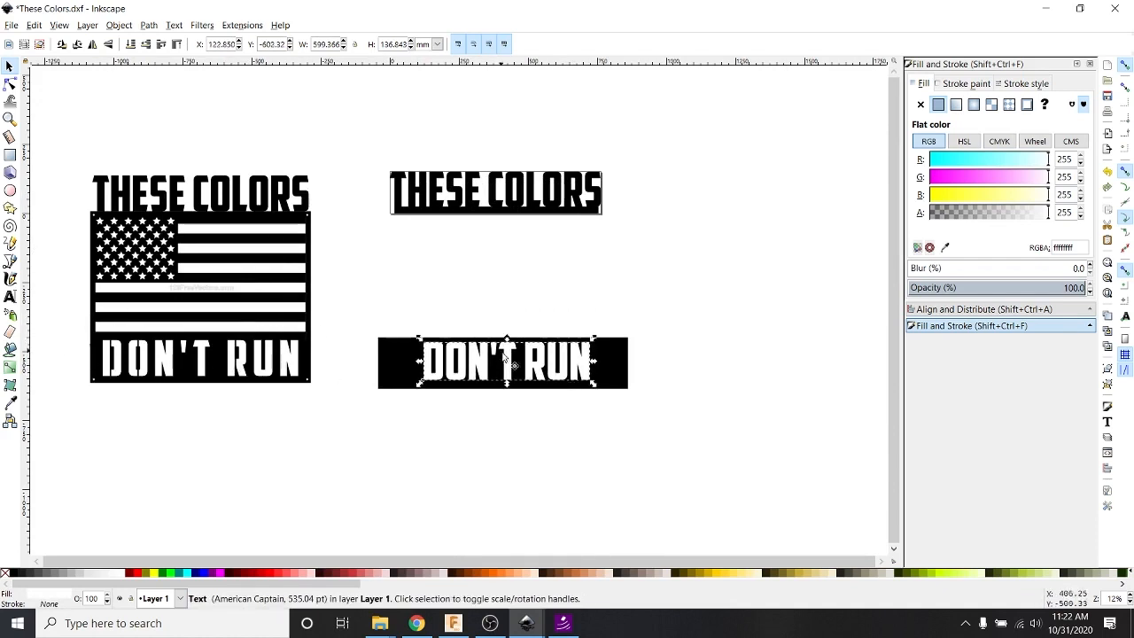
left_click_drag(505, 361, 493, 362)
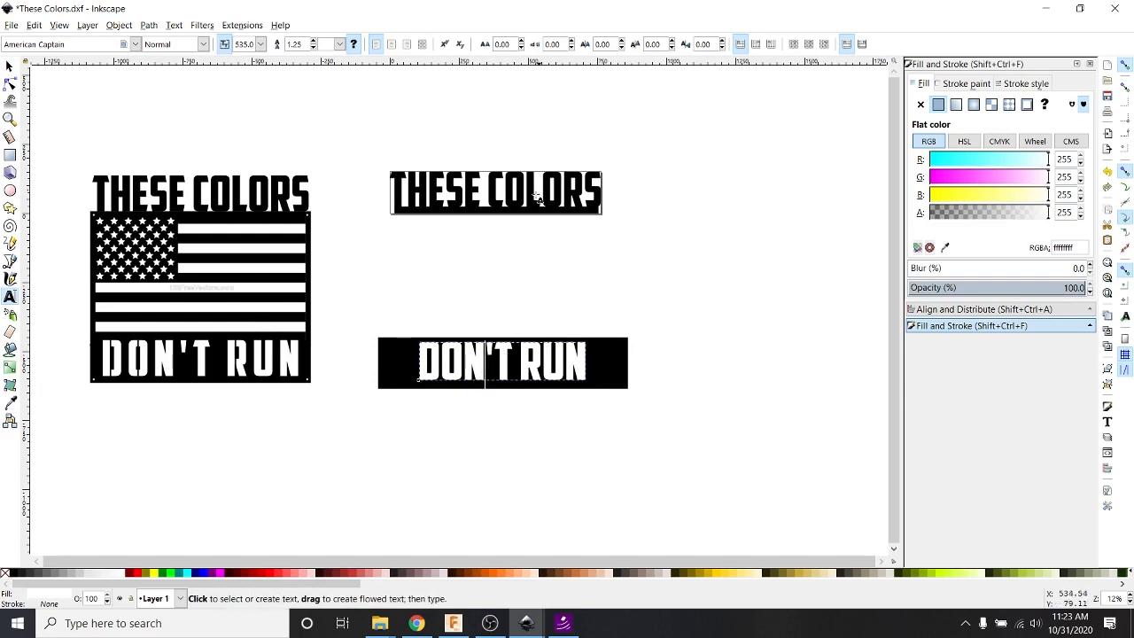
left_click(503, 42)
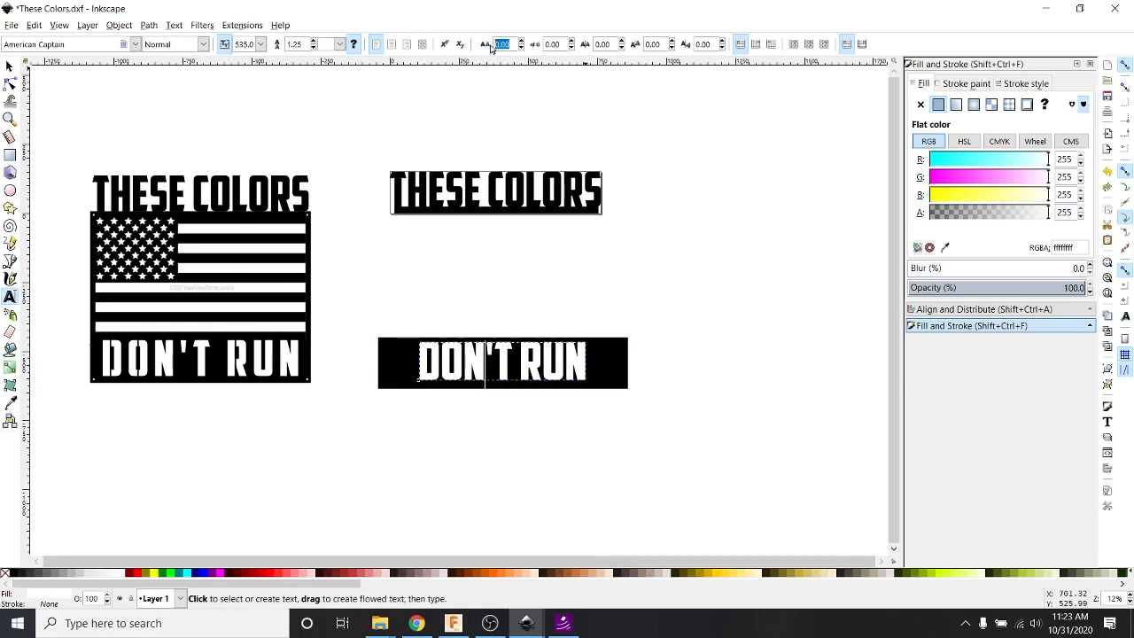
mouse_move(506, 45)
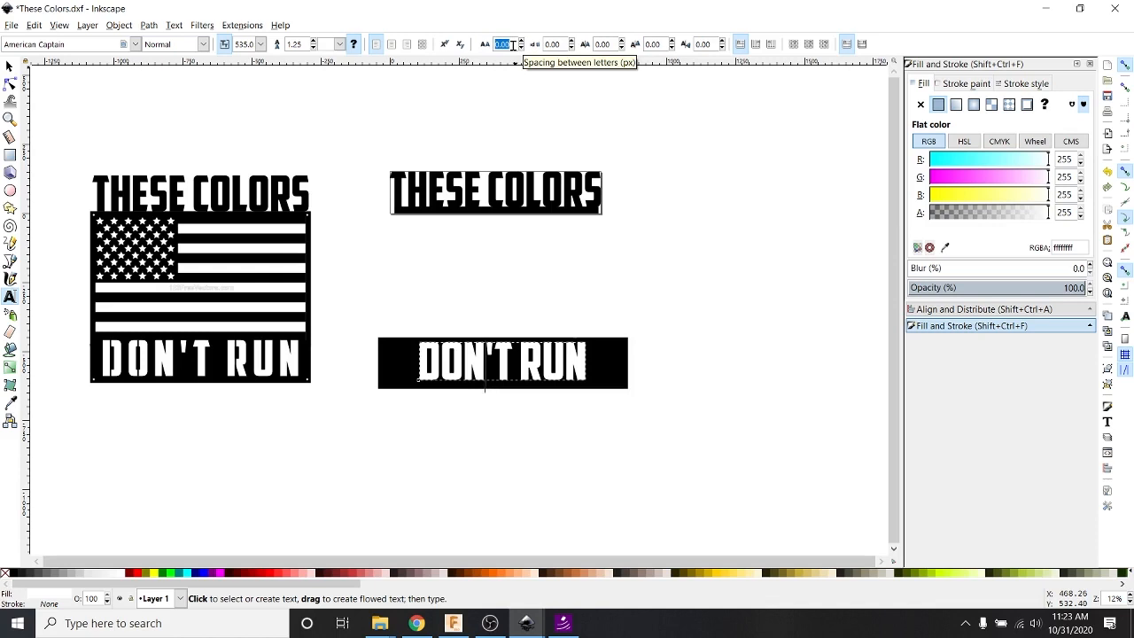
type("100")
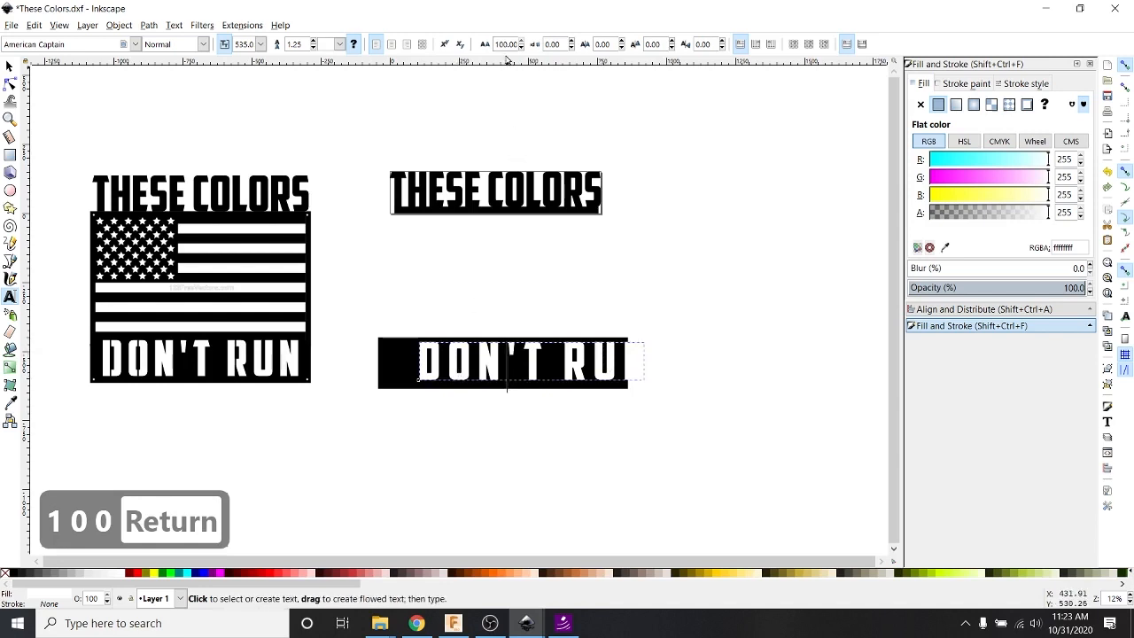
type("65")
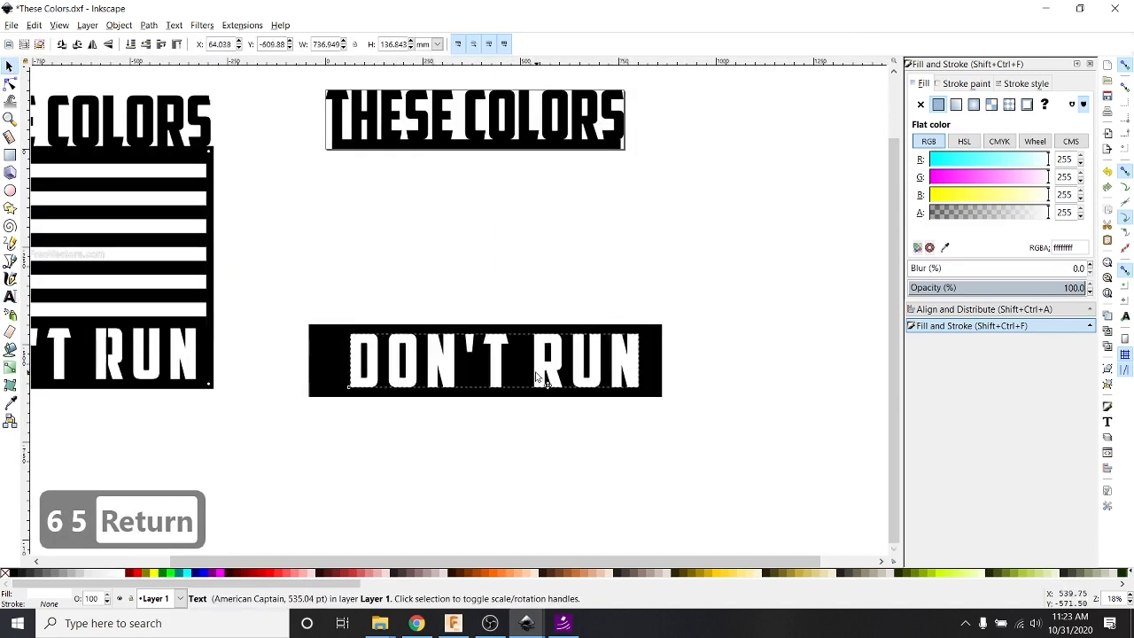
left_click(485, 361)
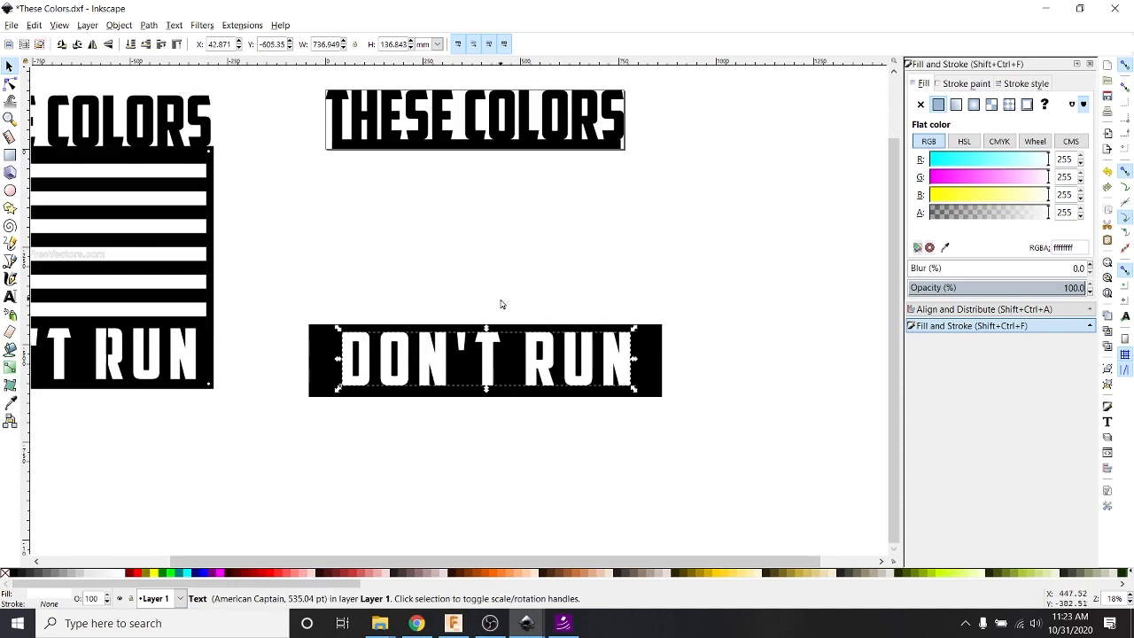
mouse_move(603, 381)
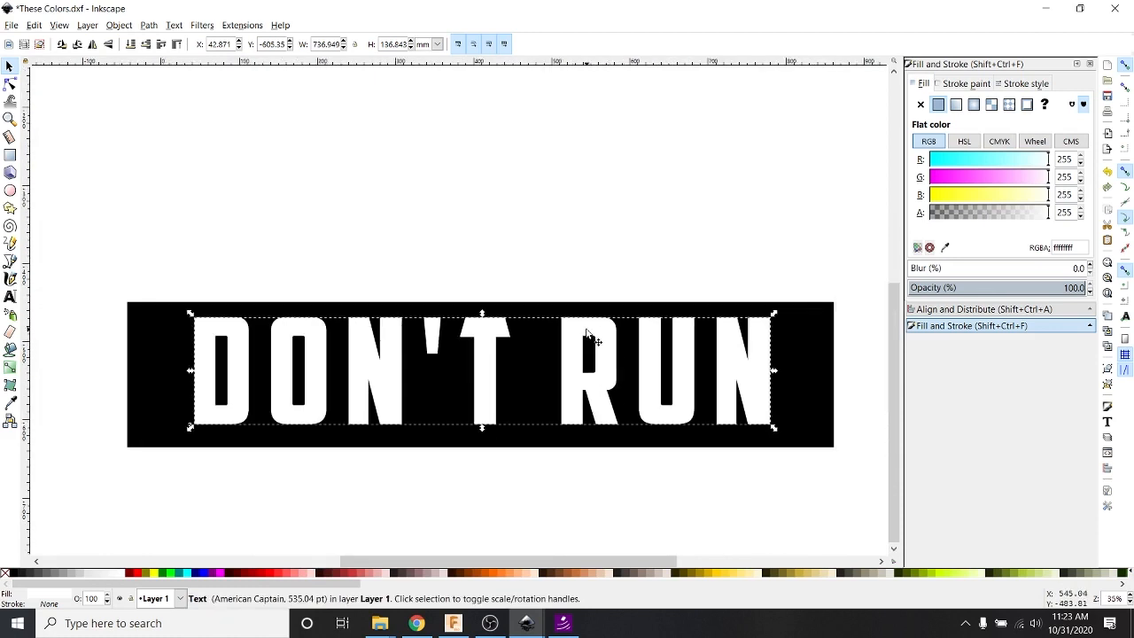
mouse_move(627, 374)
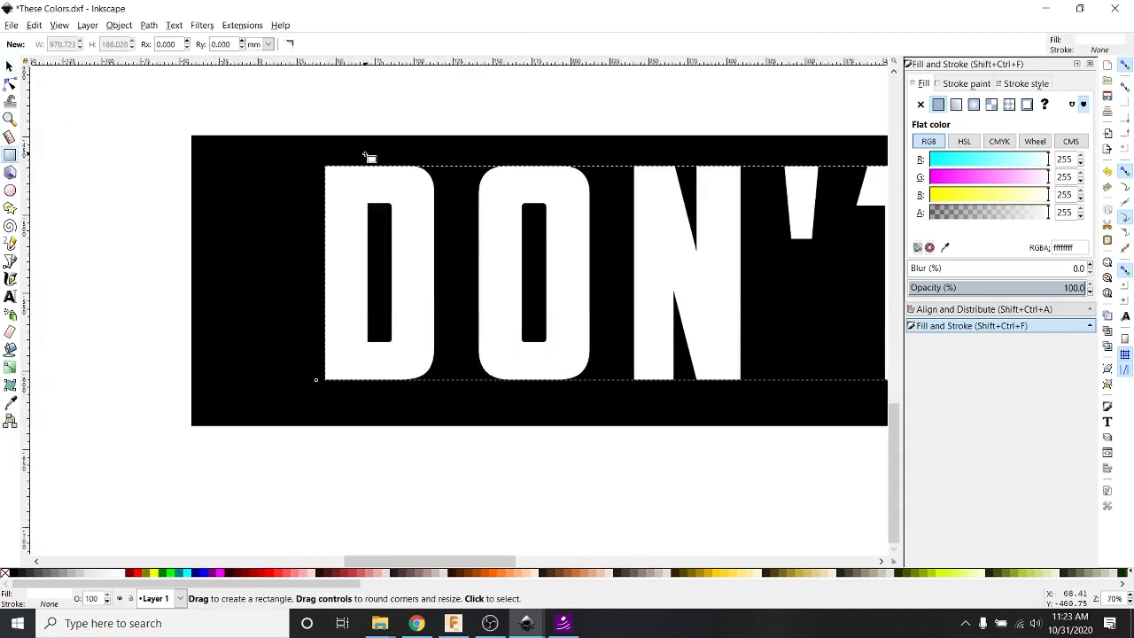
Step: Draw thin bridge bars across D, O and R, set their size units, and paste copies as needed
left_click_drag(372, 158, 390, 411)
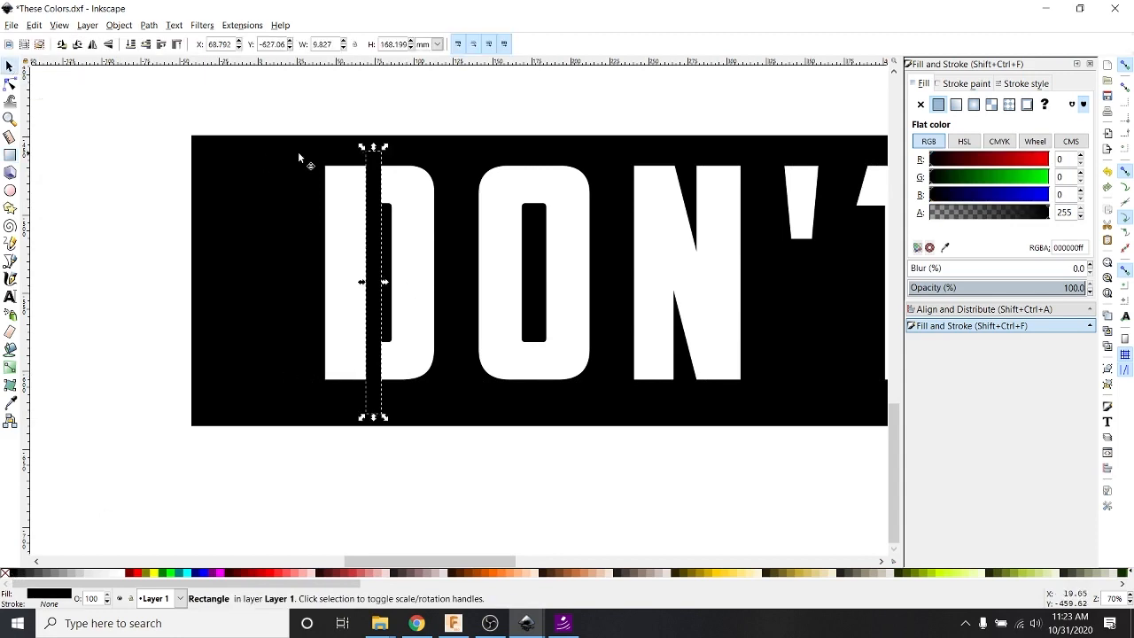
left_click(436, 45)
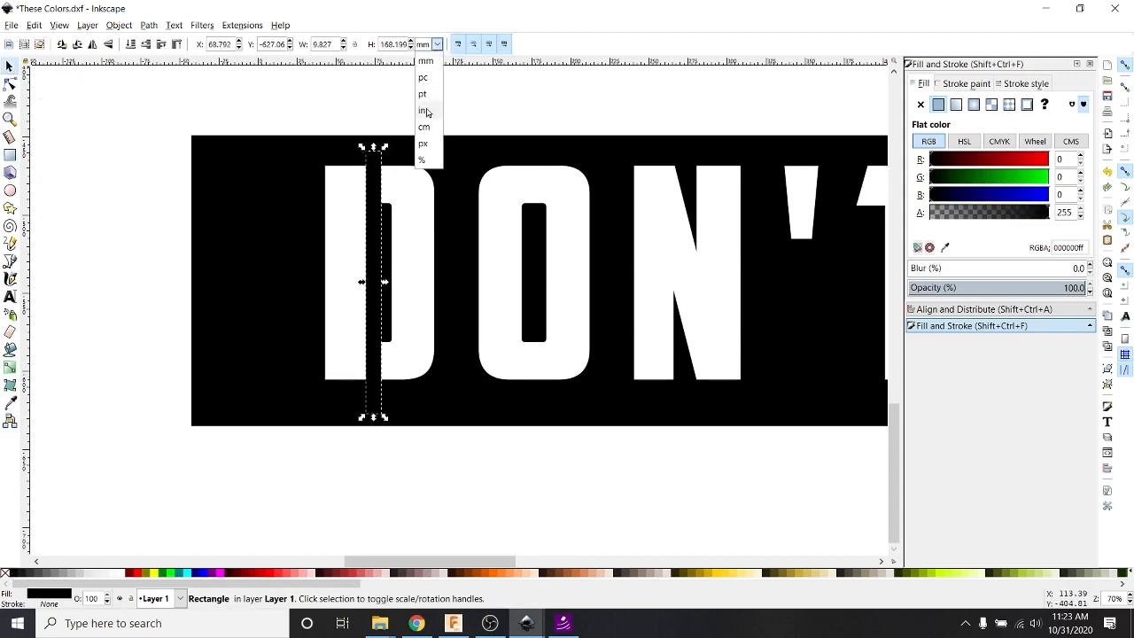
left_click(423, 110)
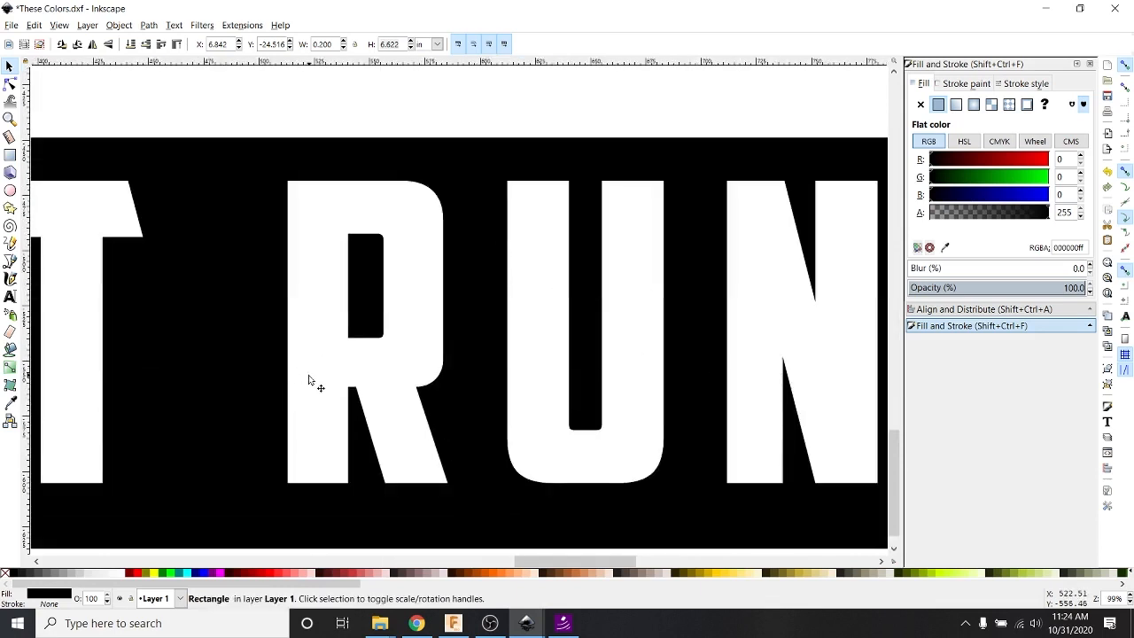
key("ctrl+v")
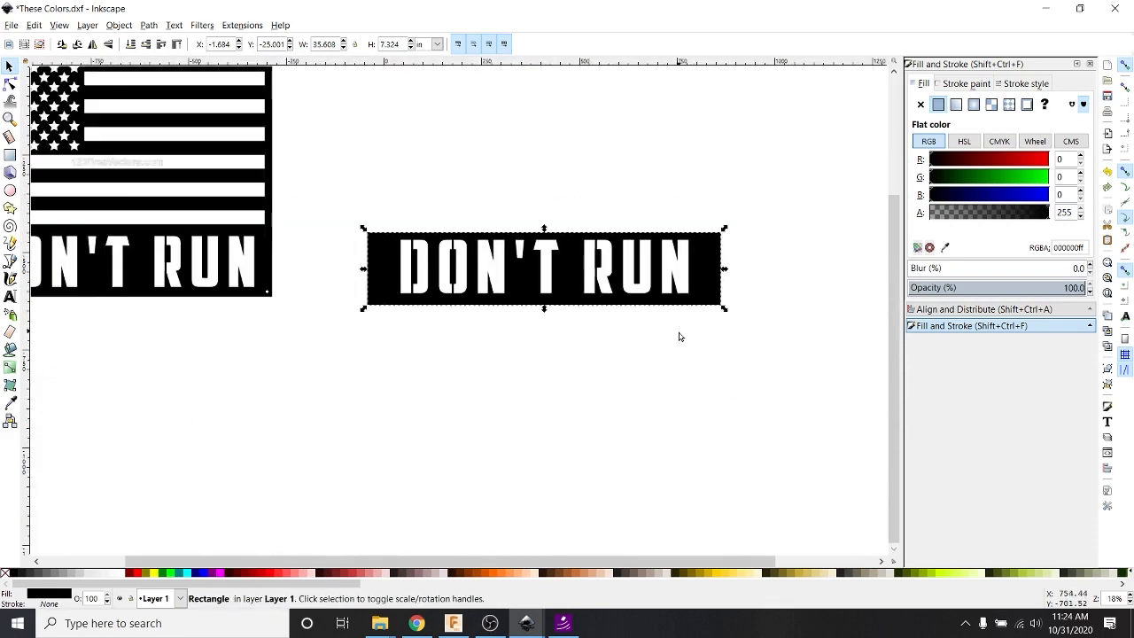
mouse_move(416, 293)
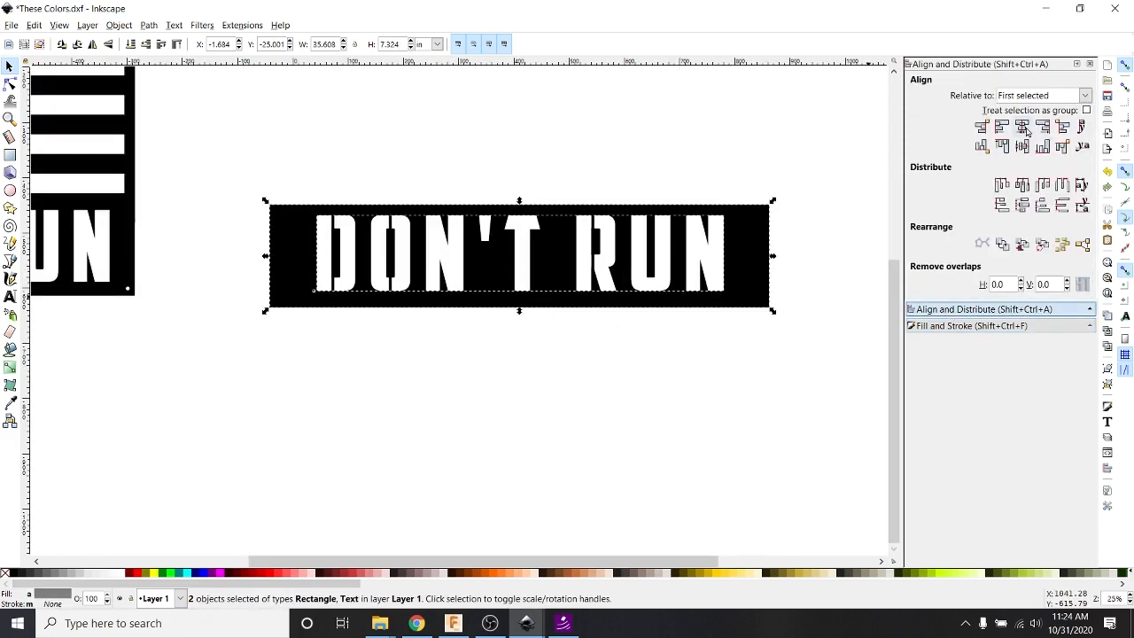
Step: Centre the DON'T RUN lettering on its black bar both ways, then undo after the bitmap copy
left_click(1021, 145)
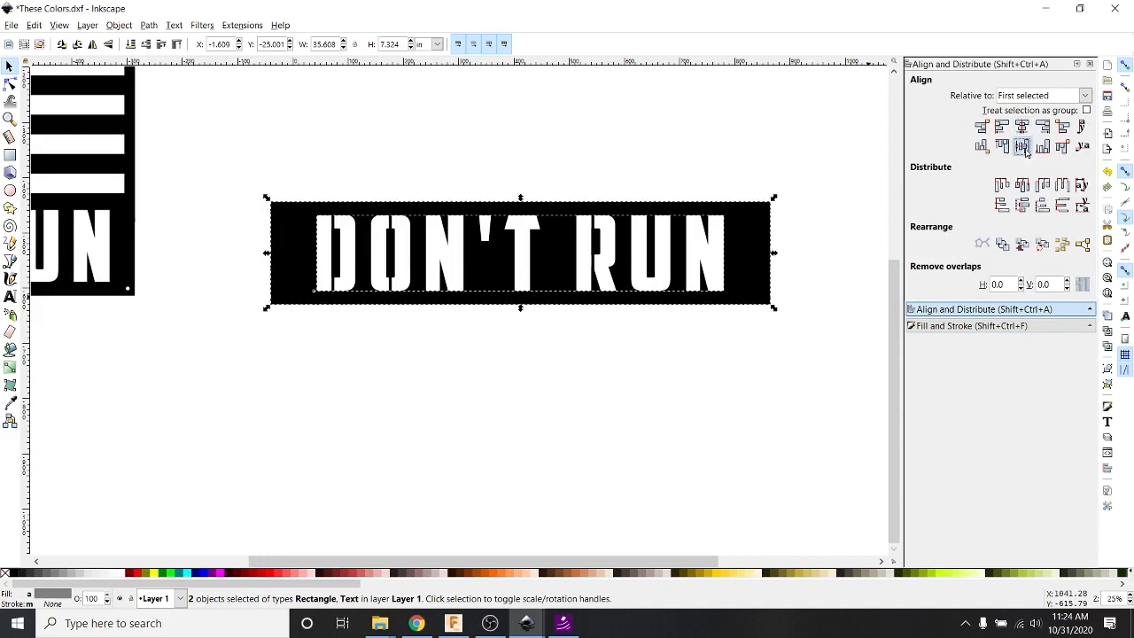
left_click(457, 351)
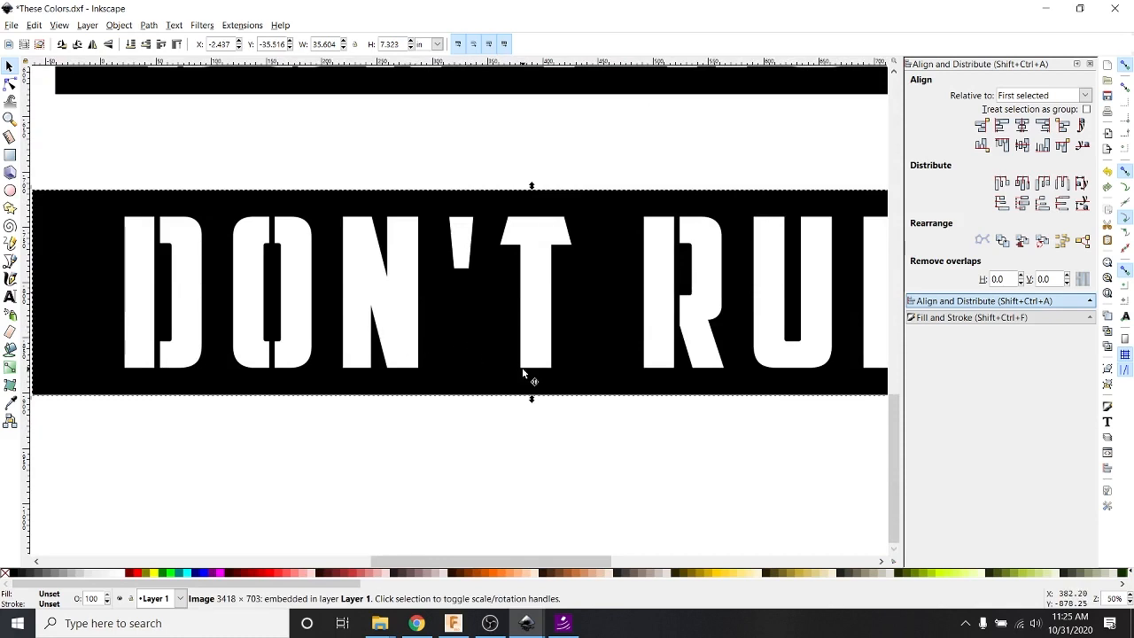
mouse_move(461, 323)
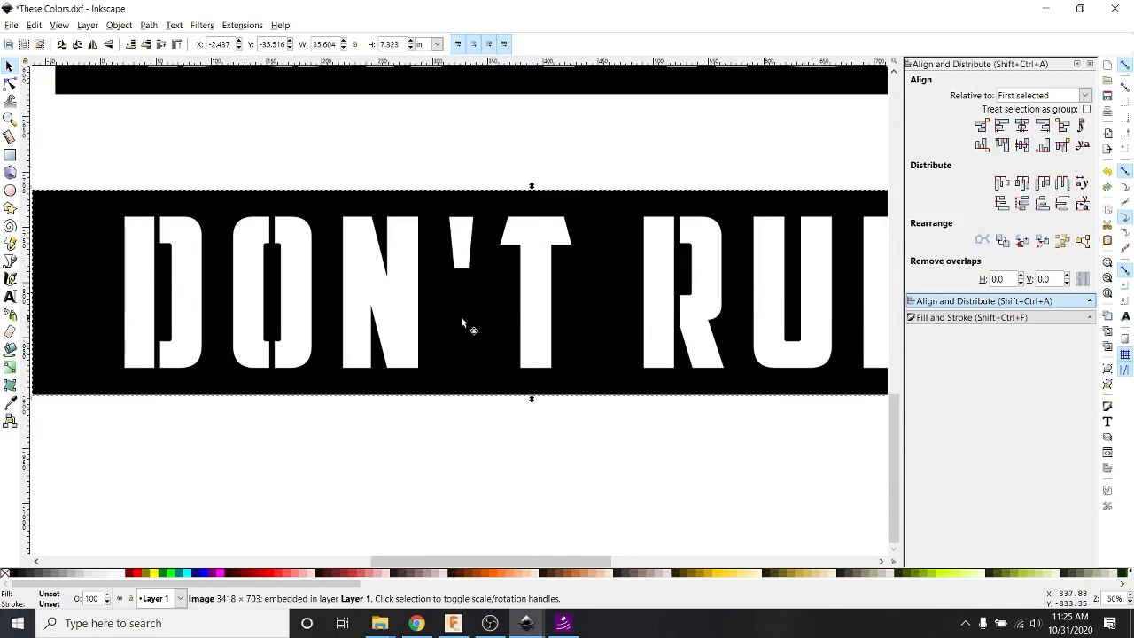
mouse_move(270, 351)
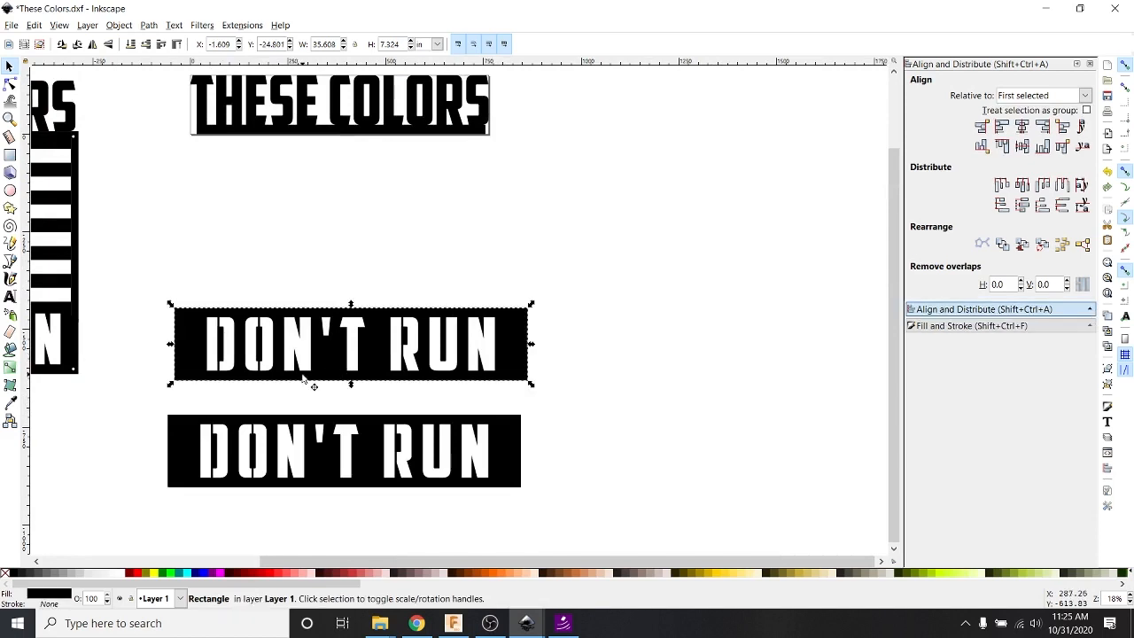
key("ctrl+z")
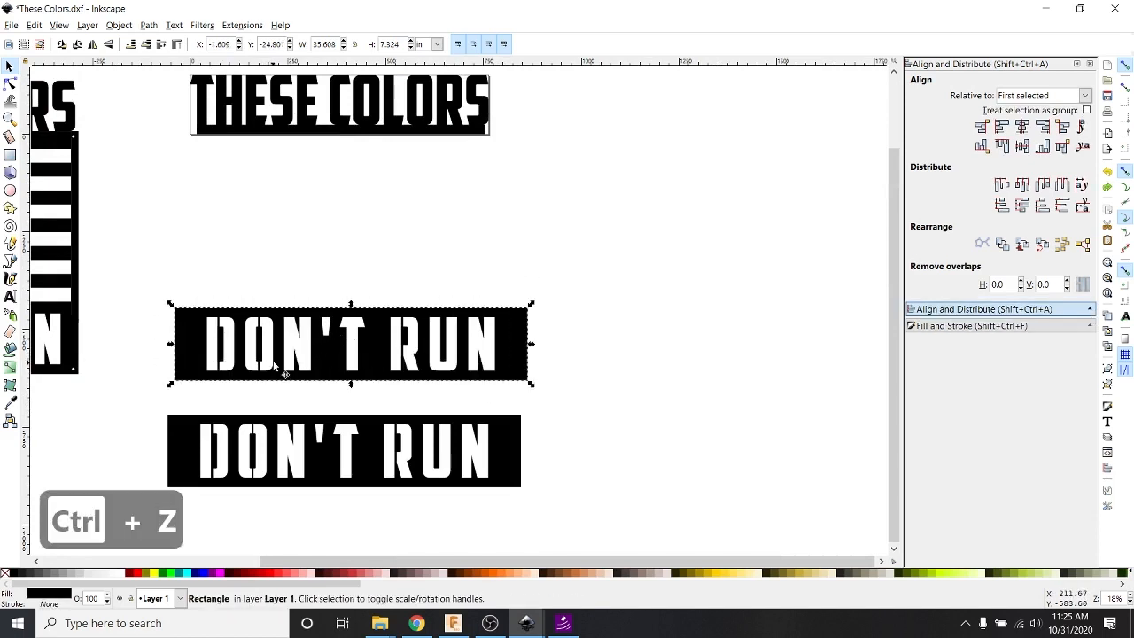
key("ctrl+z")
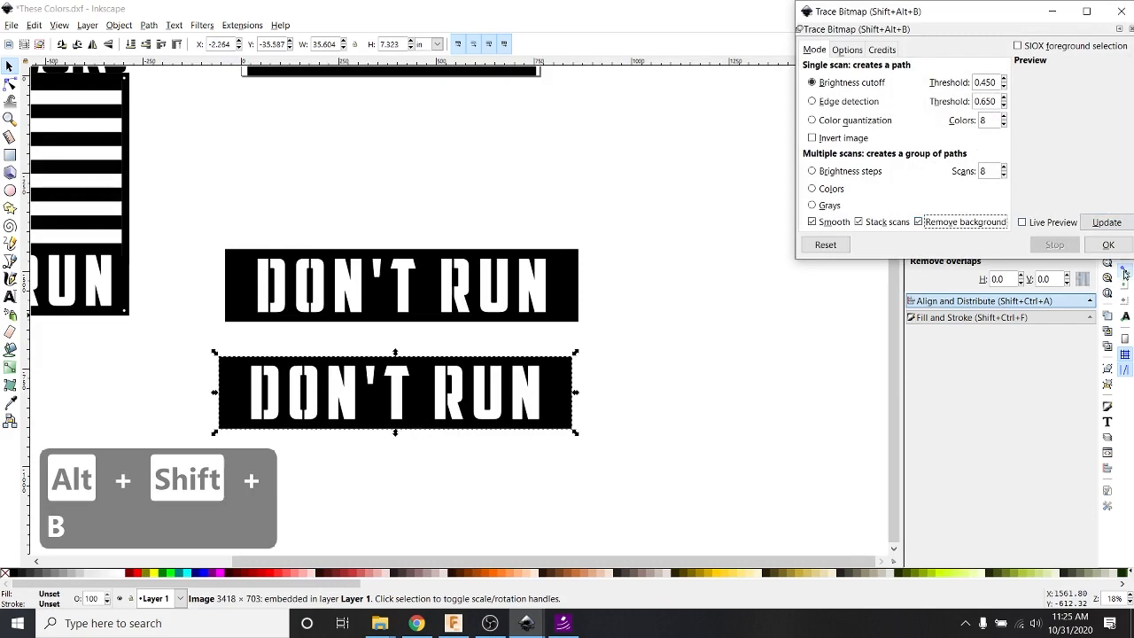
Step: Trace the bitmap DON'T RUN panel with live preview and drag the path below the other signs
left_click(1024, 221)
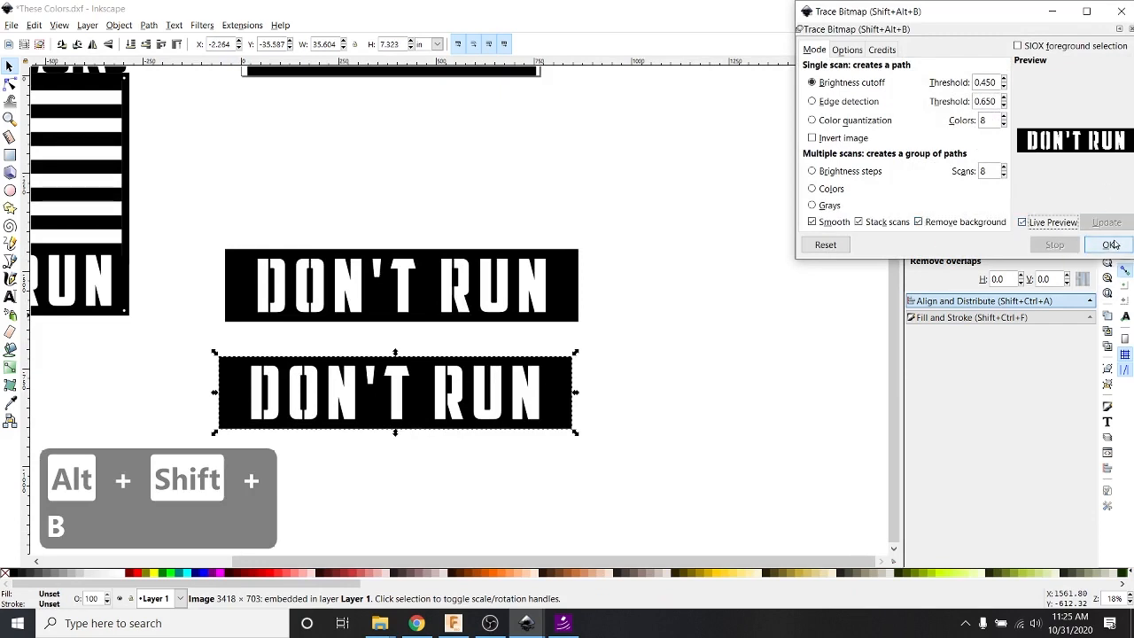
left_click(1108, 245)
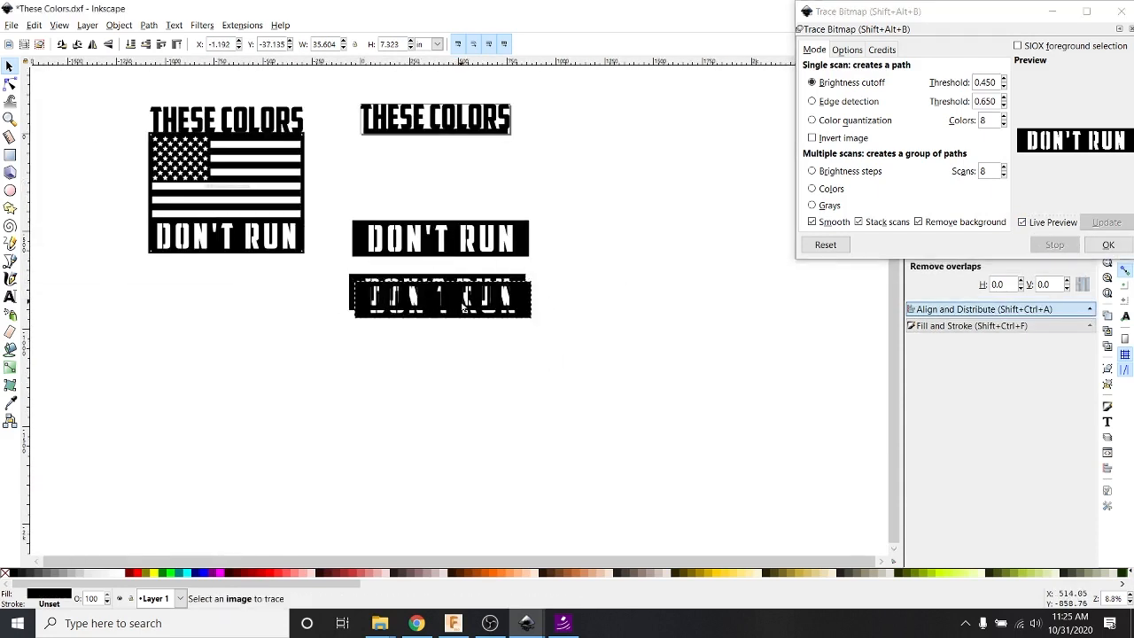
left_click_drag(440, 297, 475, 370)
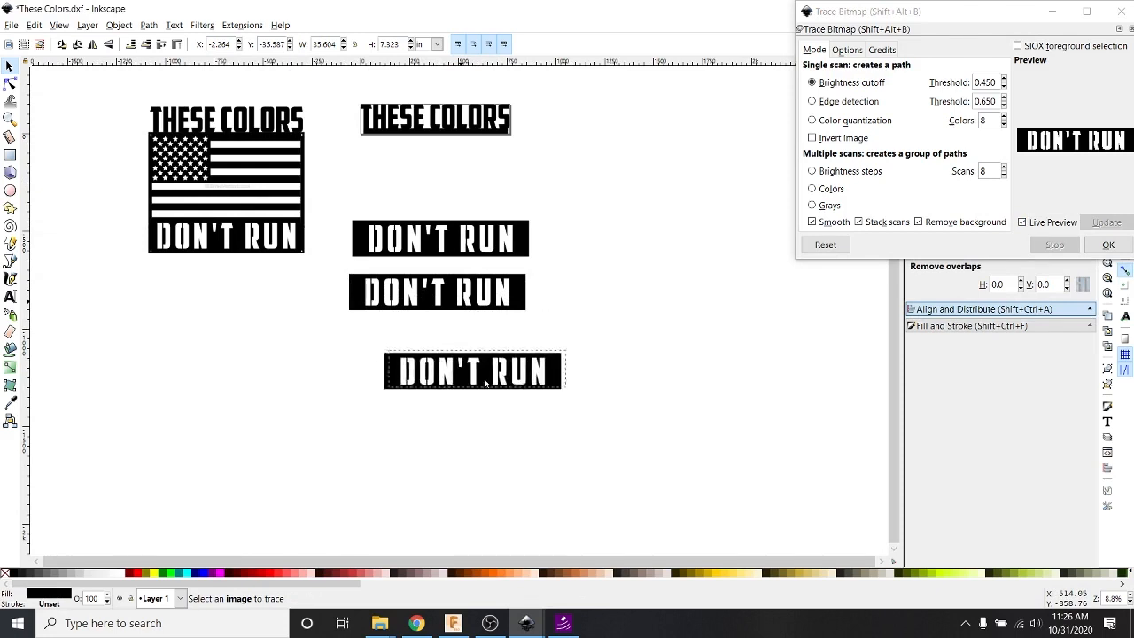
left_click_drag(475, 370, 446, 299)
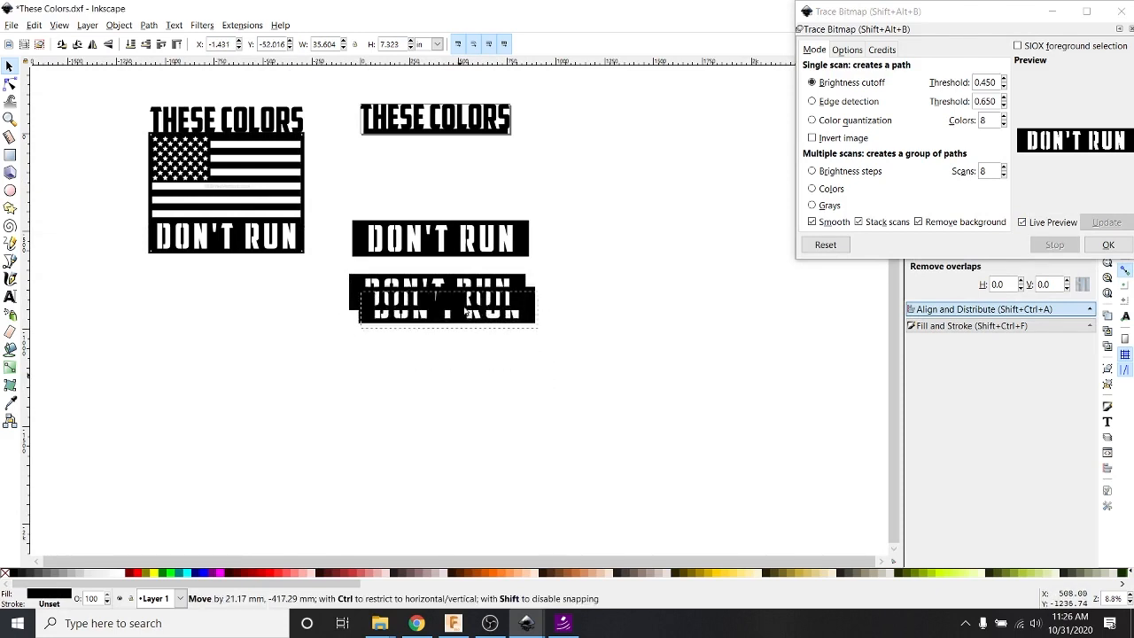
left_click_drag(446, 298, 460, 312)
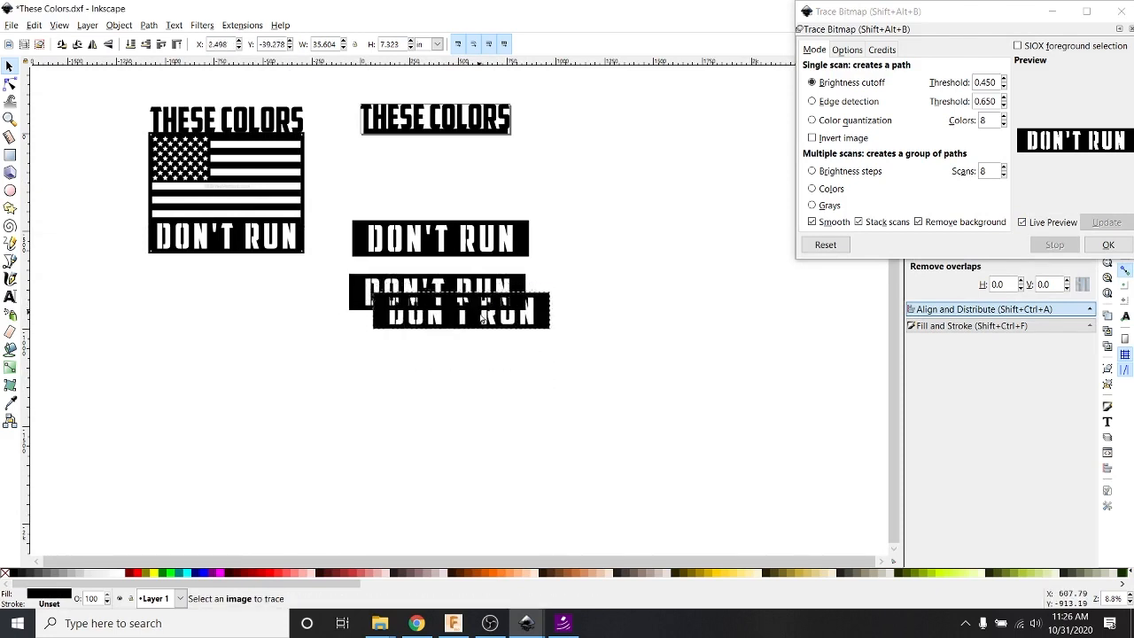
left_click_drag(443, 301, 457, 336)
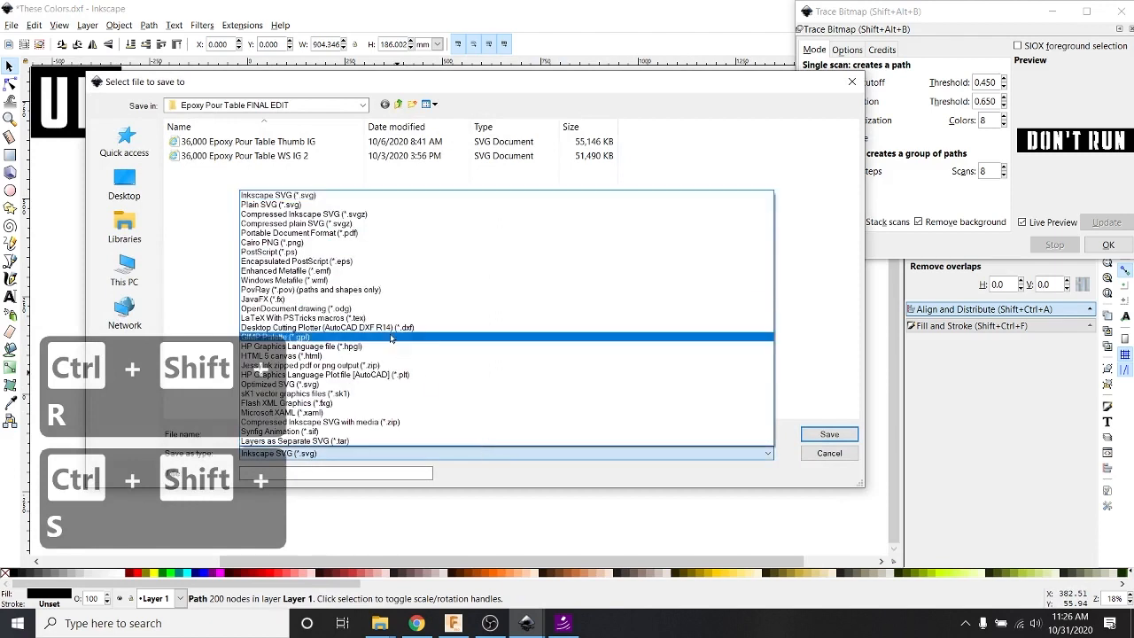
Step: Save as Desktop Cutting Plotter DXF R14 named Dont Run and accept the output options
left_click(318, 336)
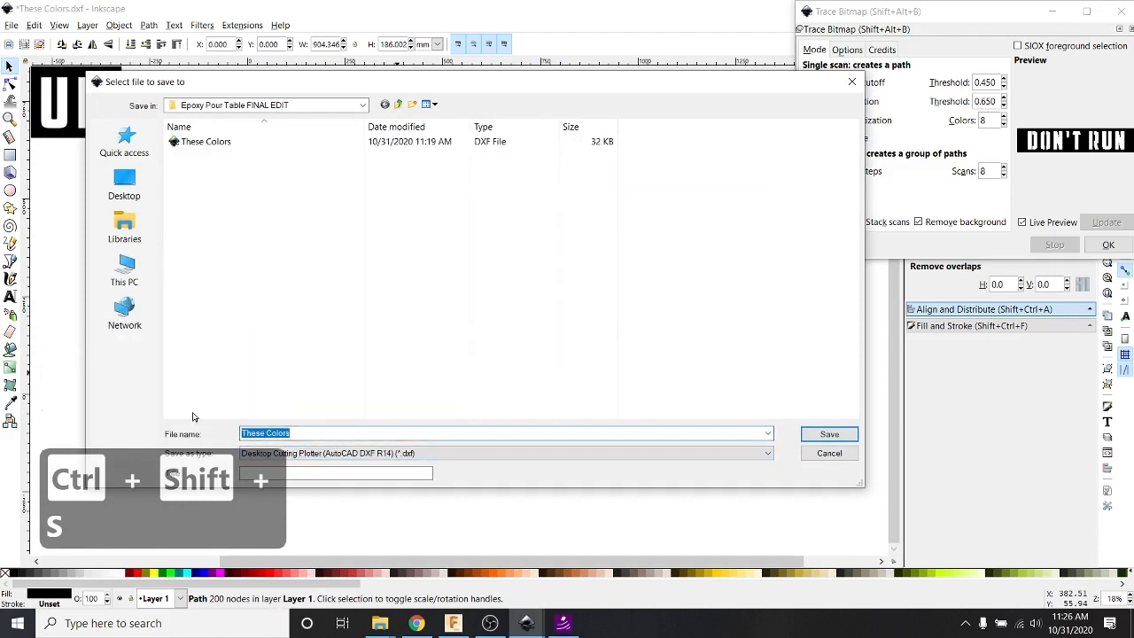
type("Dont Run")
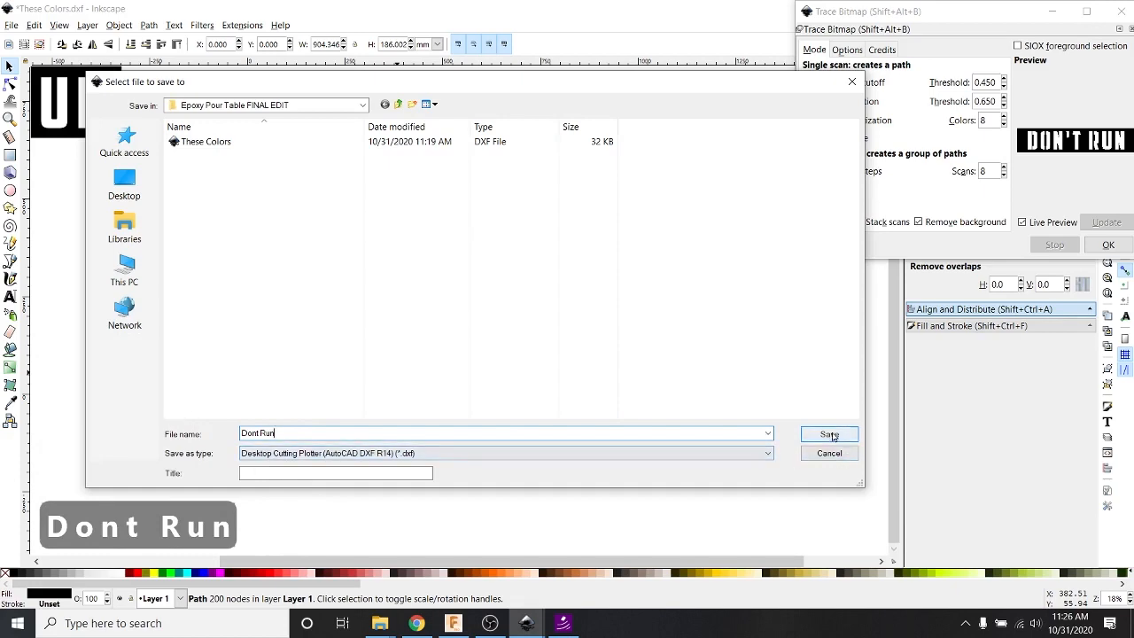
left_click(829, 434)
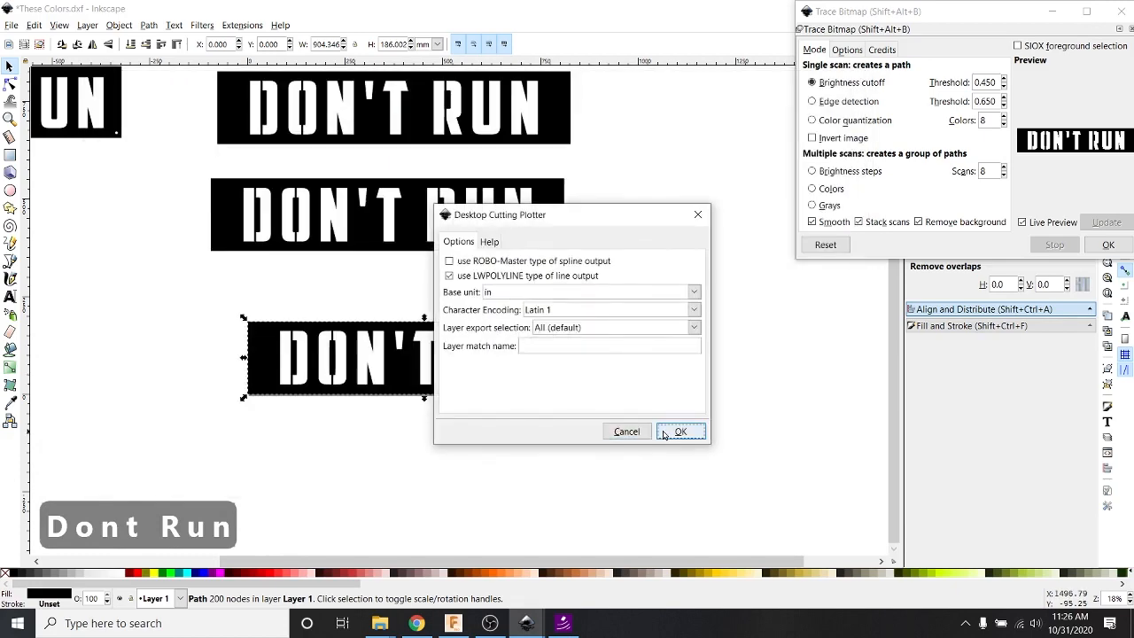
left_click(680, 433)
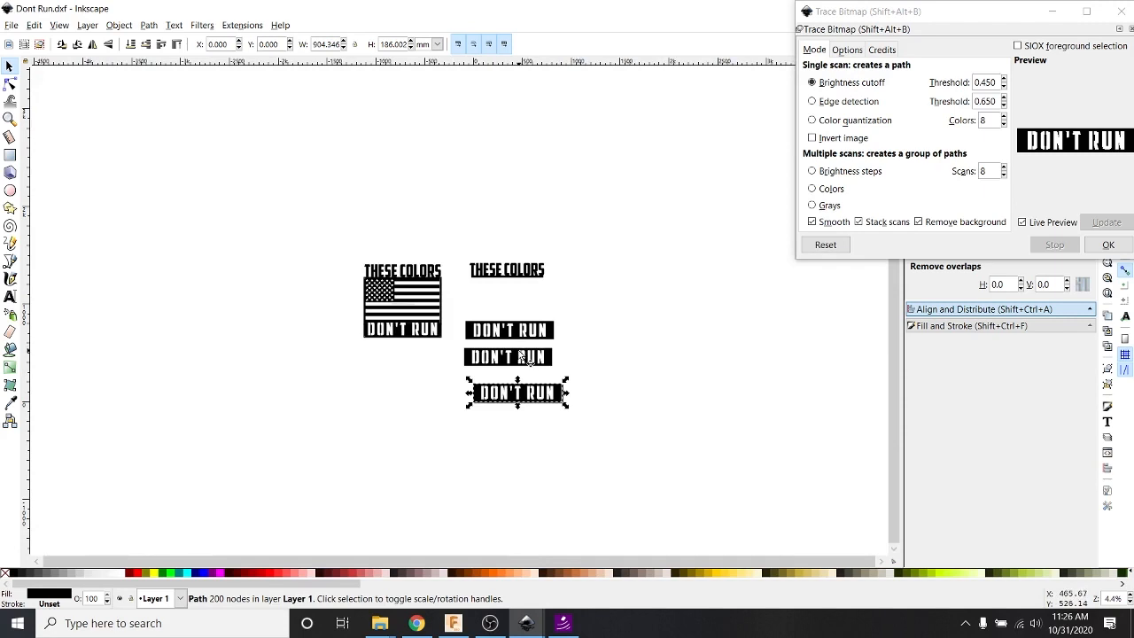
mouse_move(535, 338)
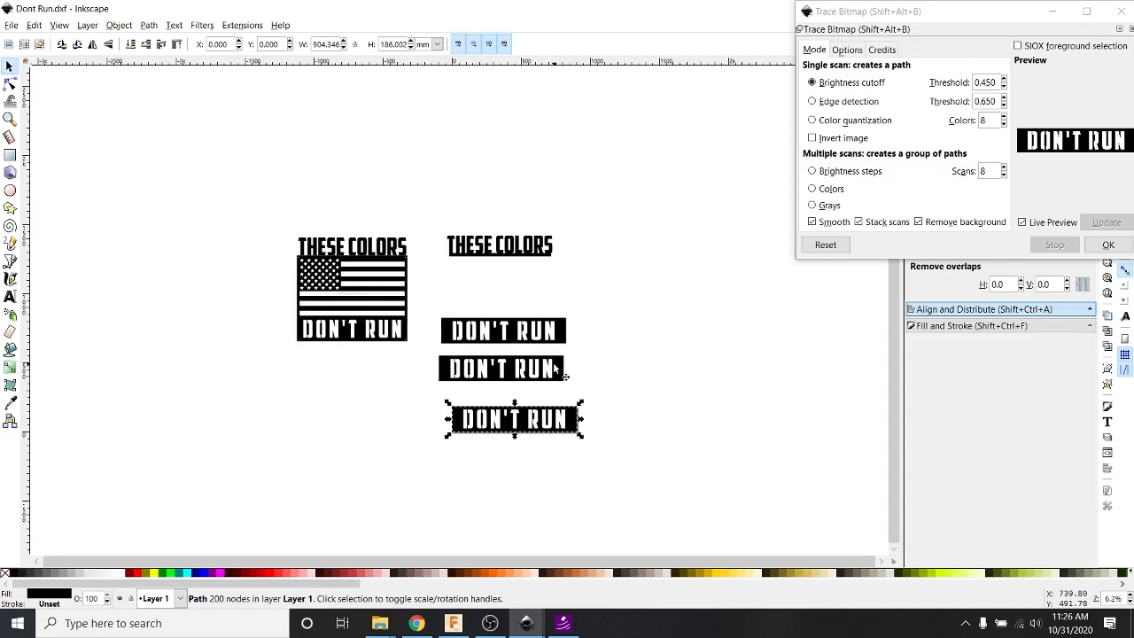
mouse_move(538, 383)
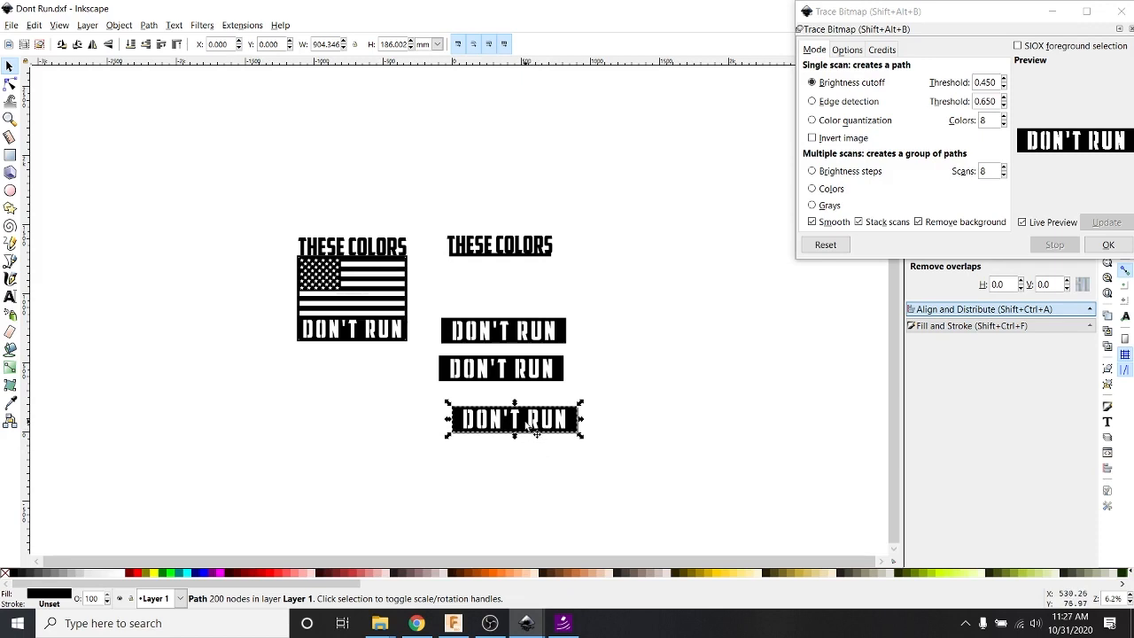
Step: Drag the traced DON'T RUN path up to the right of the THESE COLORS text
left_click_drag(512, 418, 584, 284)
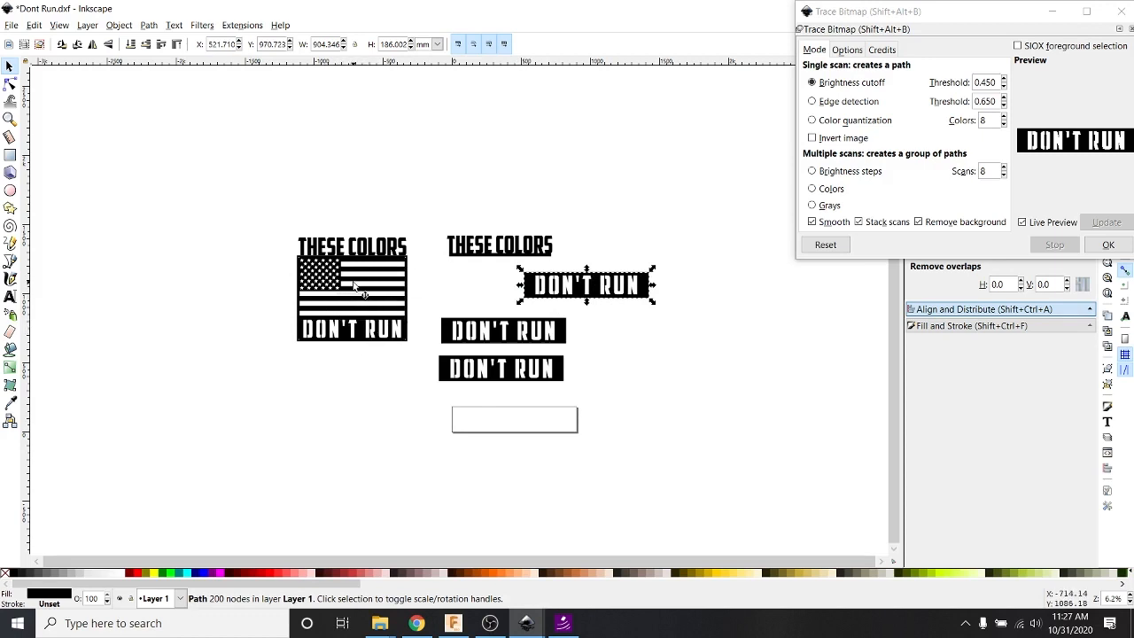
mouse_move(340, 305)
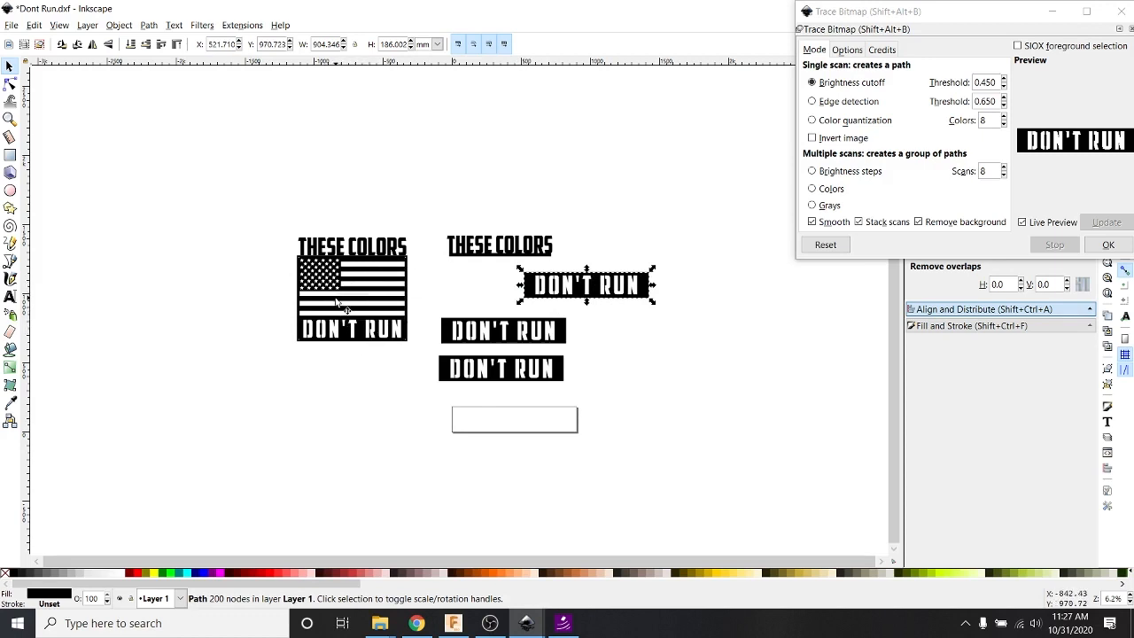
mouse_move(375, 275)
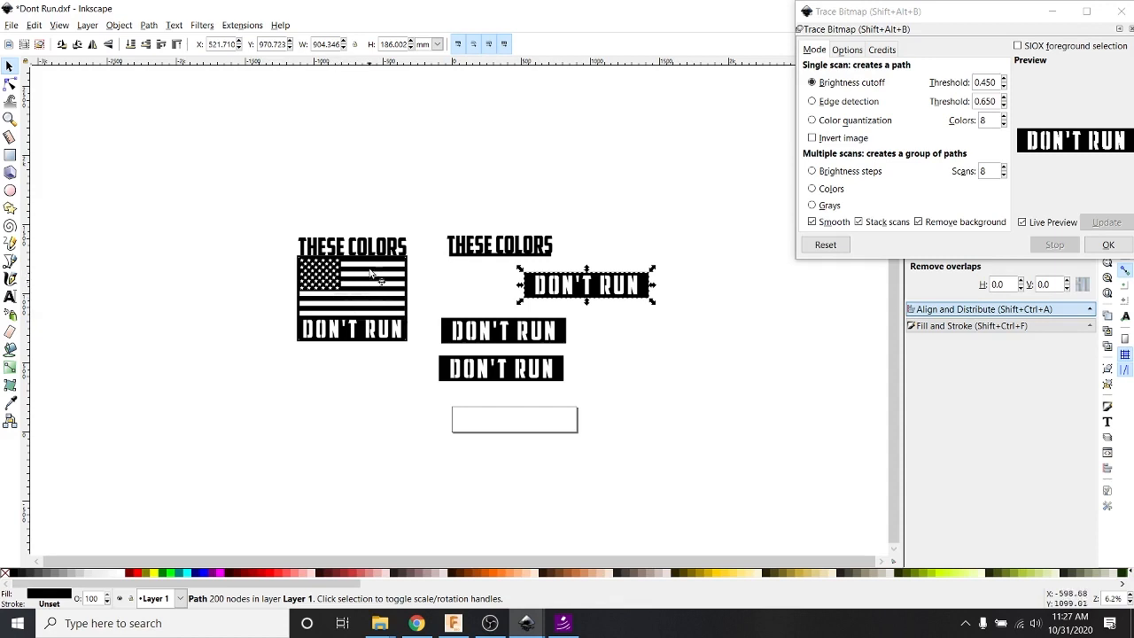
mouse_move(556, 335)
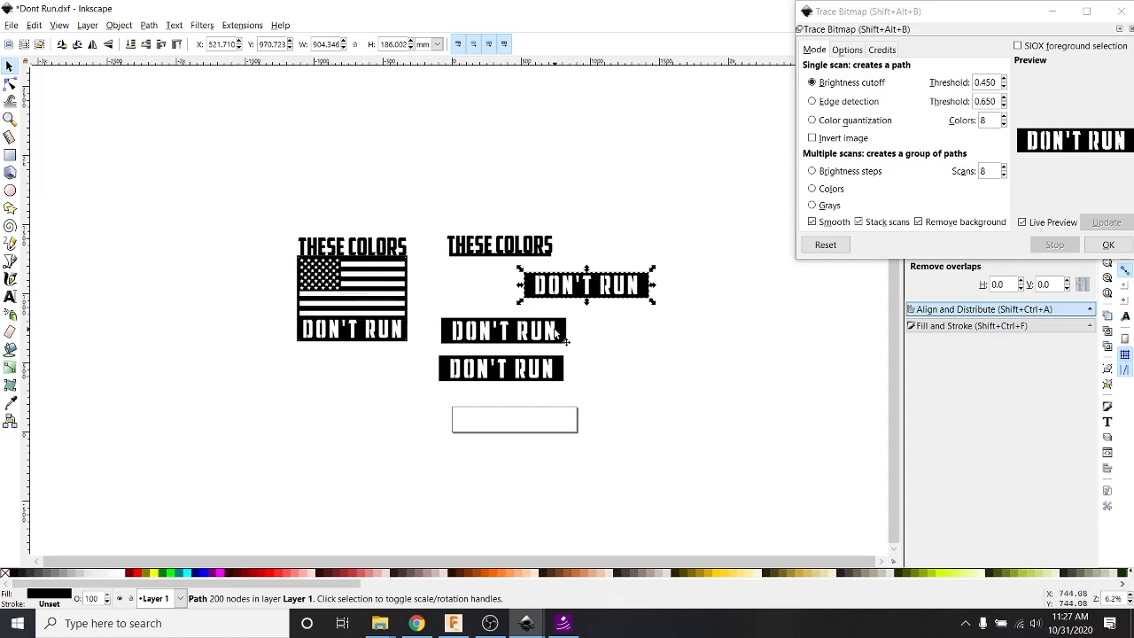
mouse_move(831, 394)
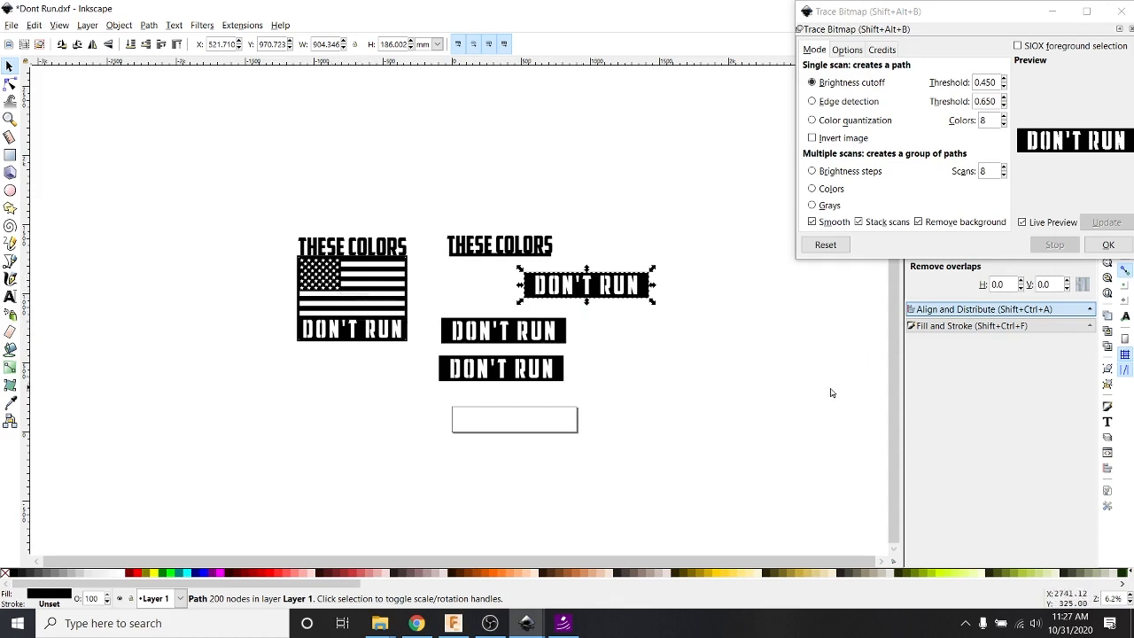
mouse_move(525, 606)
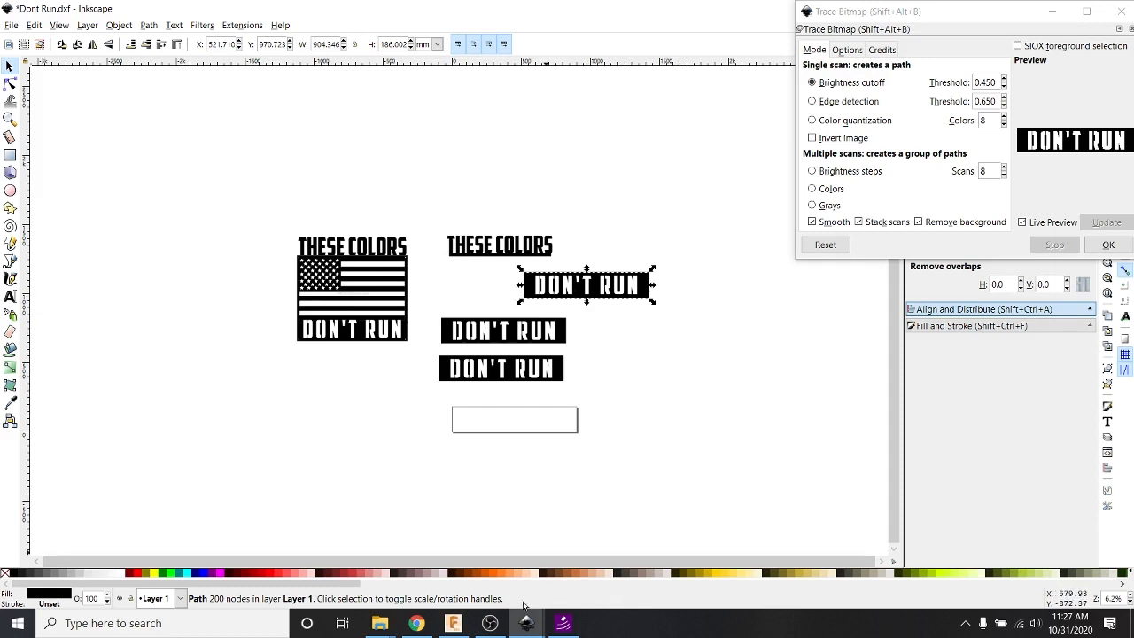